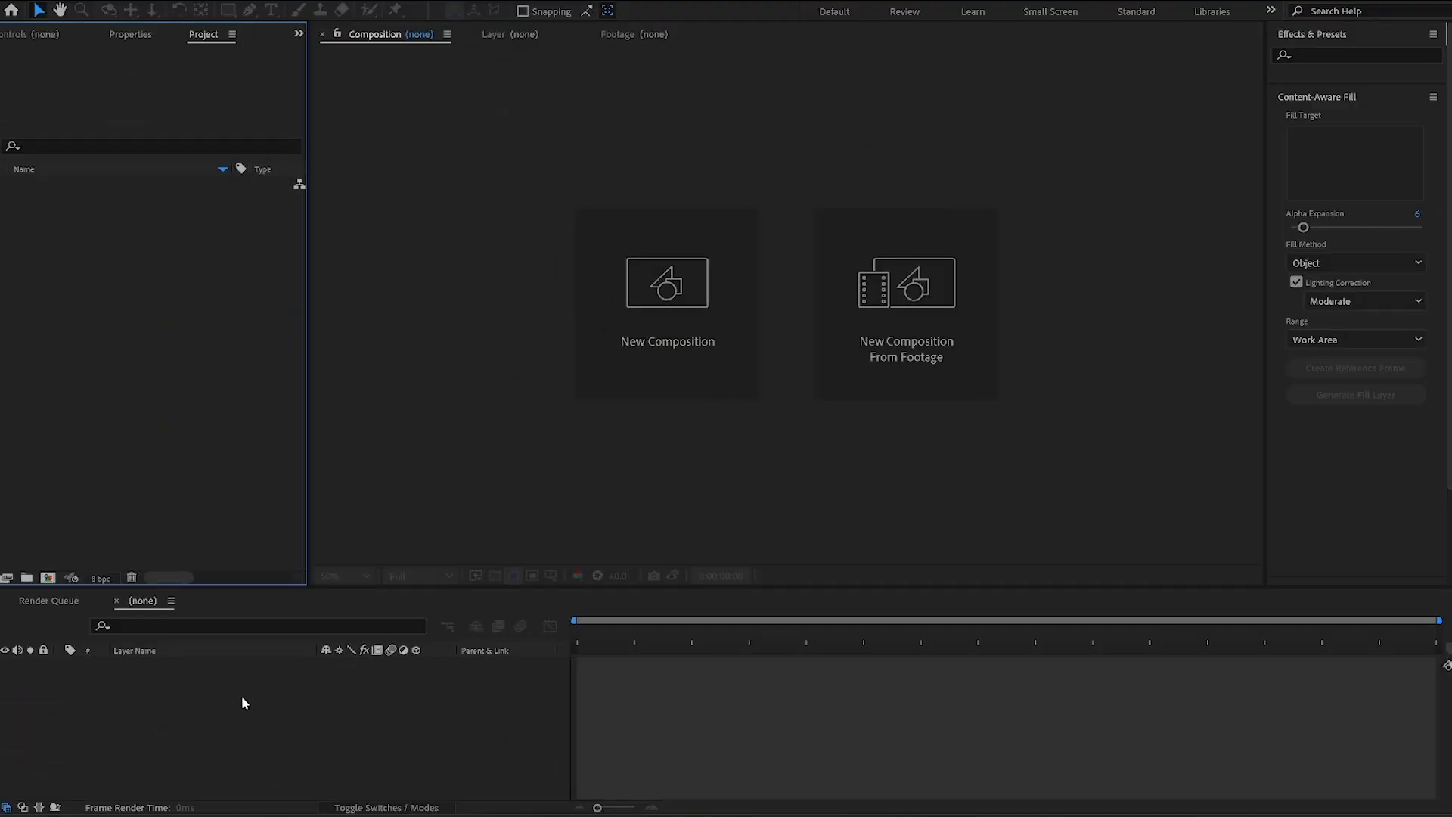
- Create a new composition holding a full-size black solid layer named '3d'
click(666, 284)
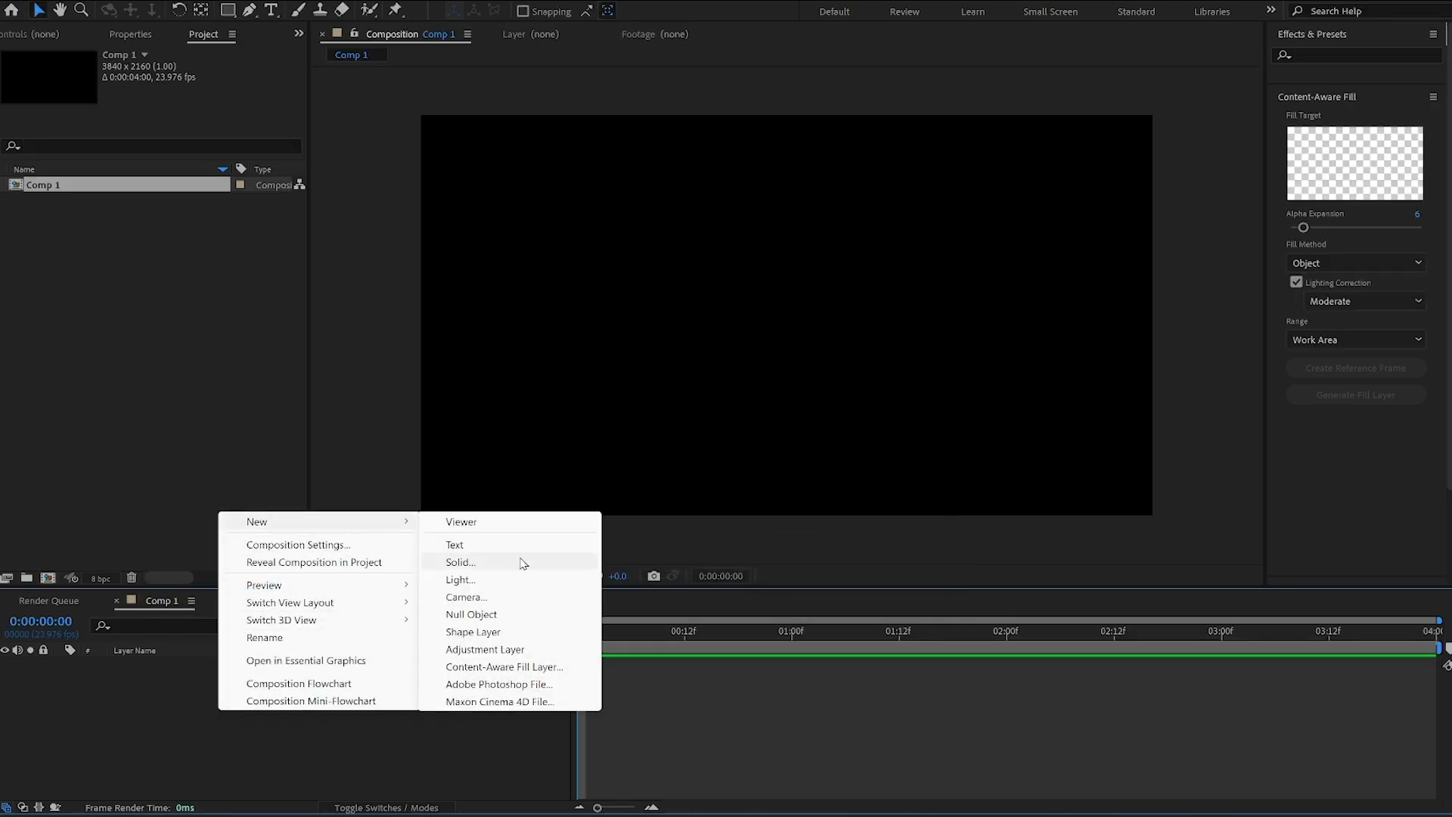
click(460, 561)
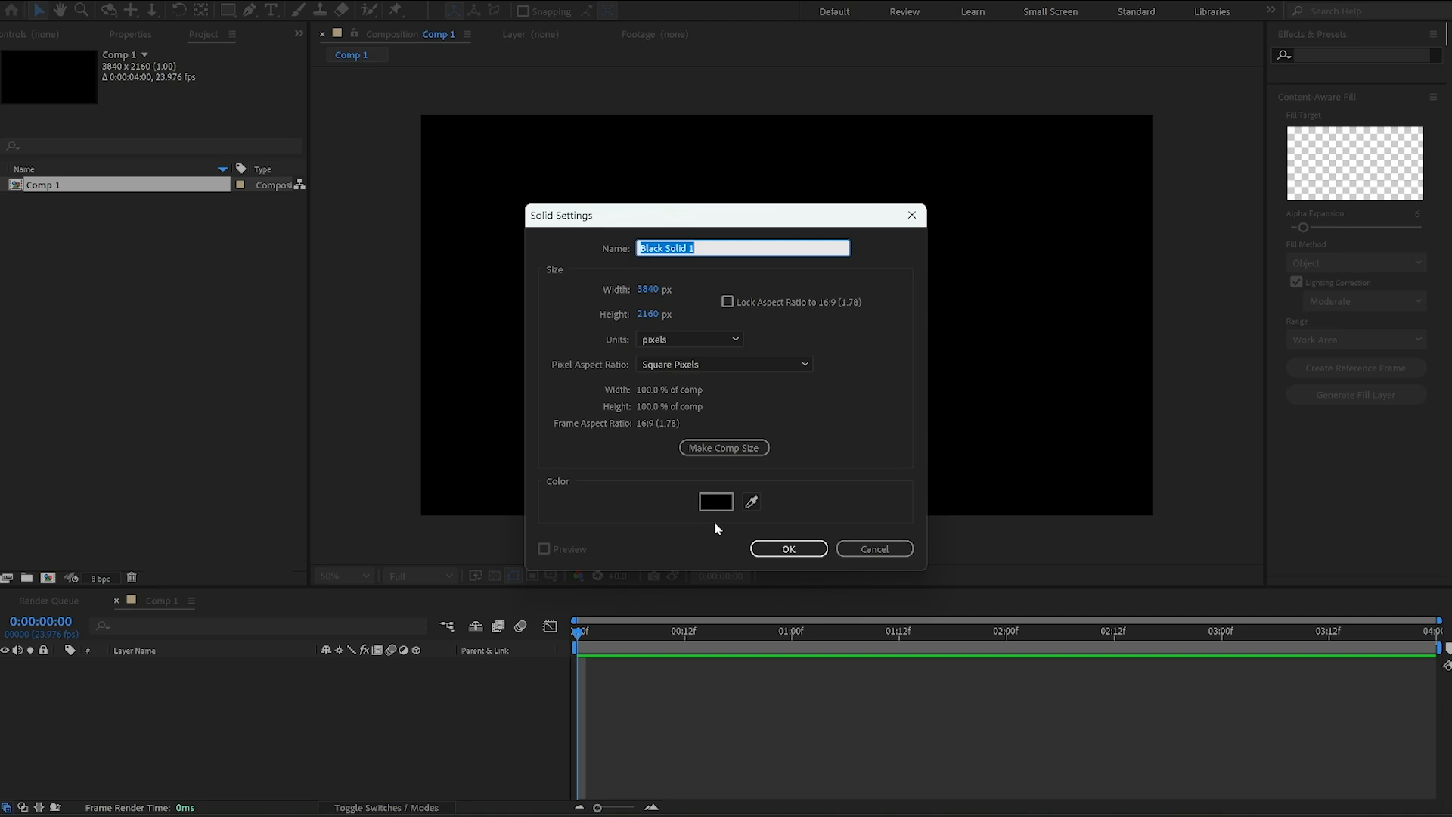
mouse_move(723, 527)
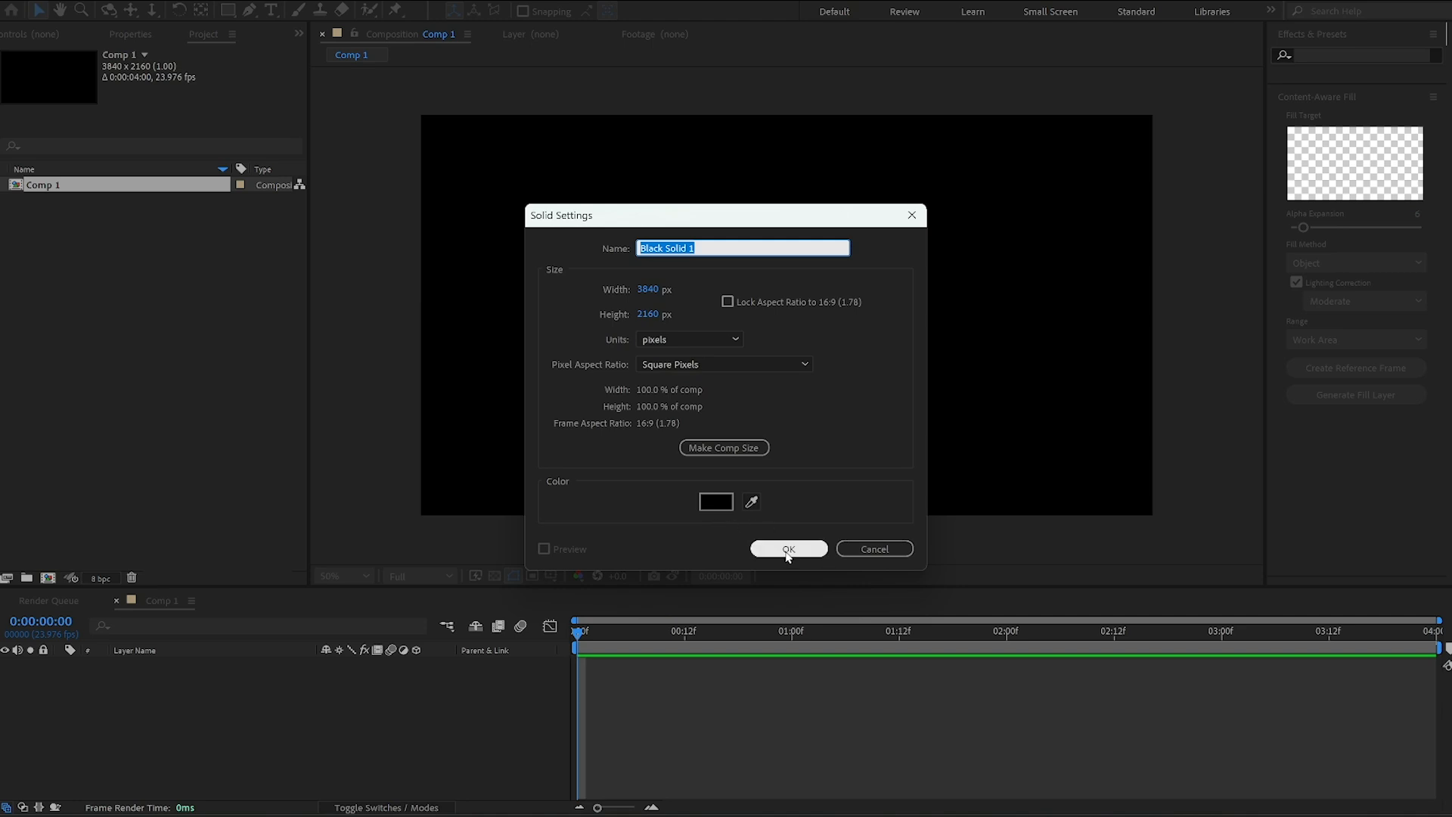
text(3d)
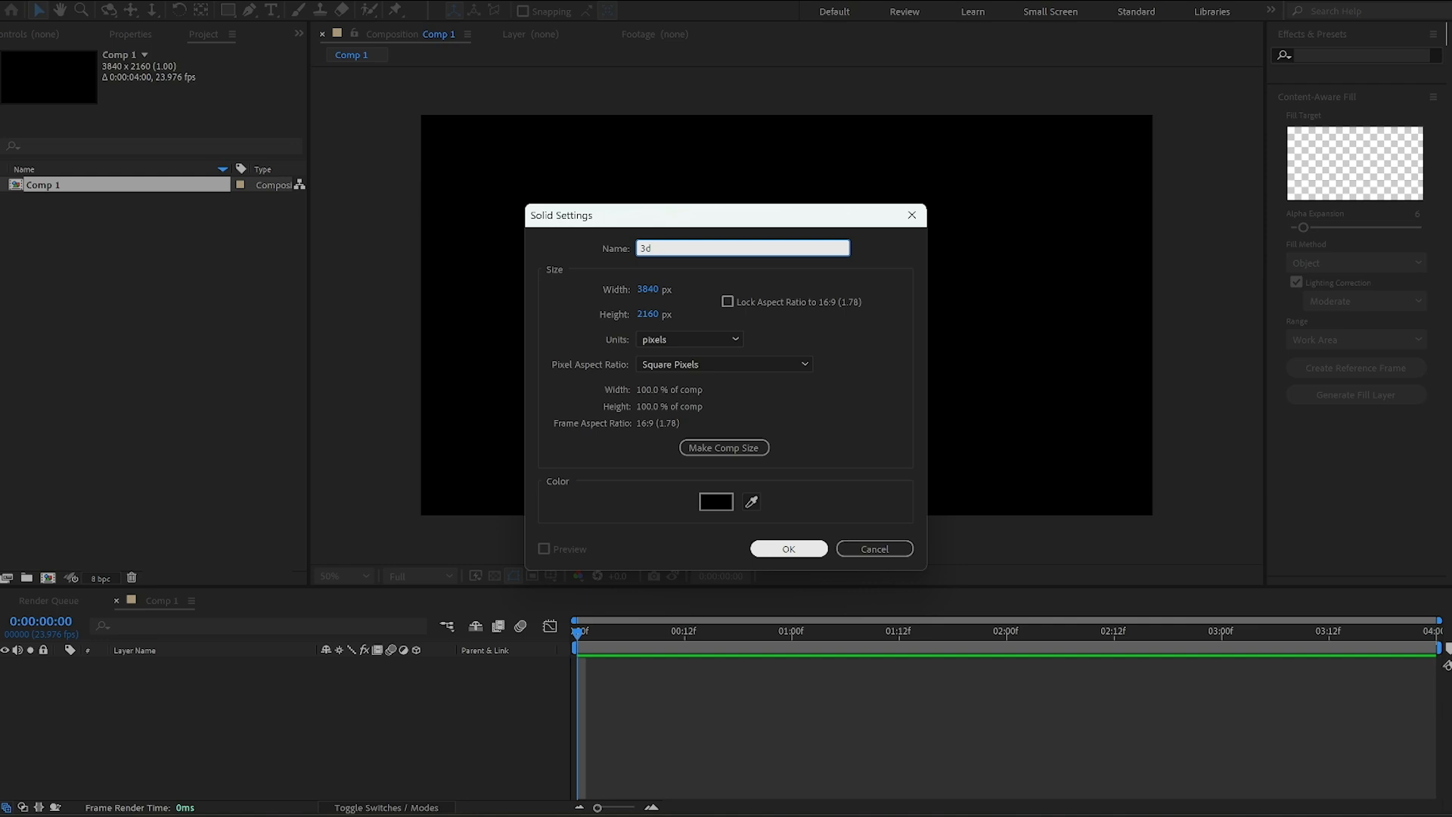
click(788, 549)
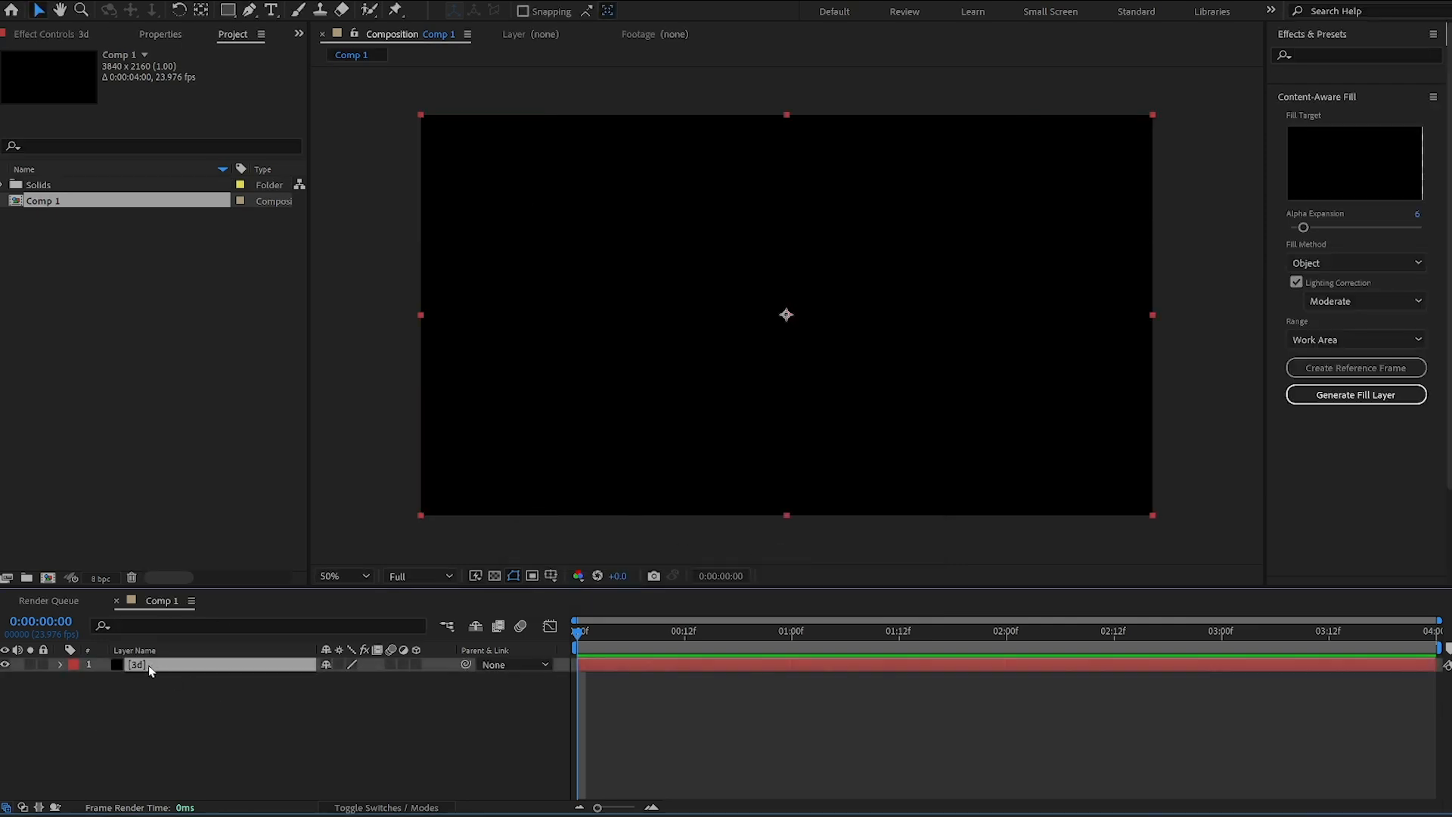
- Apply the Video Copilot Element effect to the 3d solid layer
right_click(150, 670)
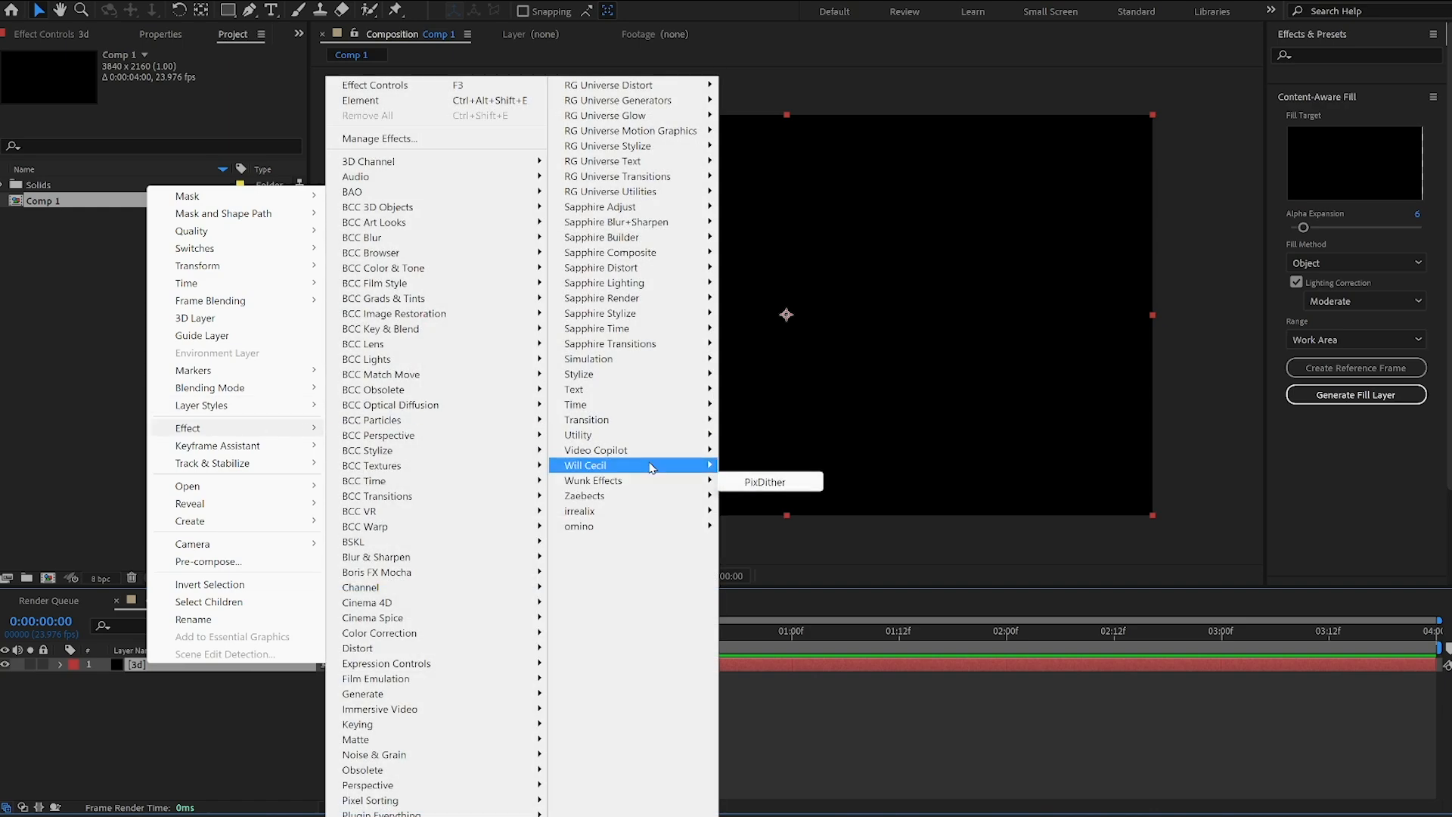
mouse_move(626, 450)
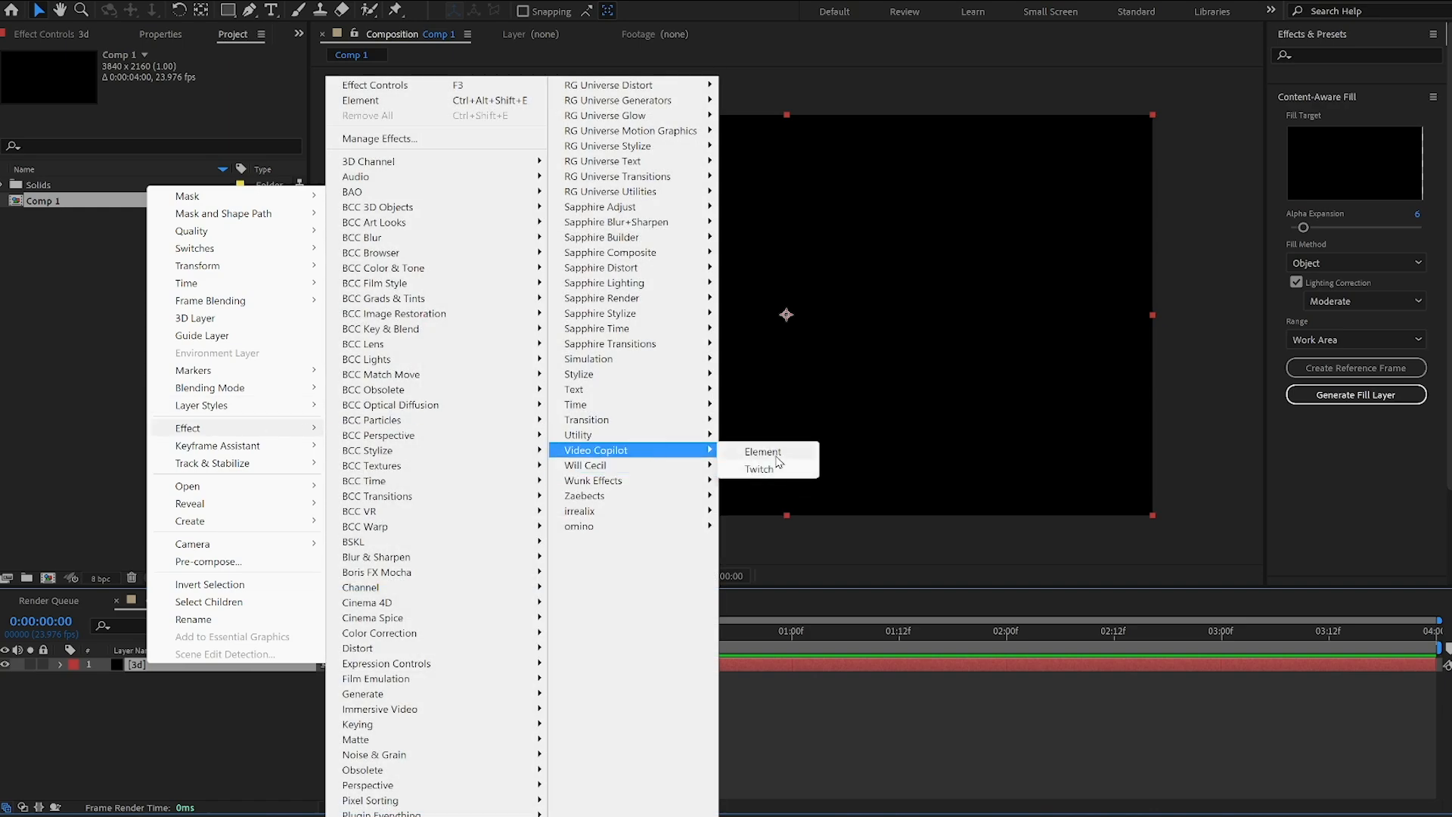
click(761, 450)
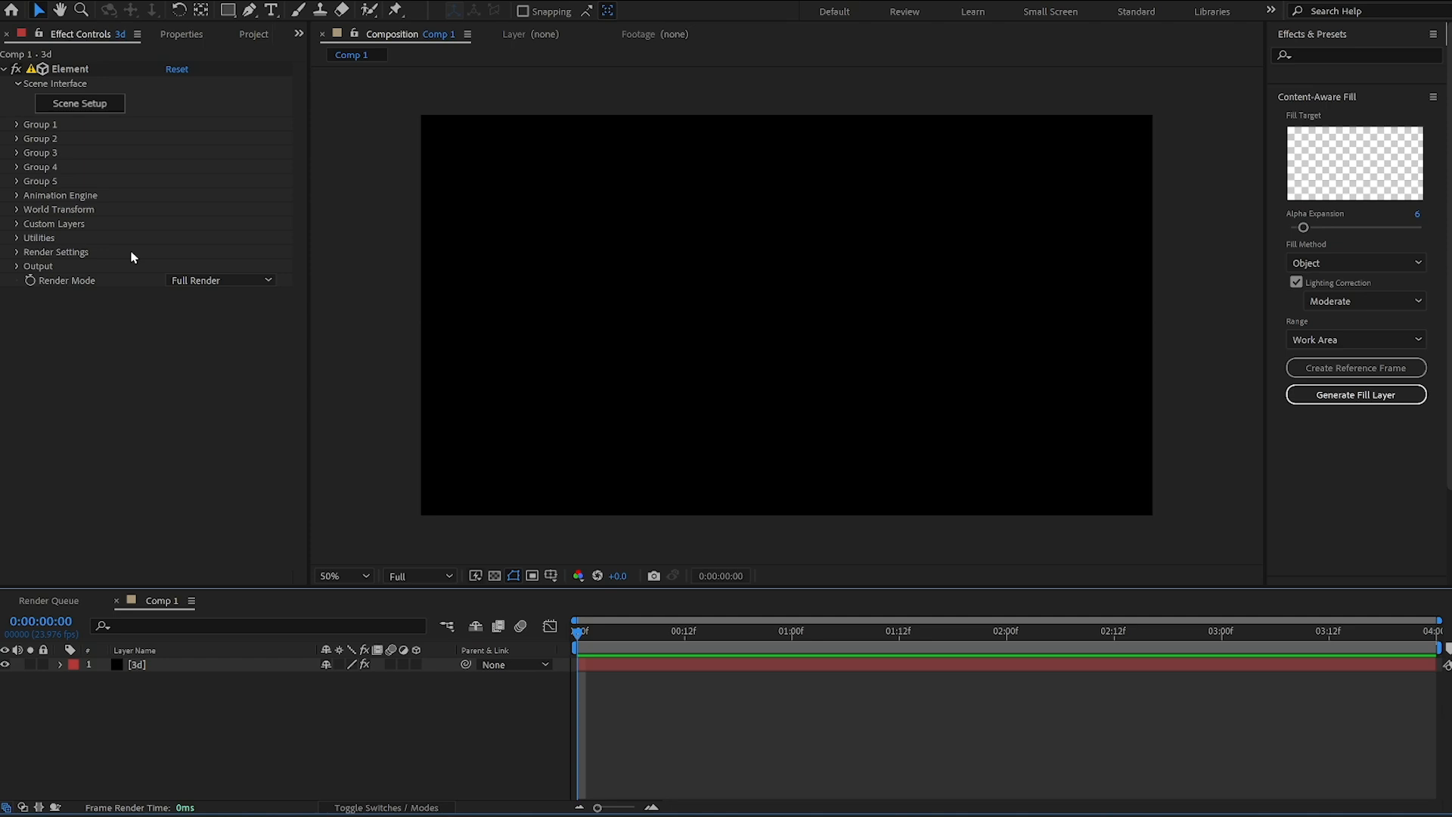
click(227, 33)
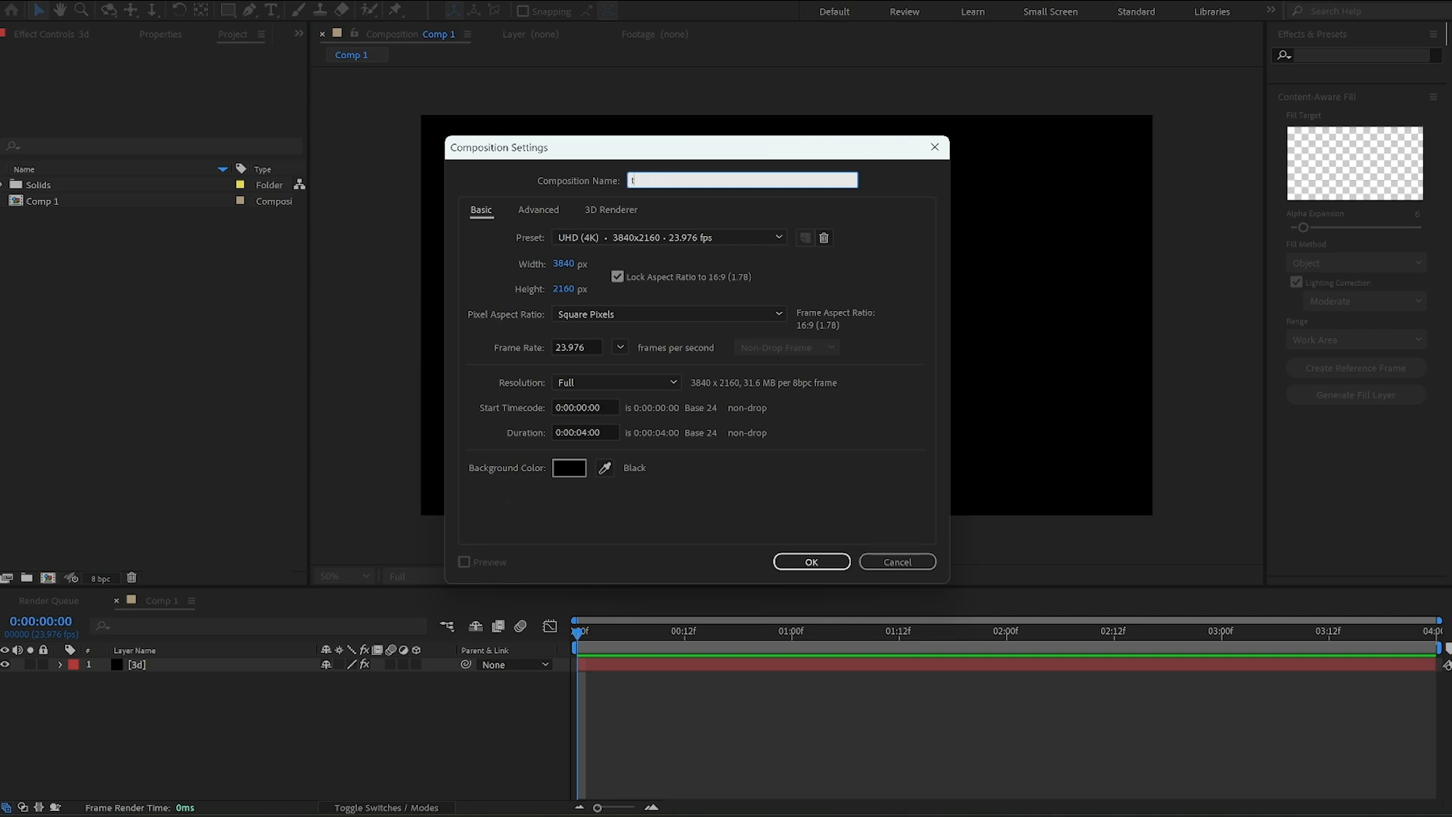
- Create a composition named 'texture' with the chrome hearts logo, then return to Comp 1
text(texture)
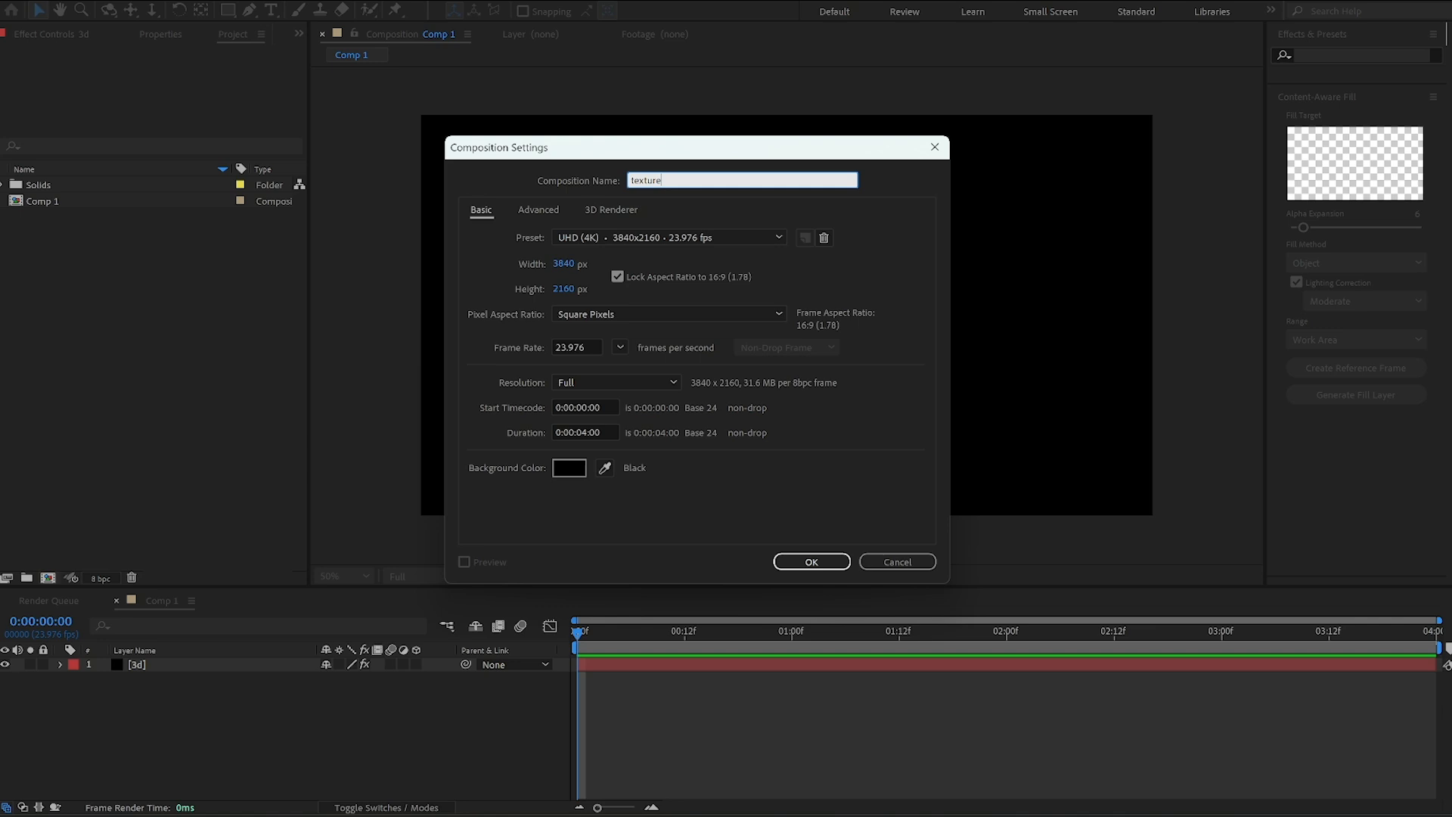
click(811, 561)
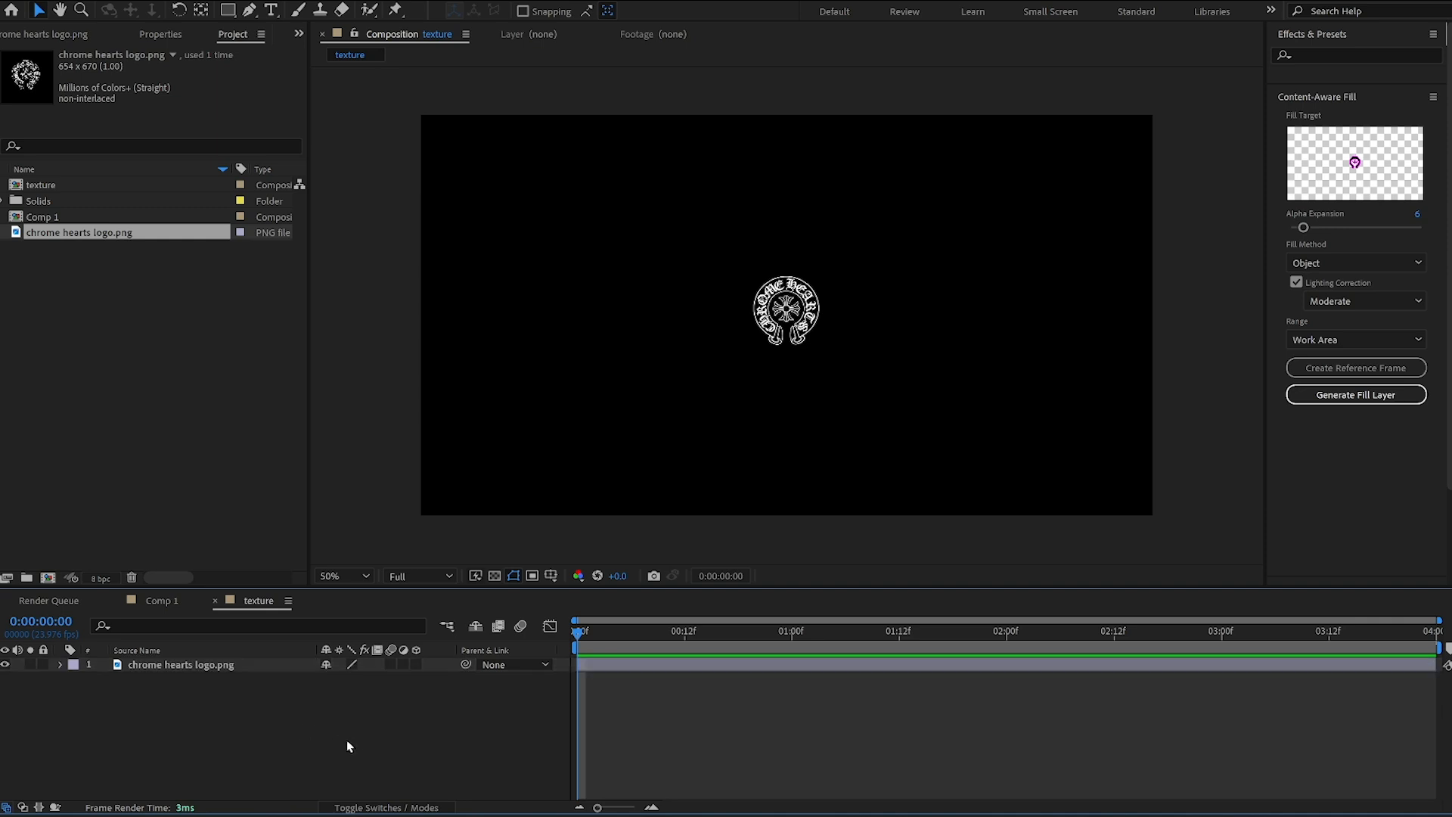
click(161, 600)
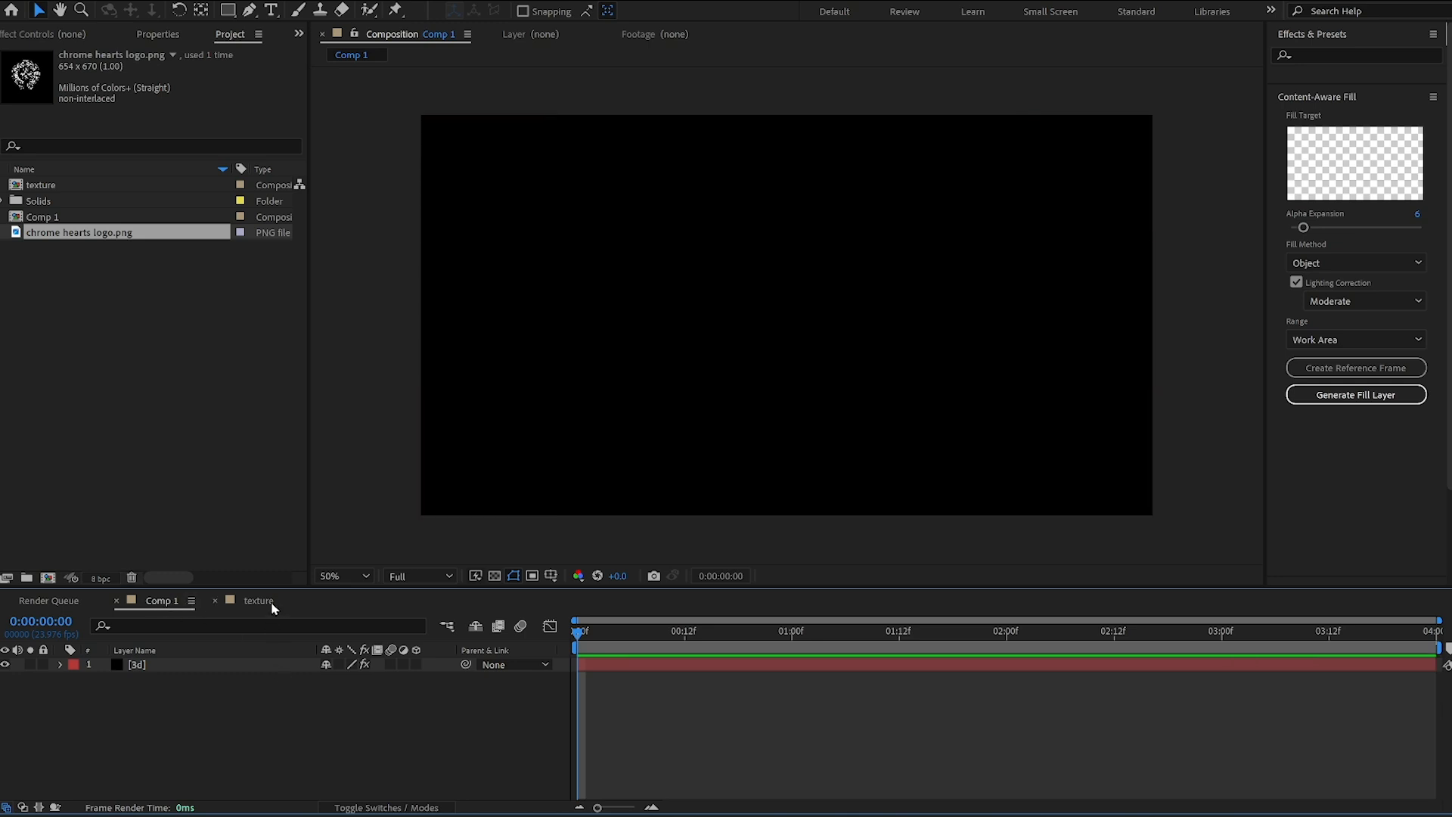
click(259, 601)
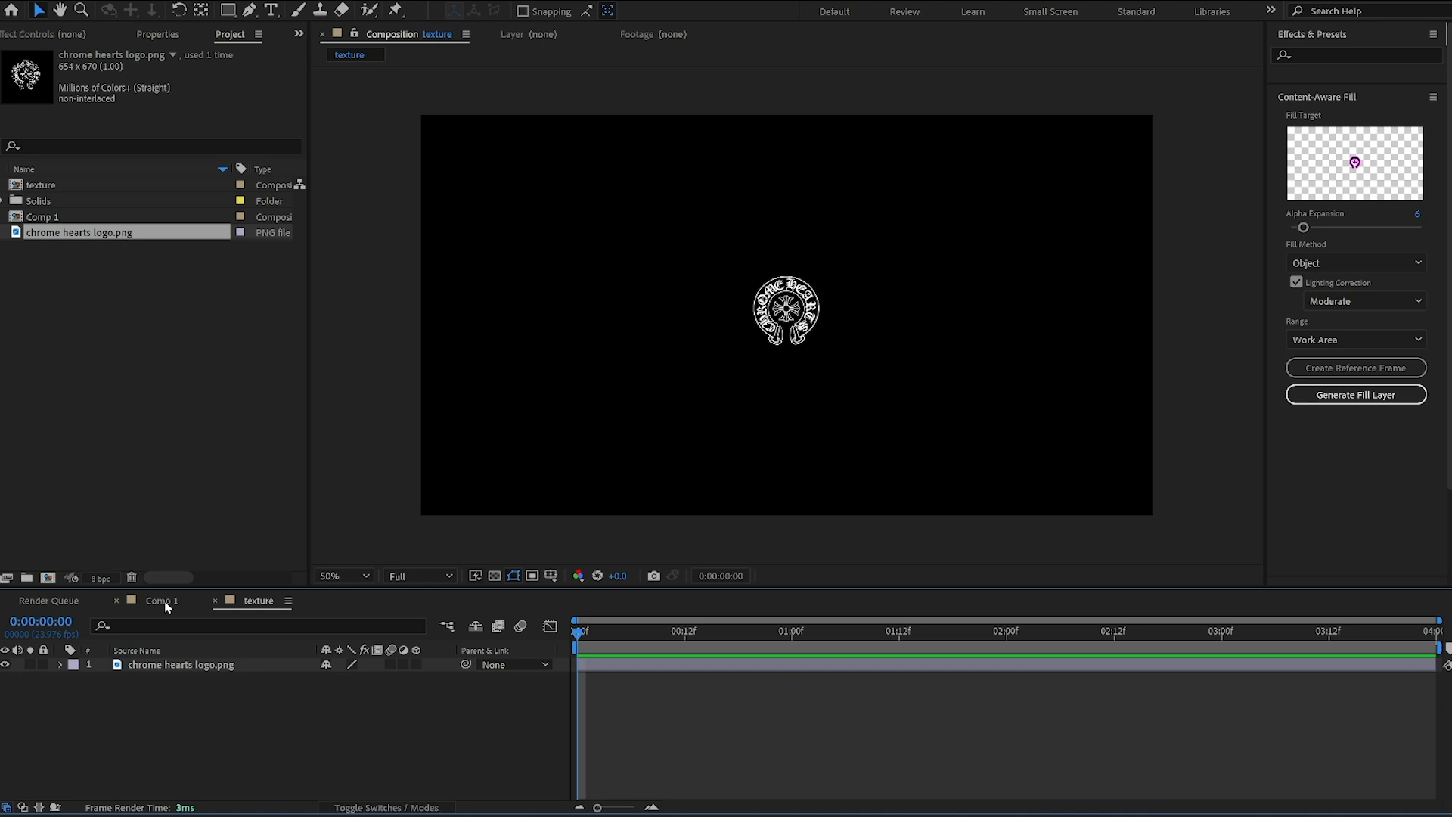
click(160, 602)
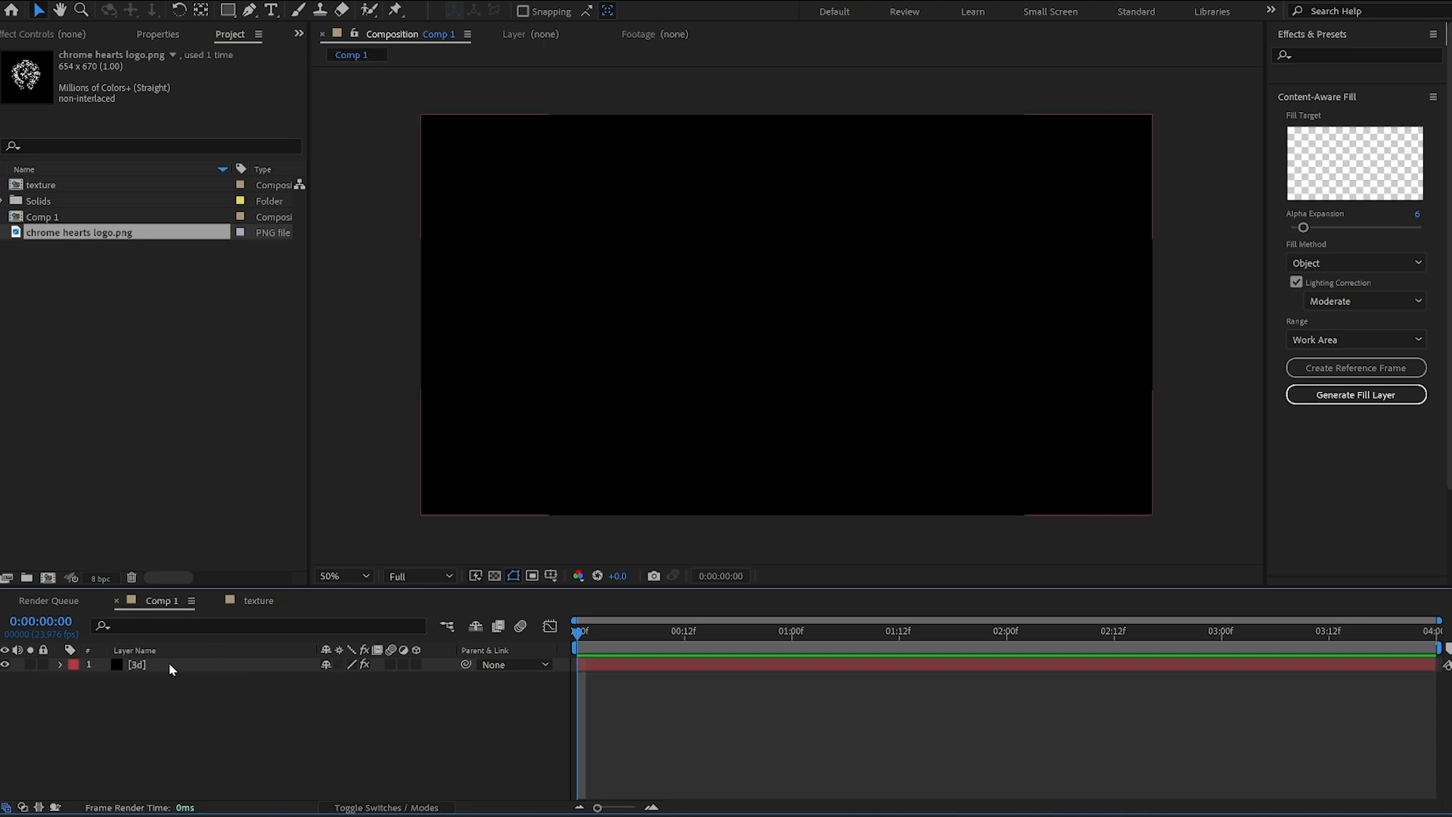
- Nest the texture comp into Comp 1 as a layer above the 3d solid
click(43, 188)
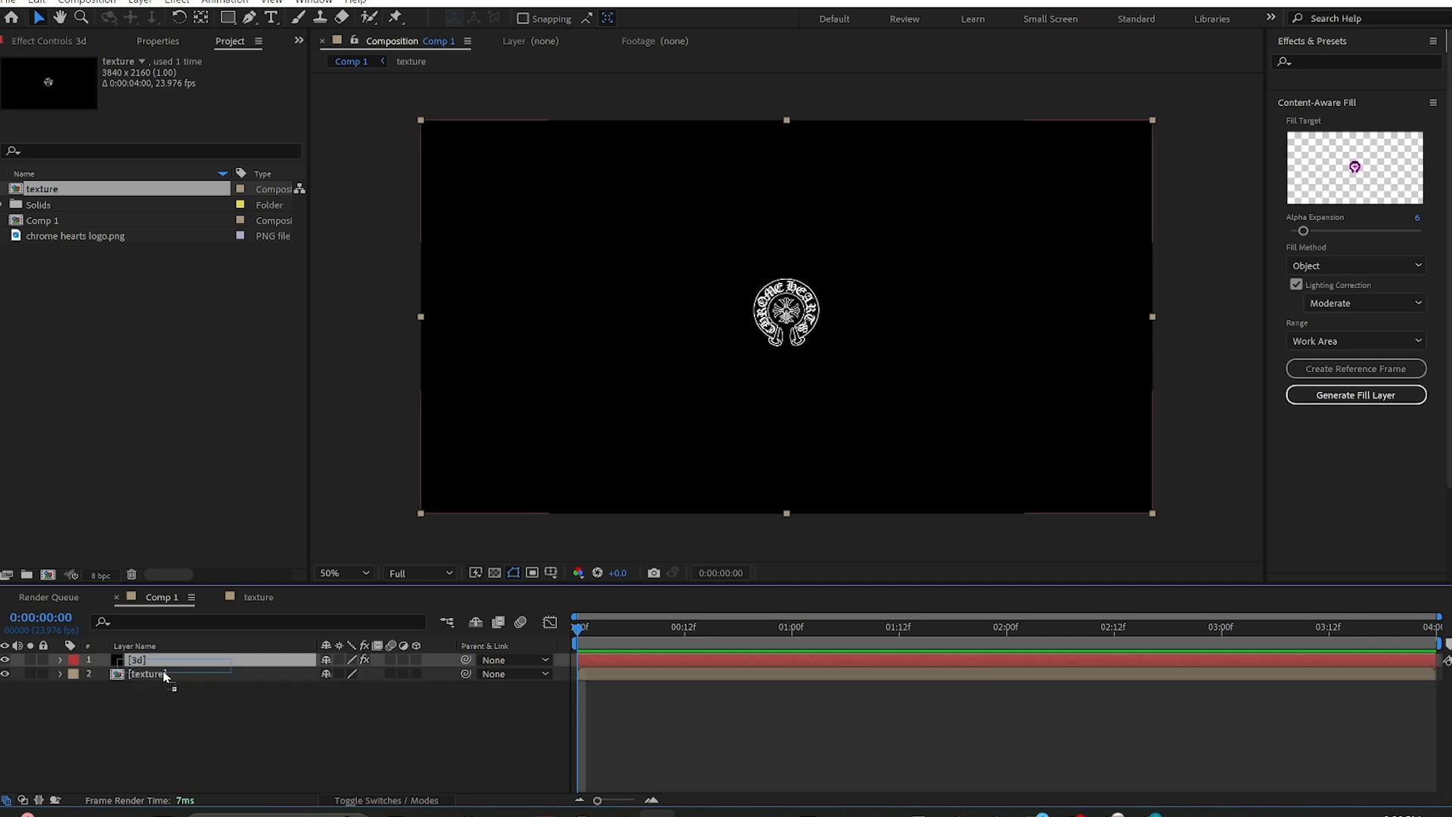
drag(166, 659, 166, 676)
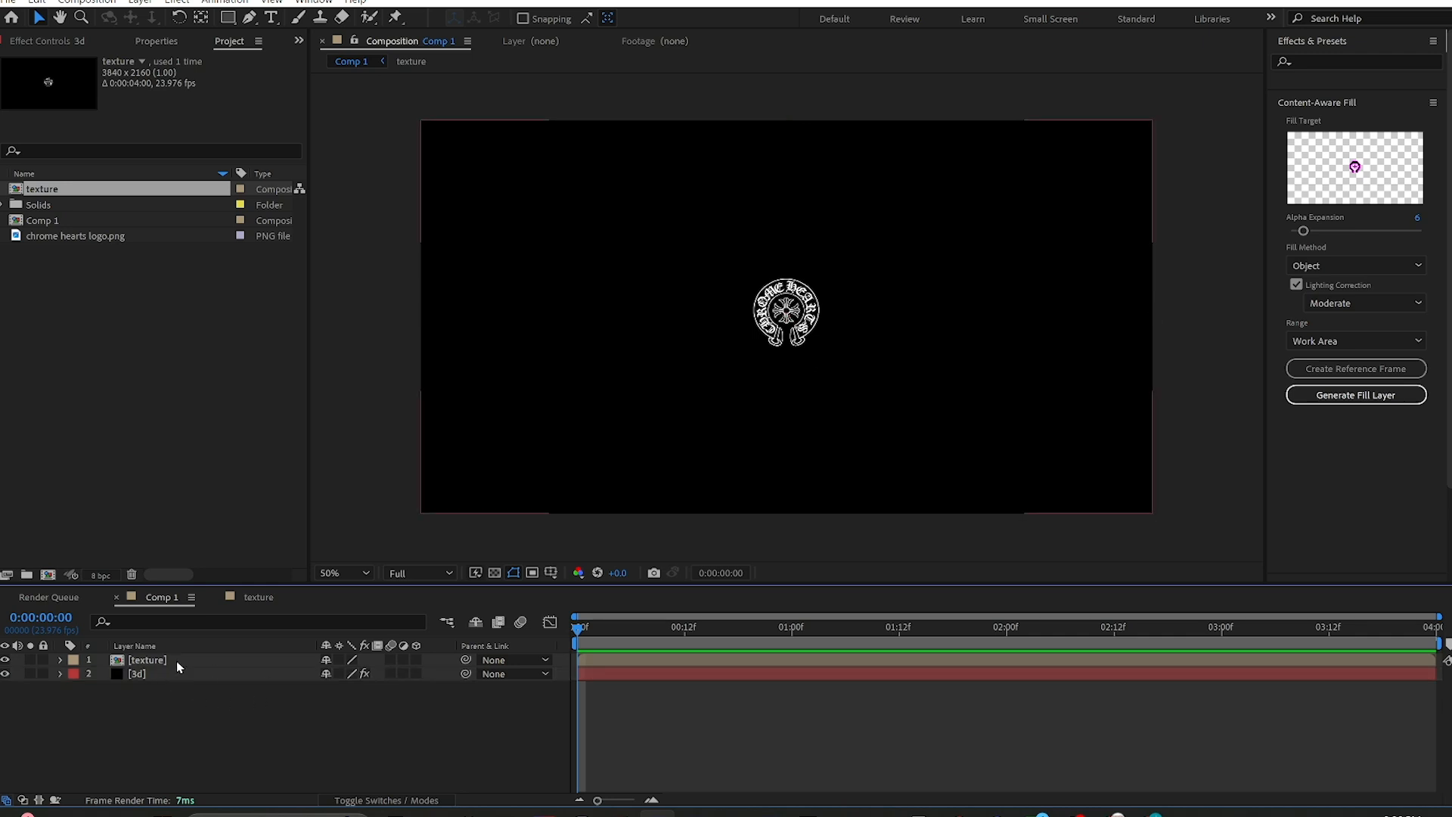
click(146, 659)
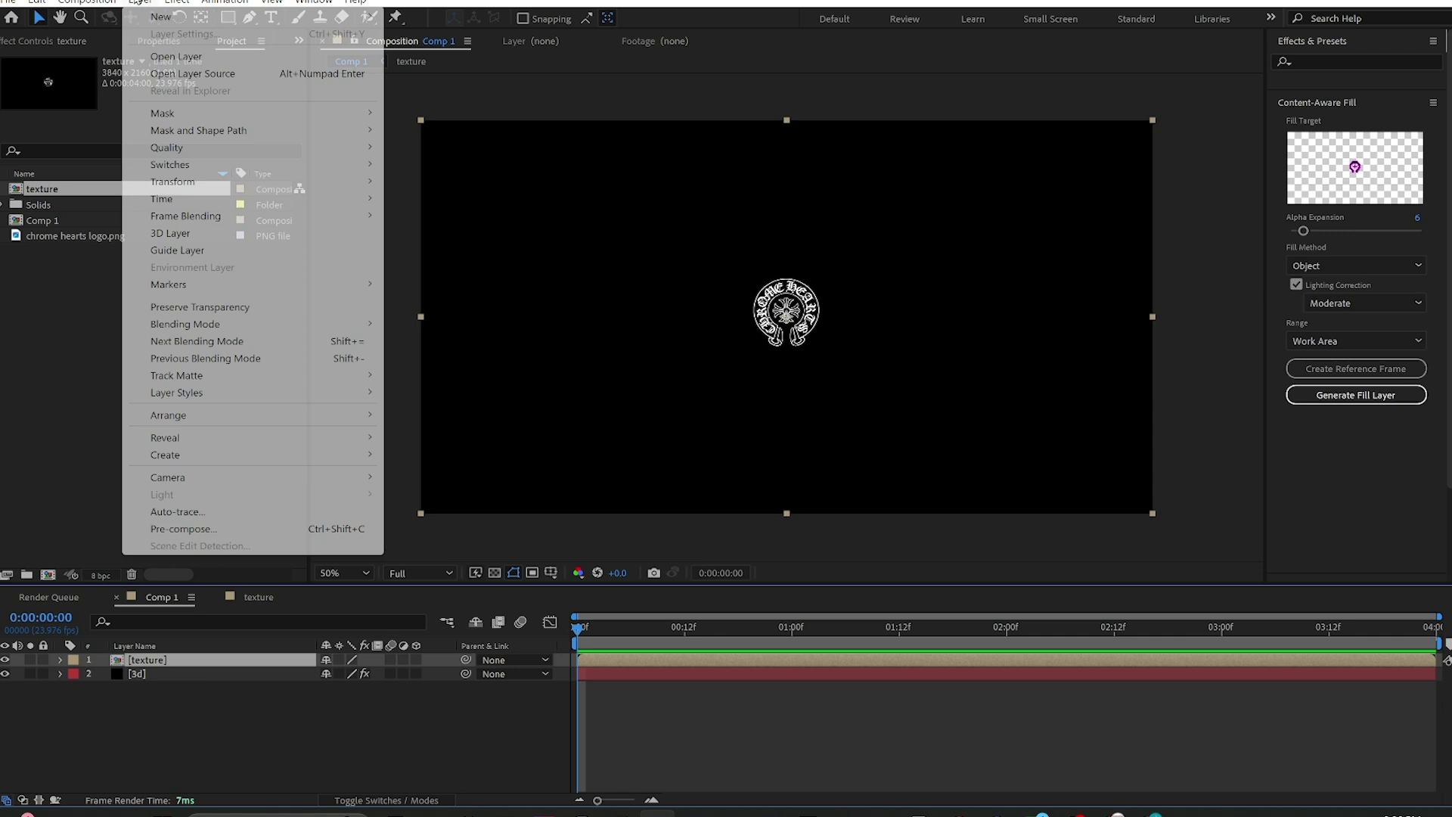
- Auto-trace the texture layer's alpha into a new Auto-traced texture layer
click(177, 511)
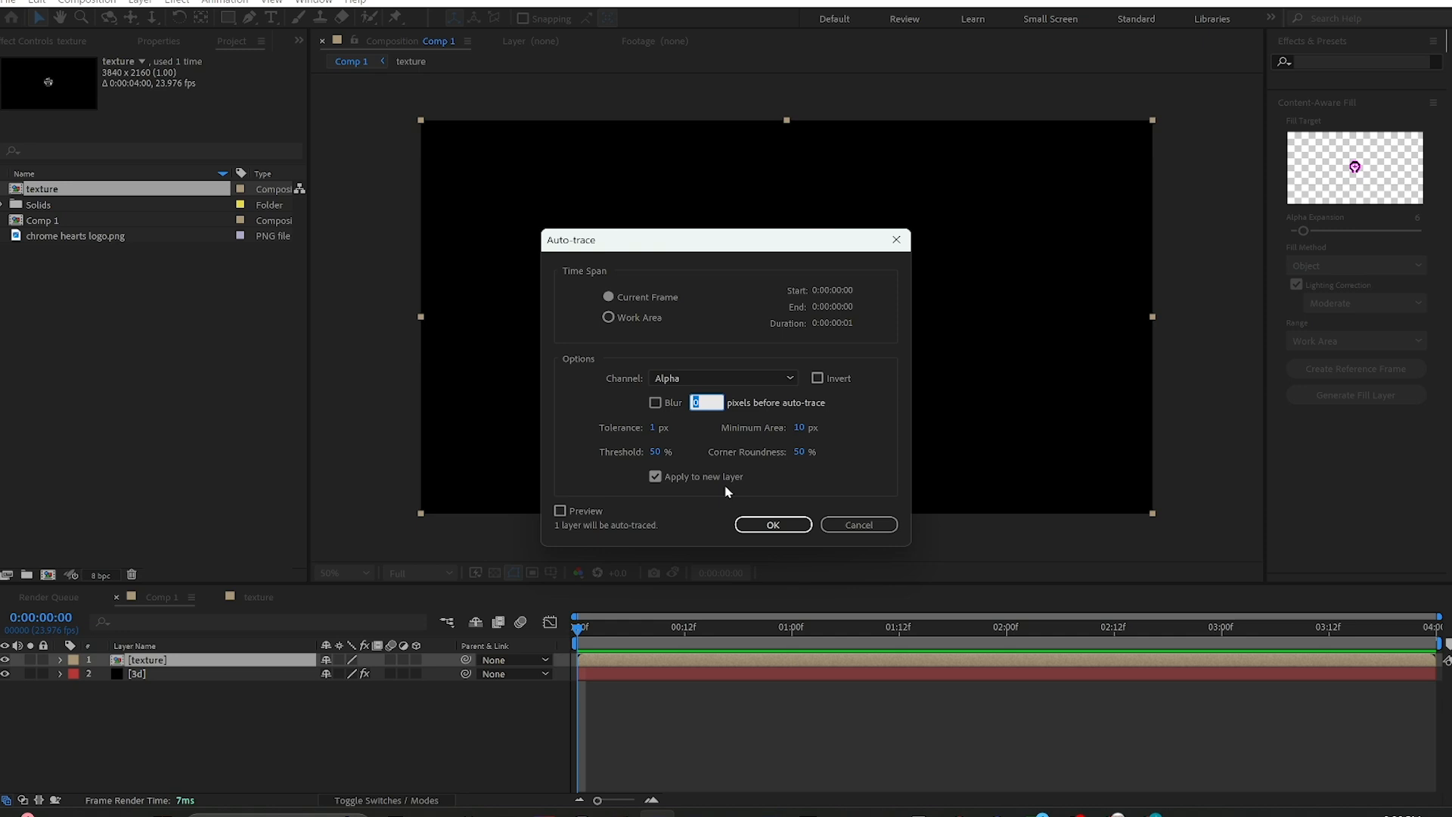
mouse_move(705, 487)
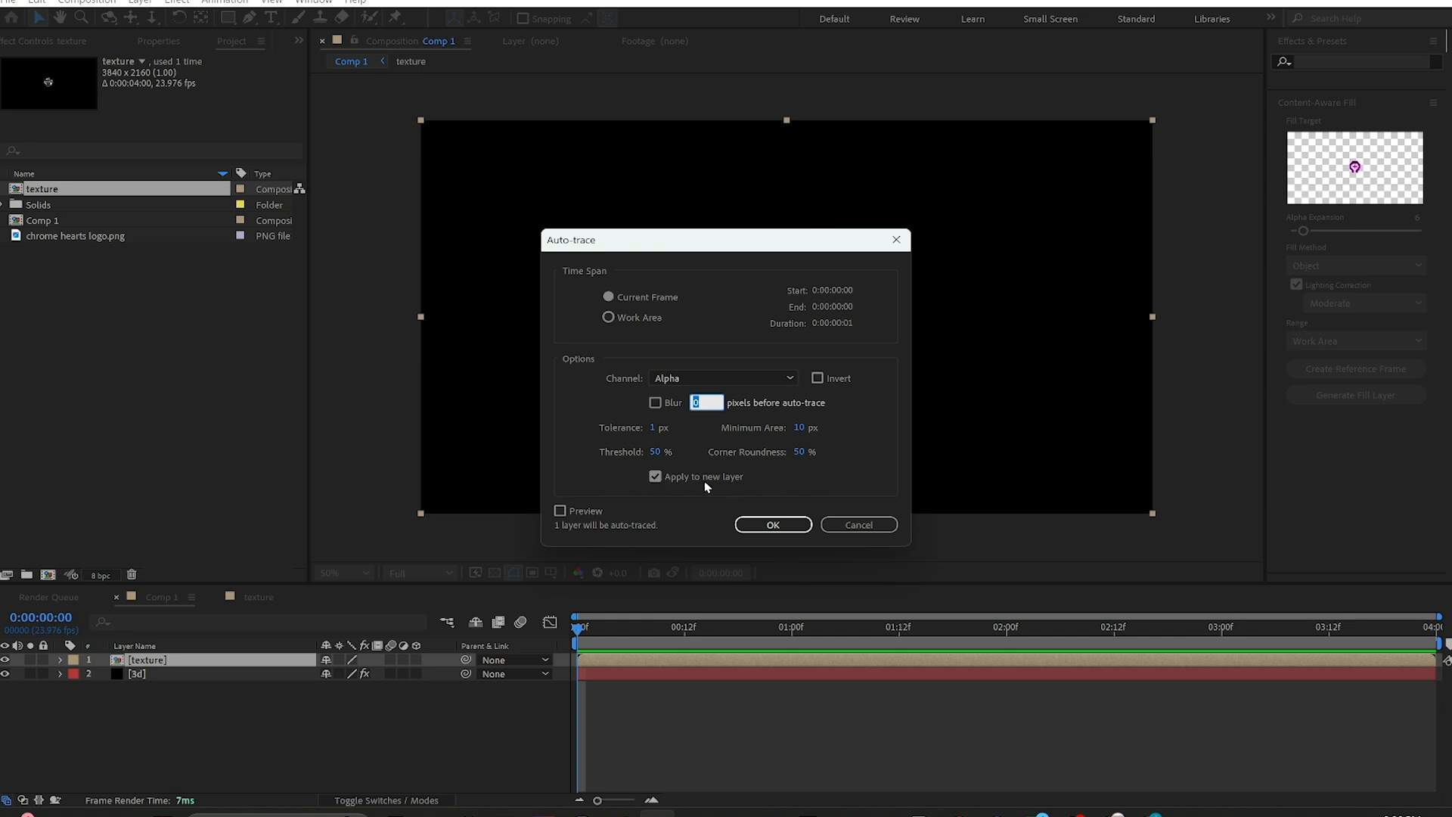
click(772, 523)
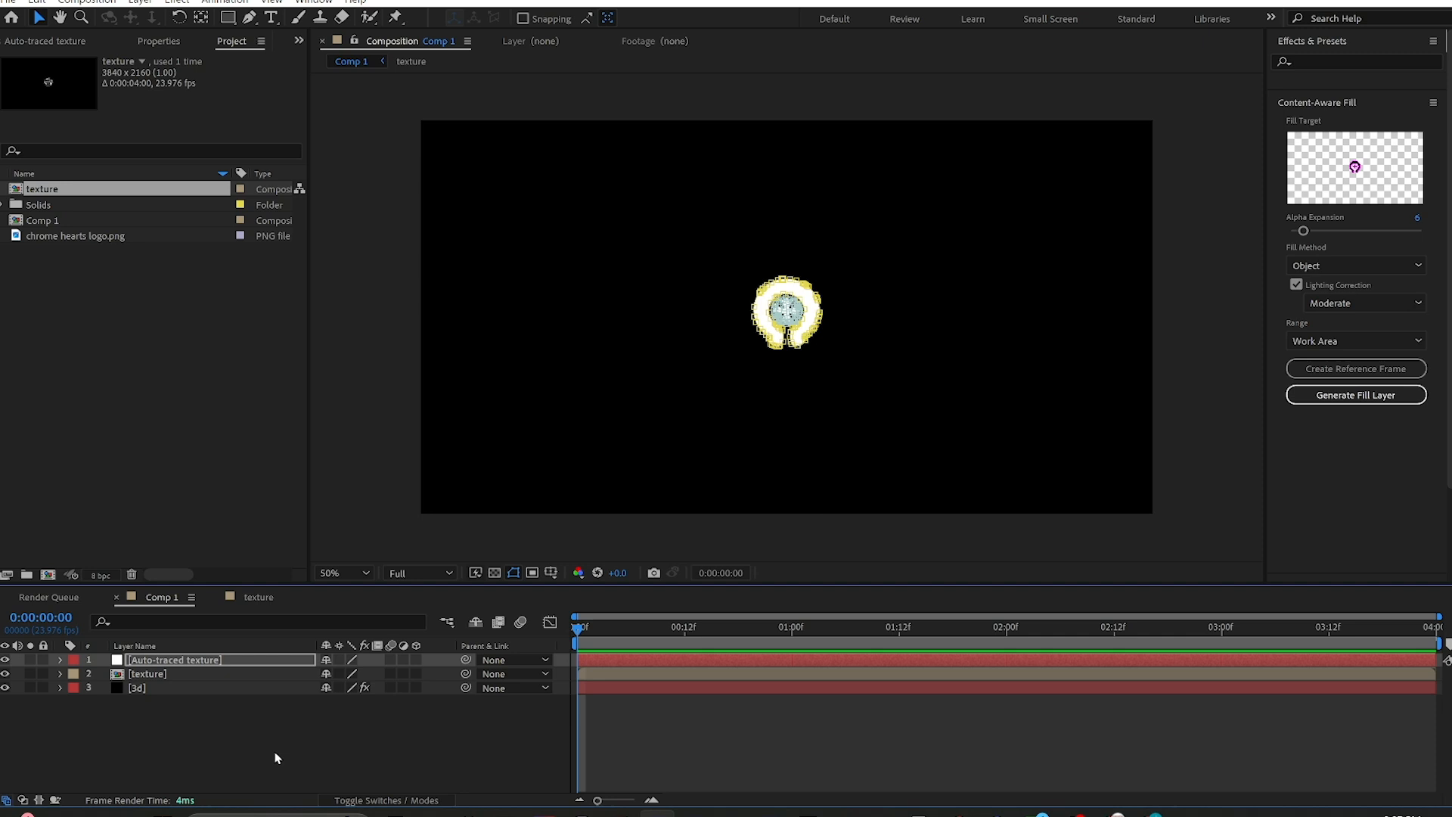
mouse_move(145, 729)
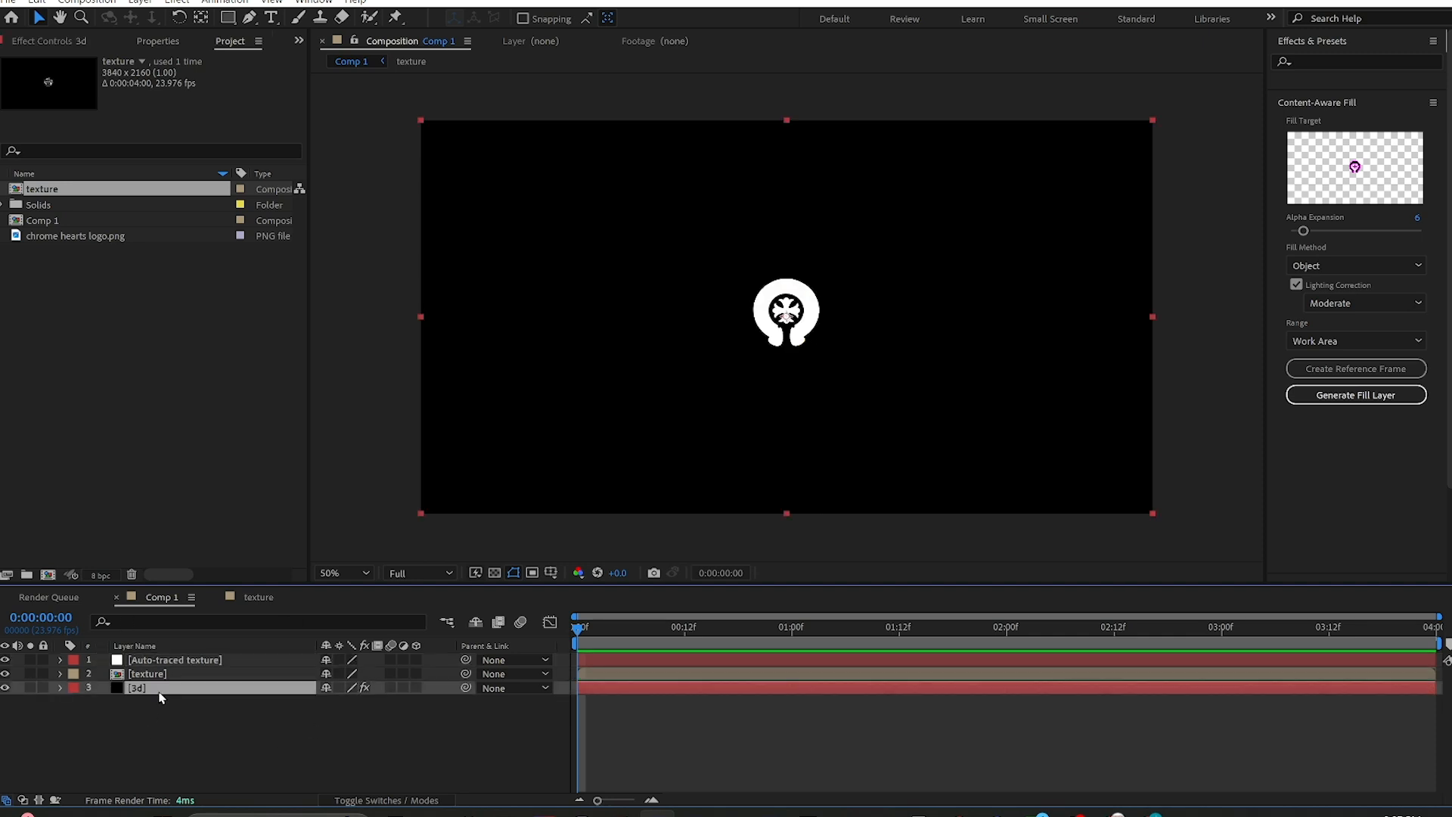
- Set Element's Custom Text and Masks Path Layer 1 to the Auto-traced texture layer
click(159, 686)
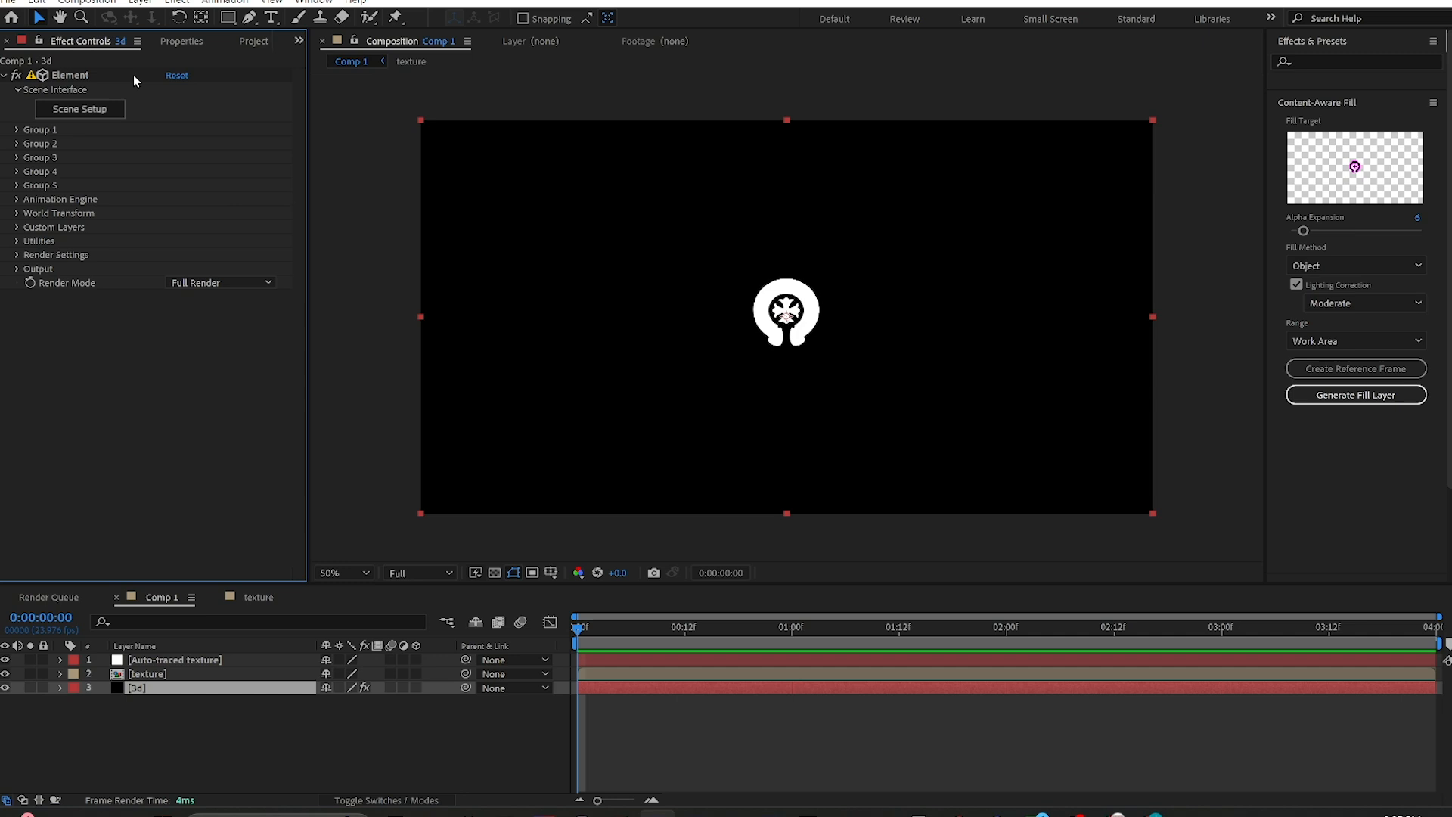
mouse_move(221, 146)
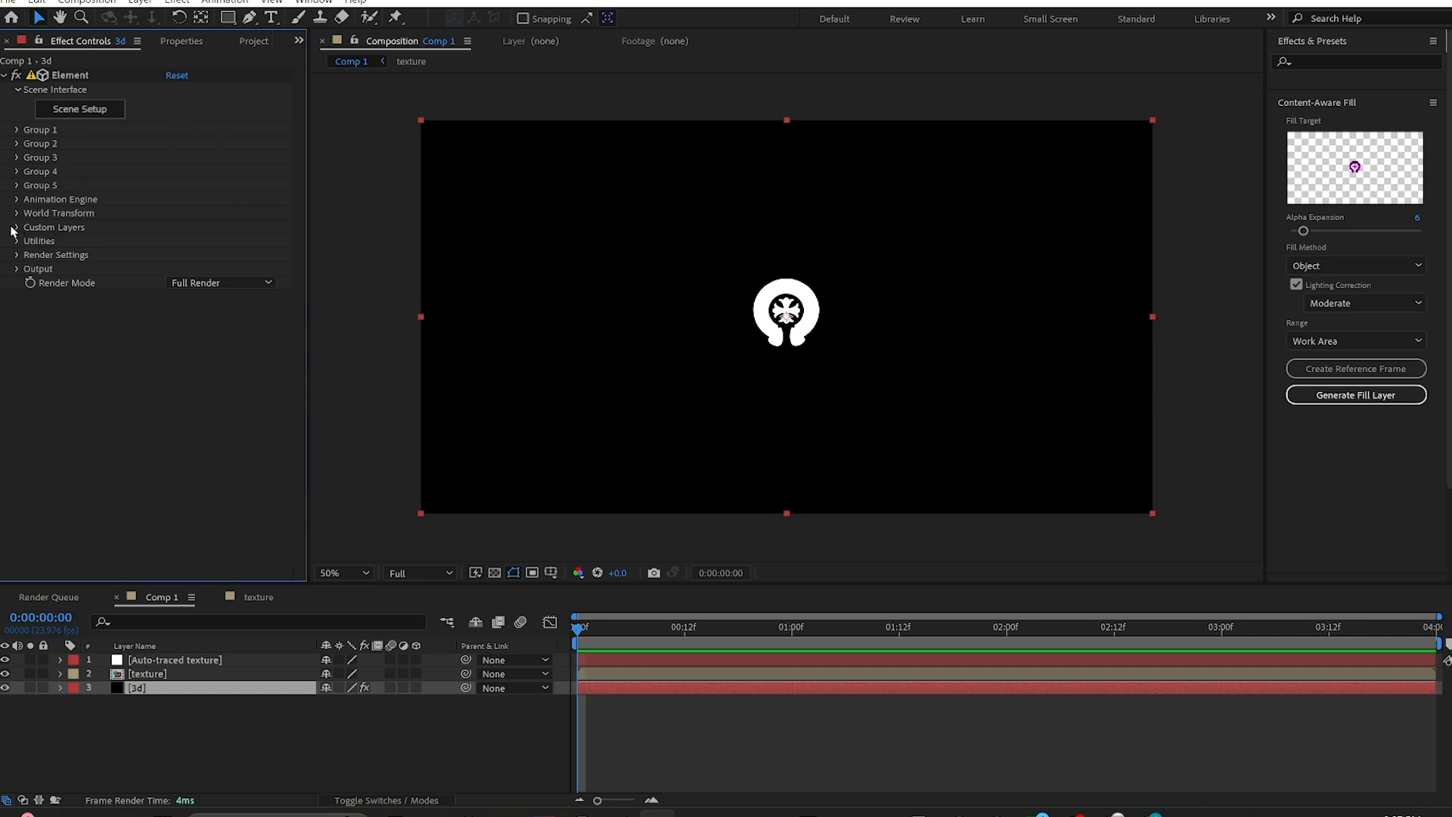
click(15, 227)
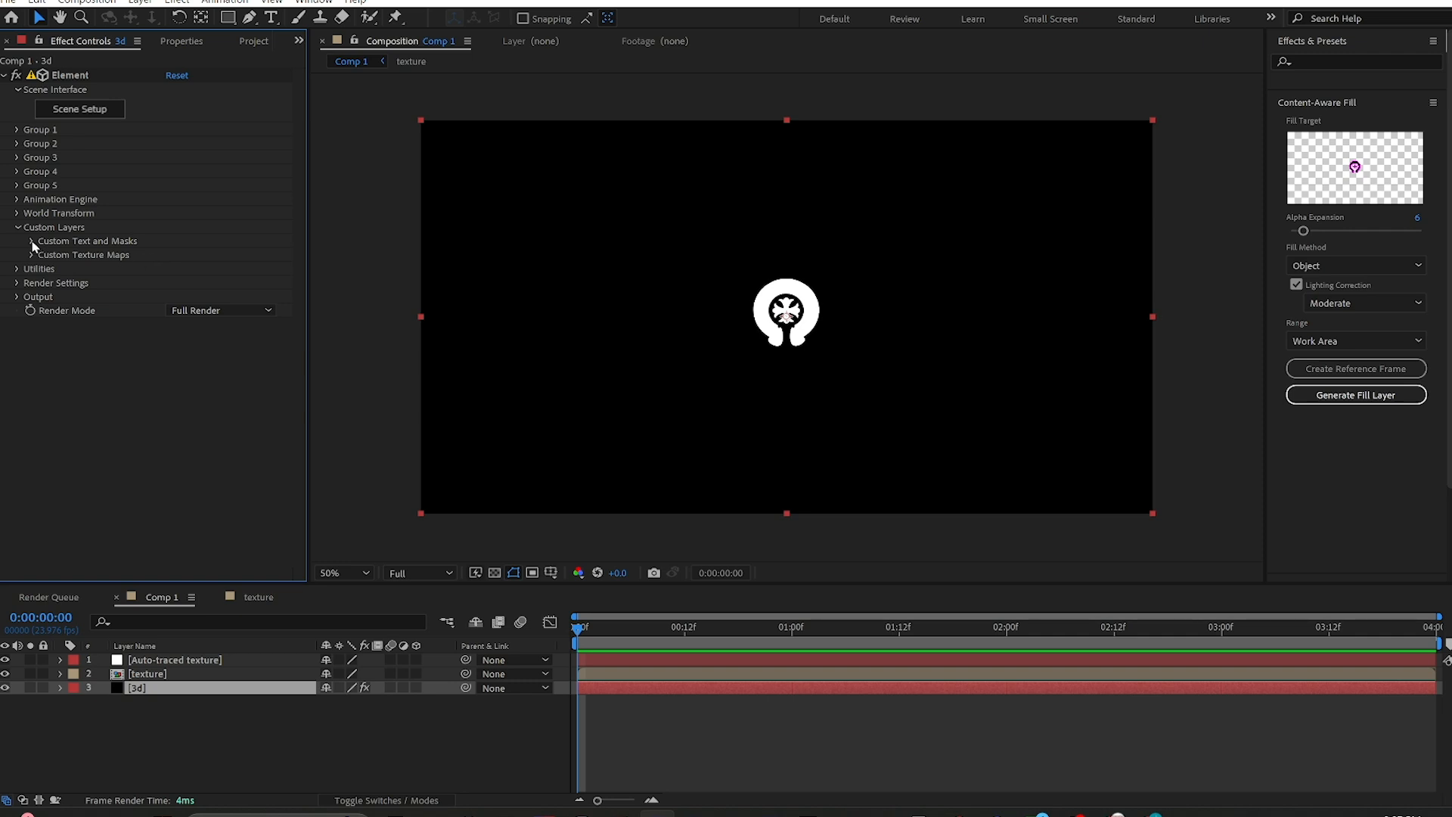
click(26, 240)
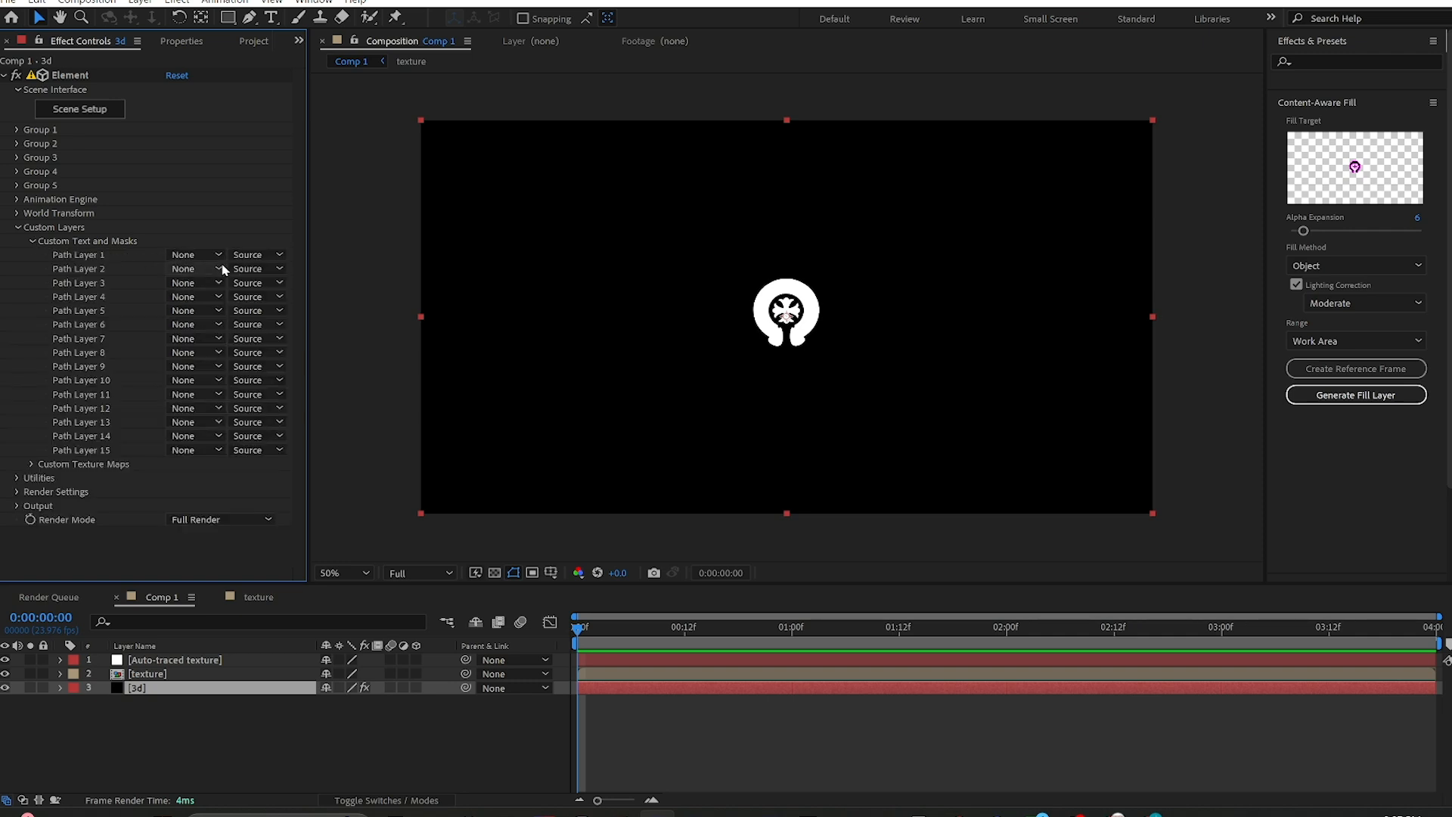
click(195, 254)
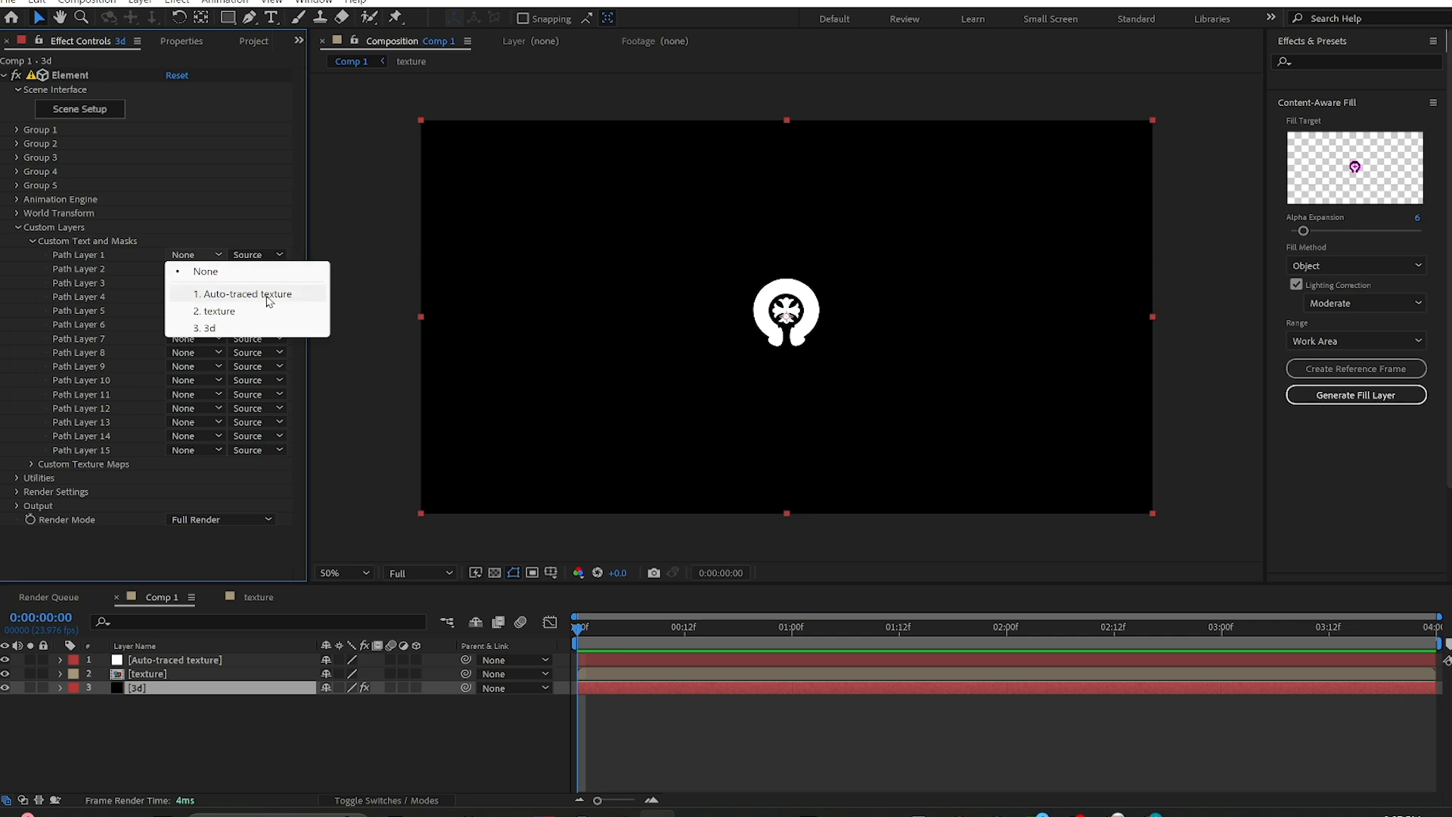
click(242, 293)
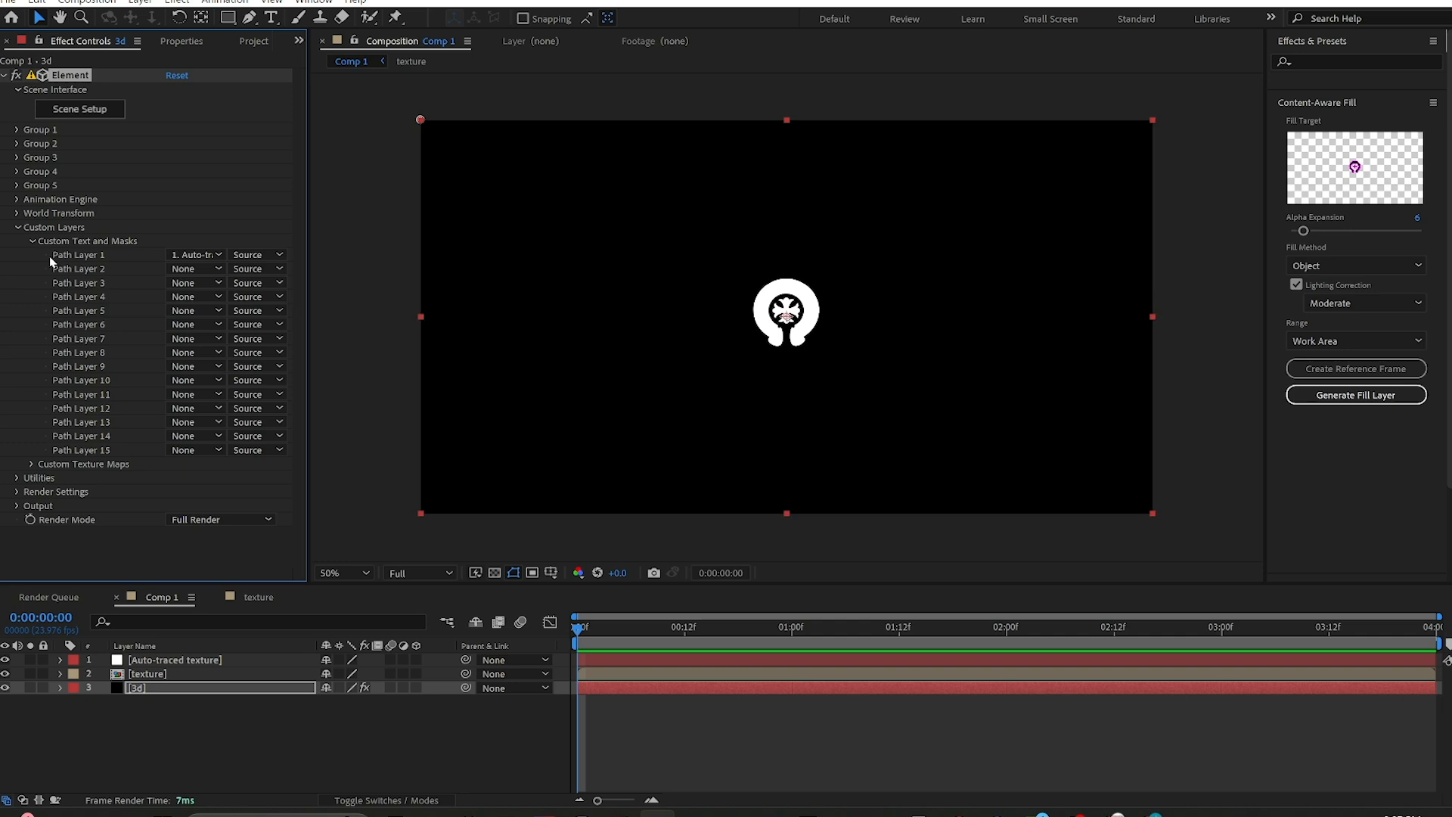
mouse_move(74, 257)
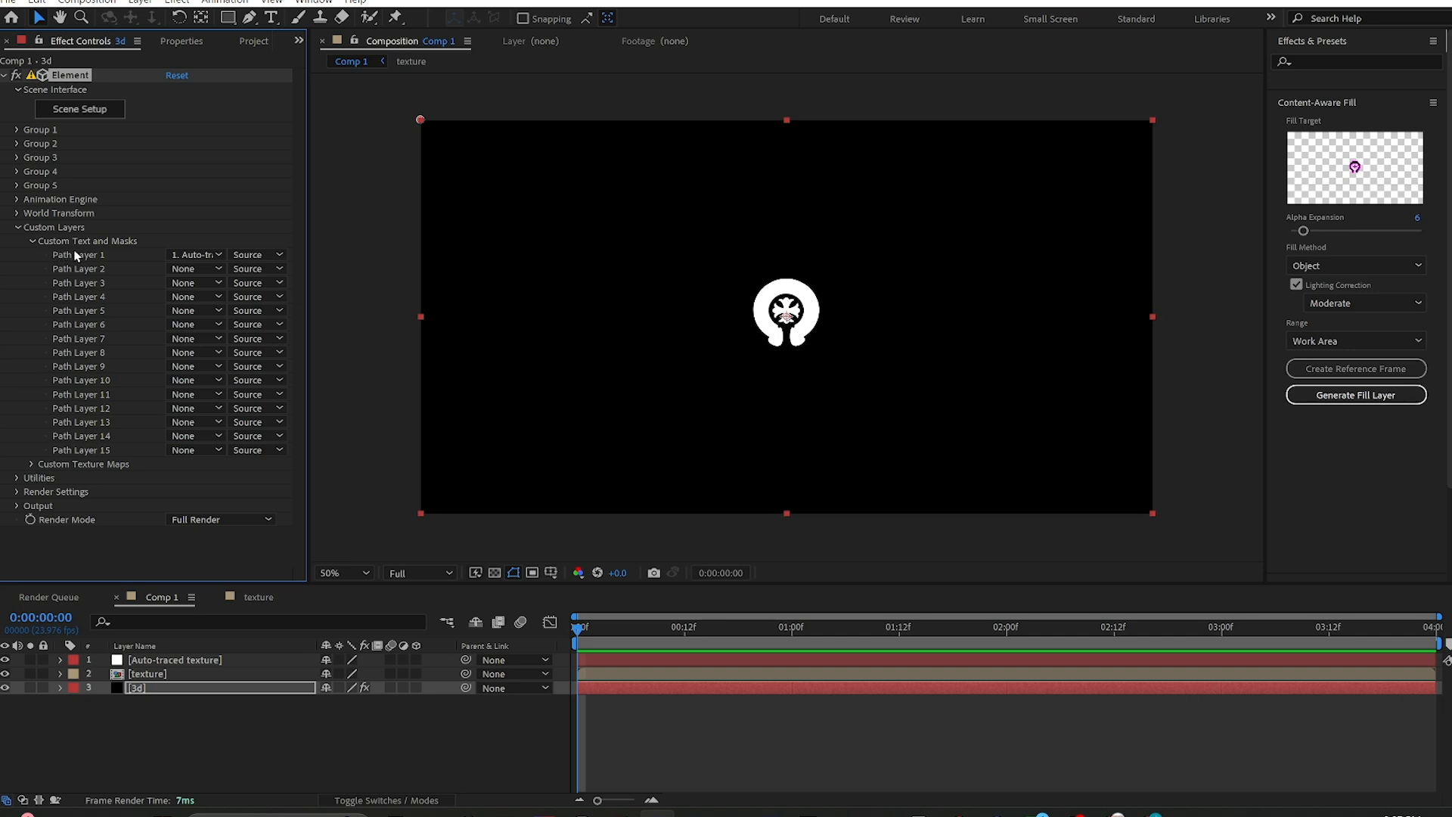
mouse_move(45, 476)
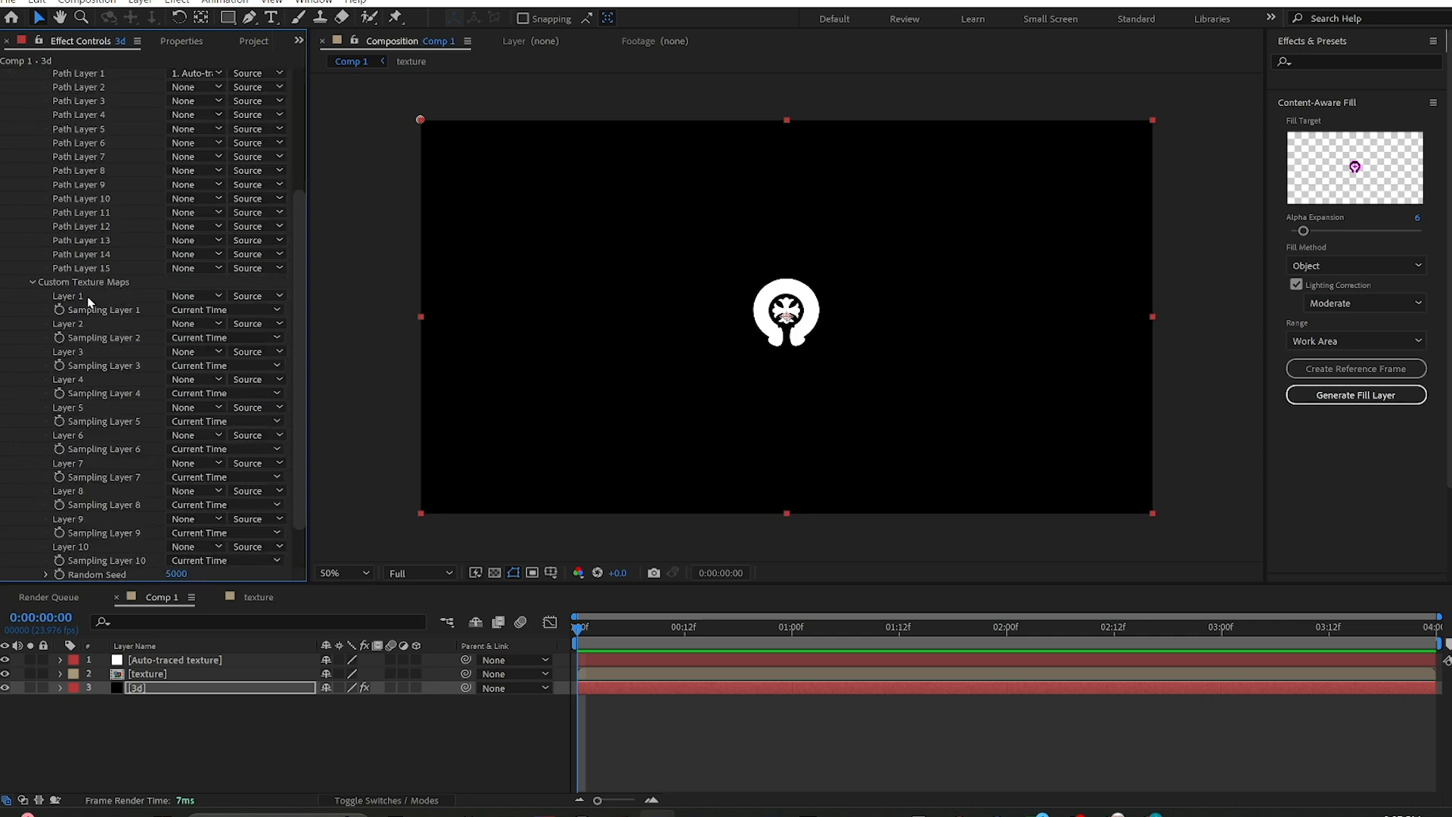
- Set Element's Custom Texture Maps Layer 1 to the texture layer
click(194, 295)
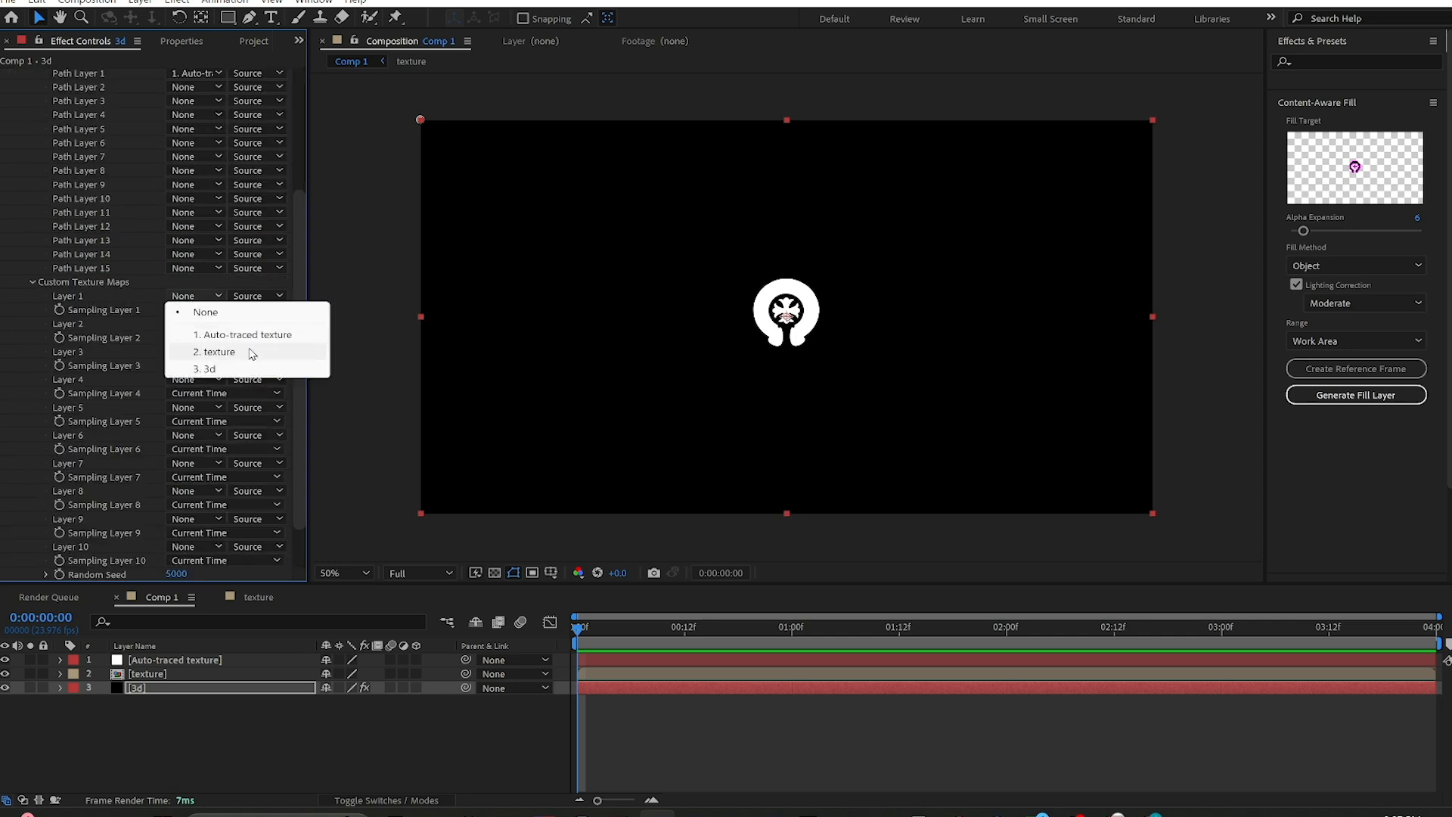
click(216, 351)
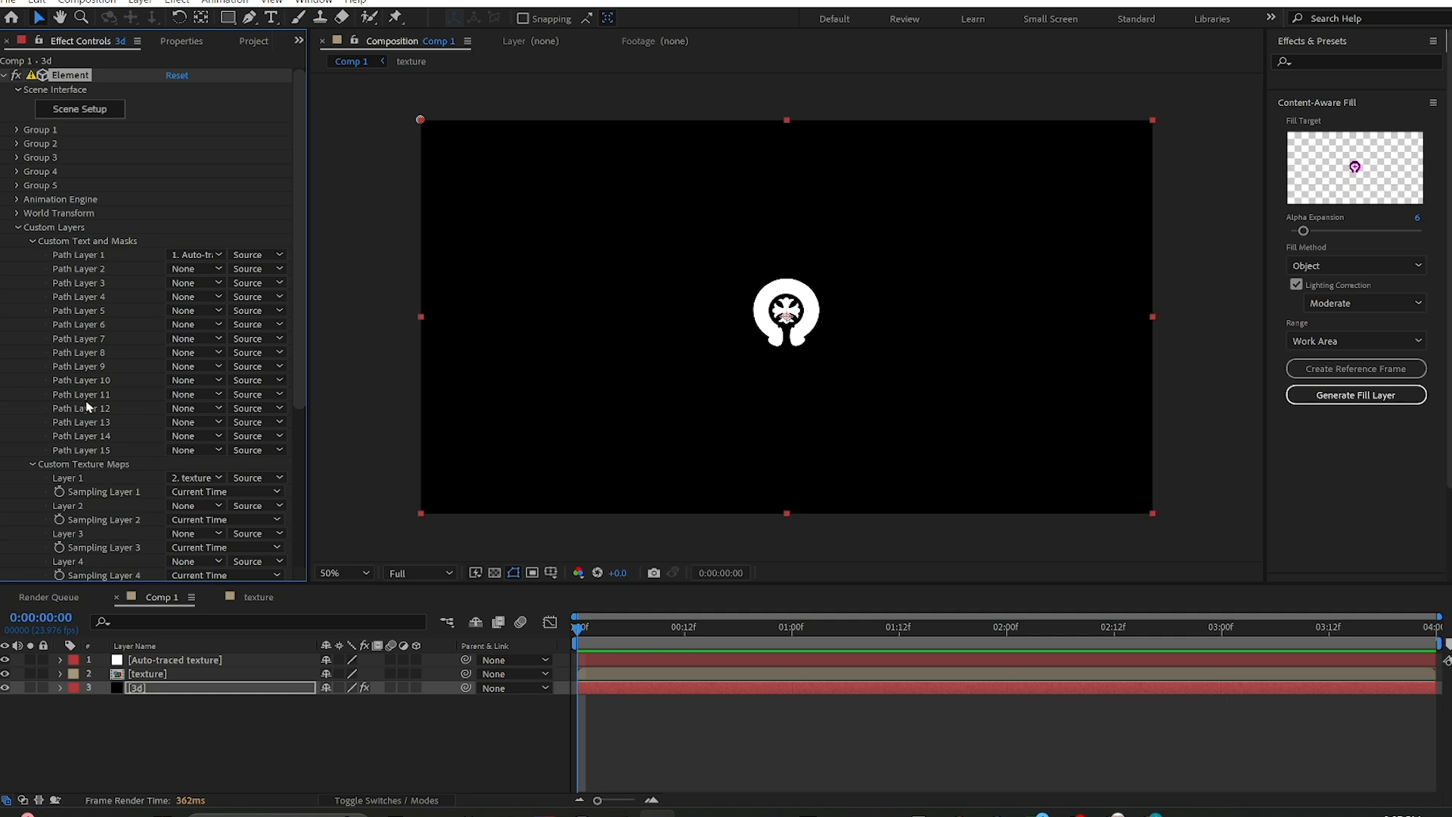
mouse_move(78, 109)
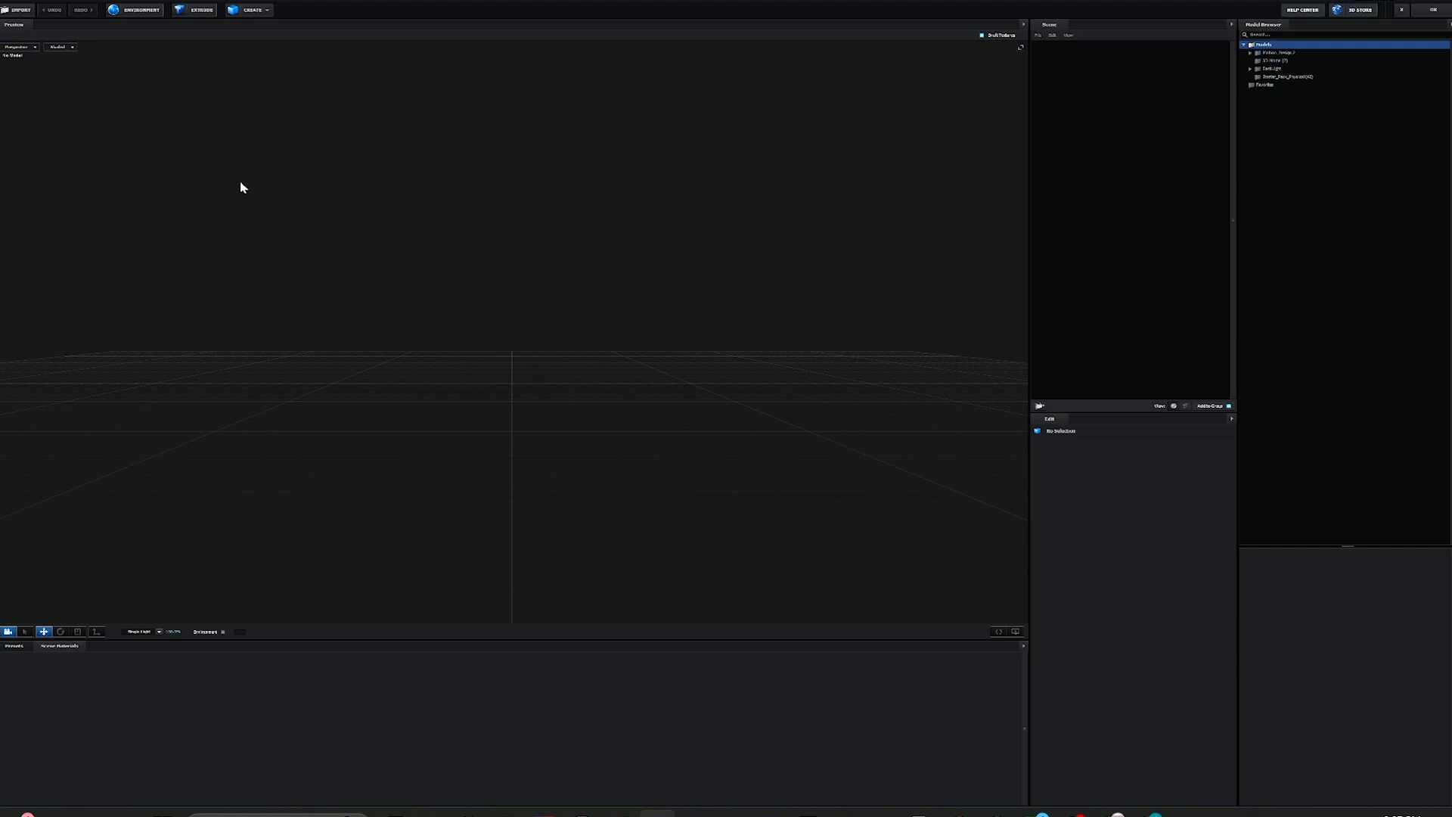
mouse_move(209, 36)
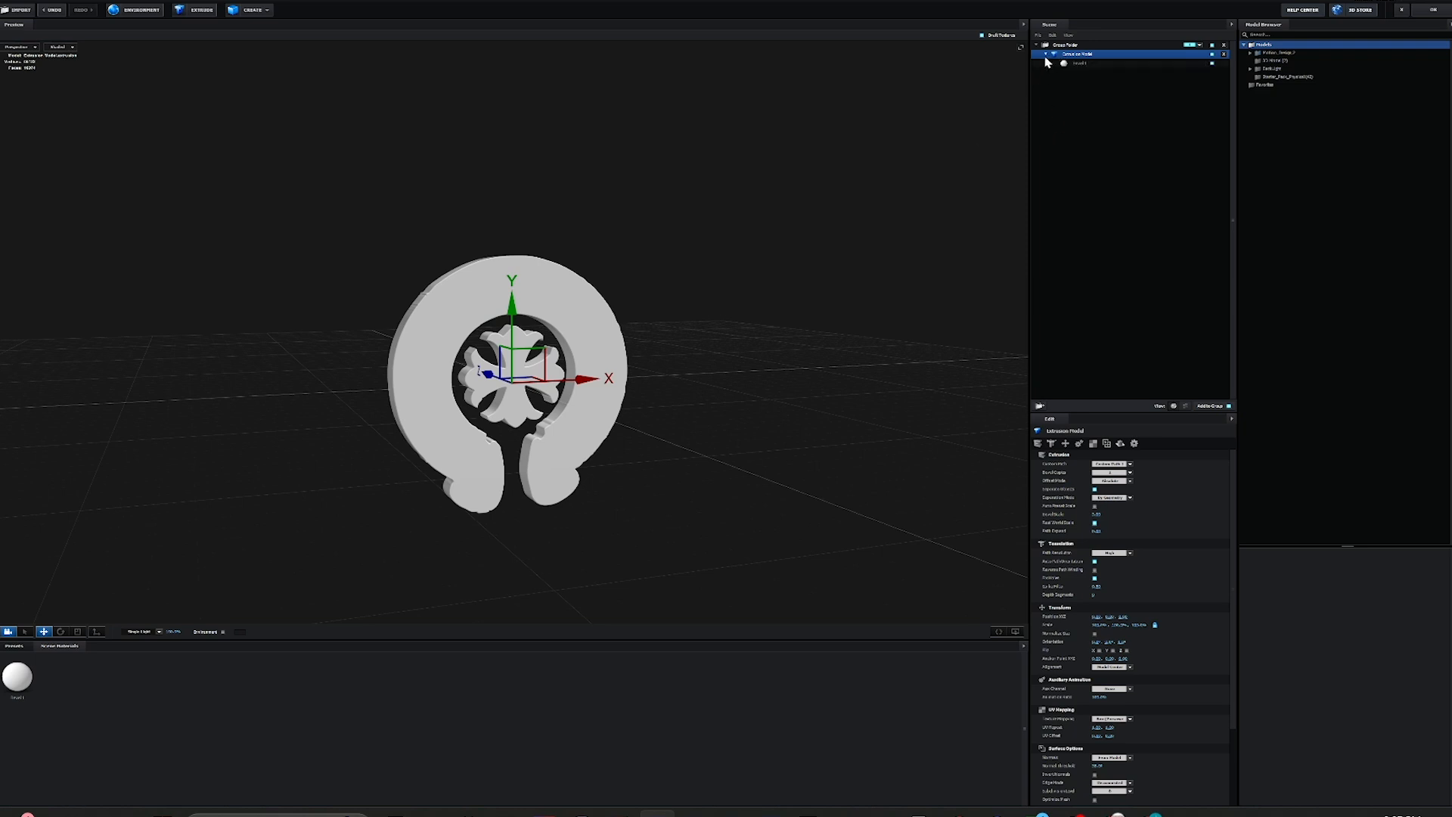
- Select the extruded logo's Bevel material in Scene Setup and view its texture settings
click(1078, 64)
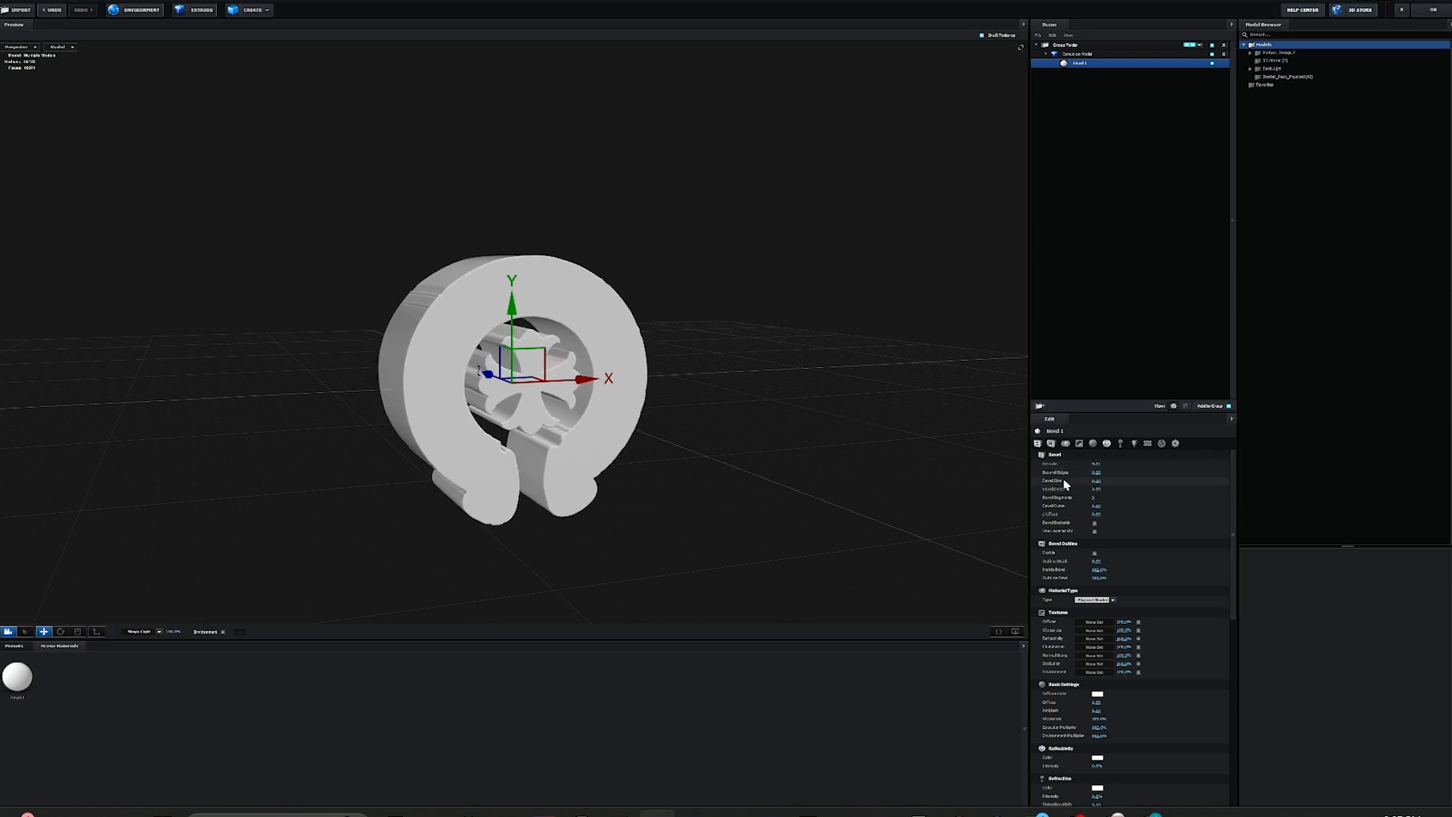
drag(509, 389, 649, 405)
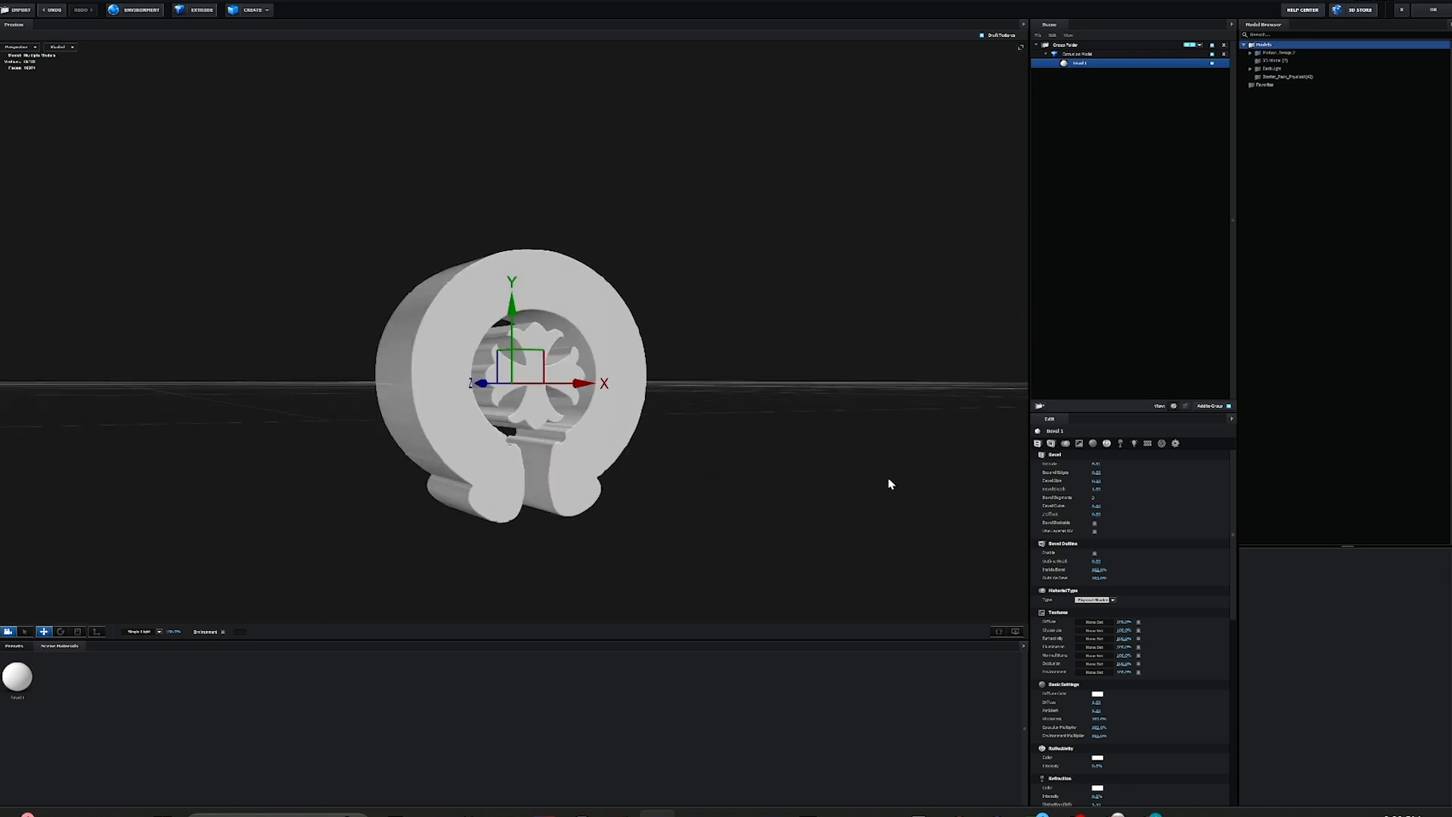
scroll(down, 3)
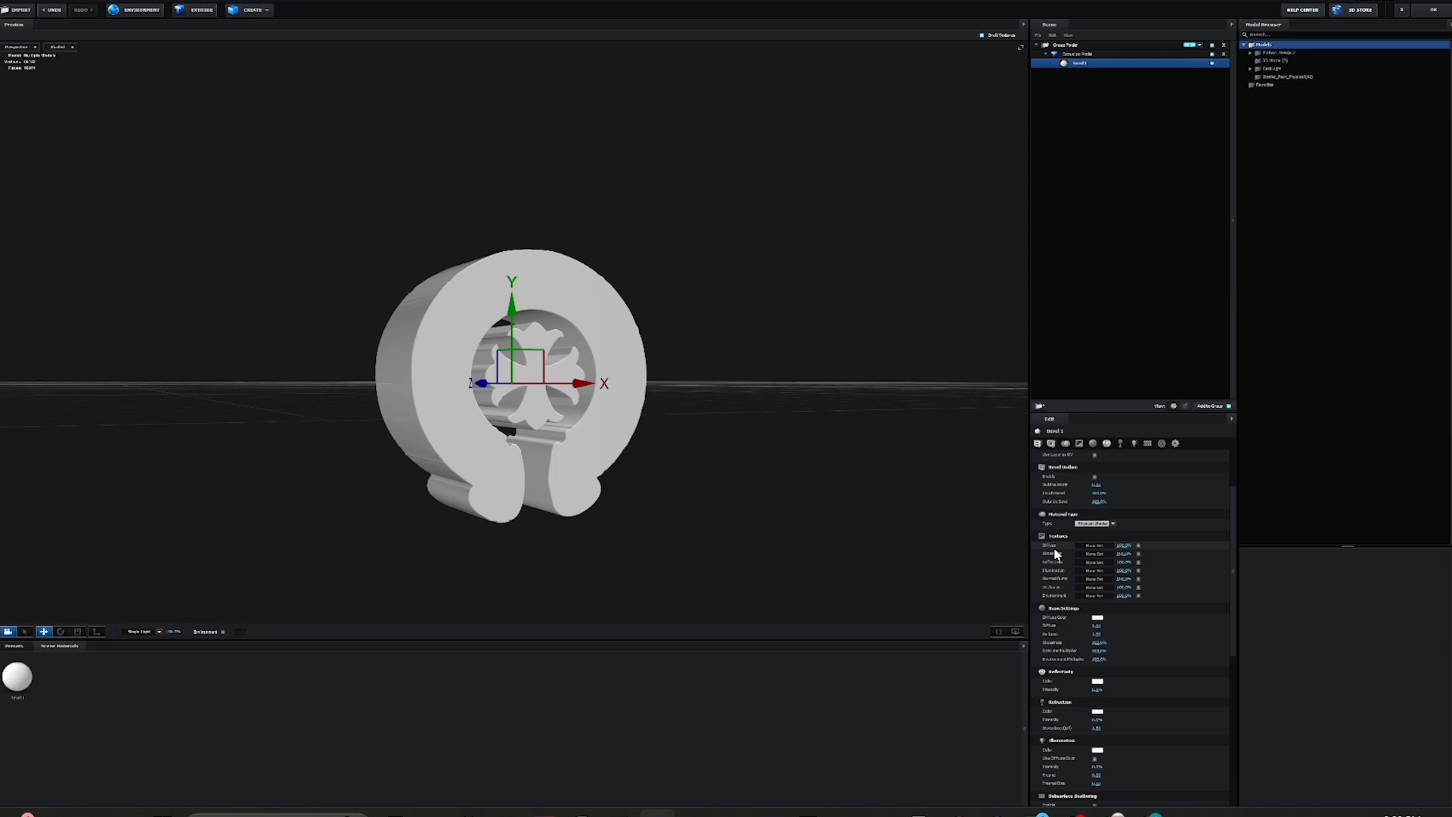
- Map Custom Layer 1 [texture] onto the logo material's diffuse channel
click(1134, 543)
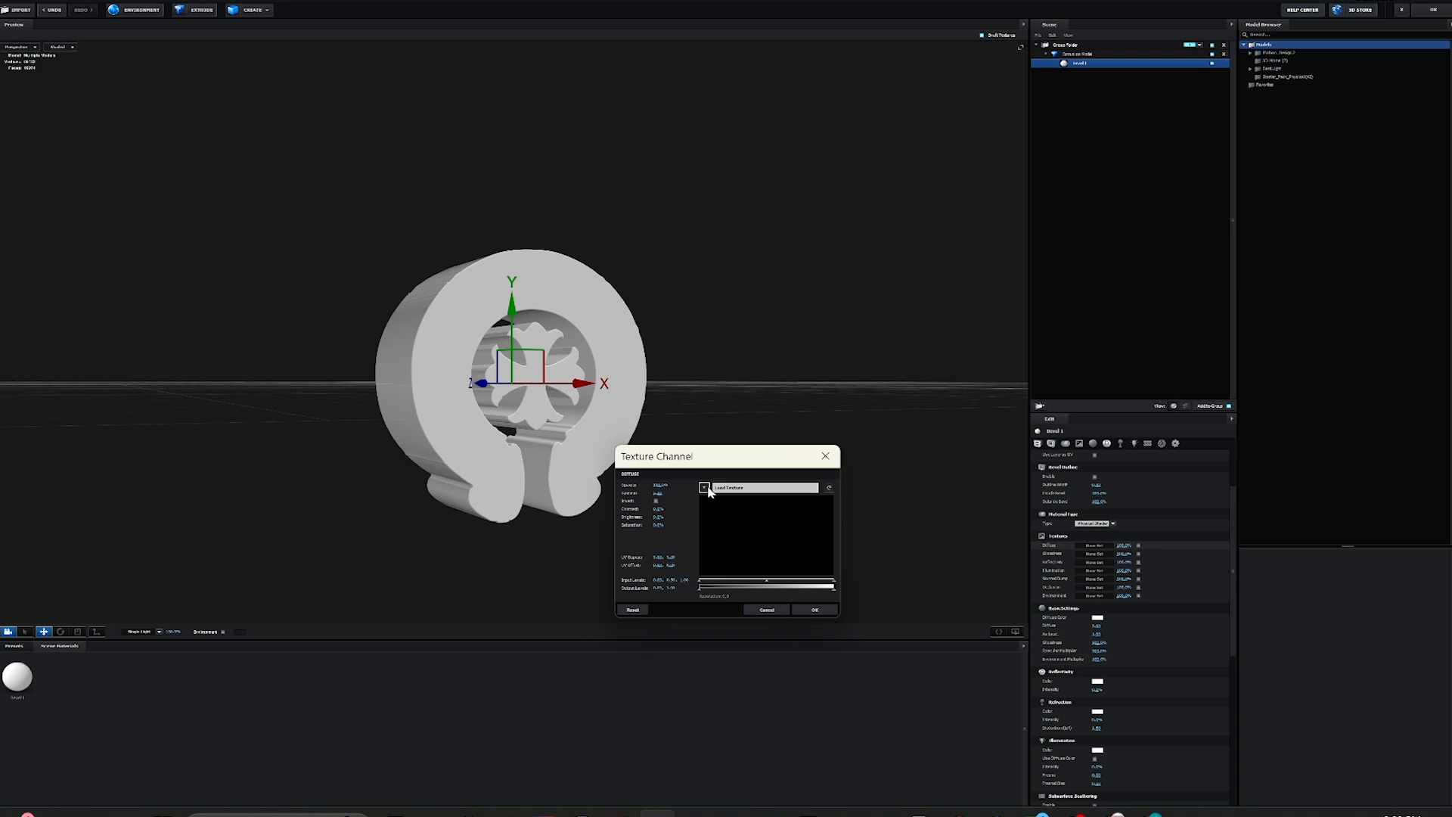
click(705, 487)
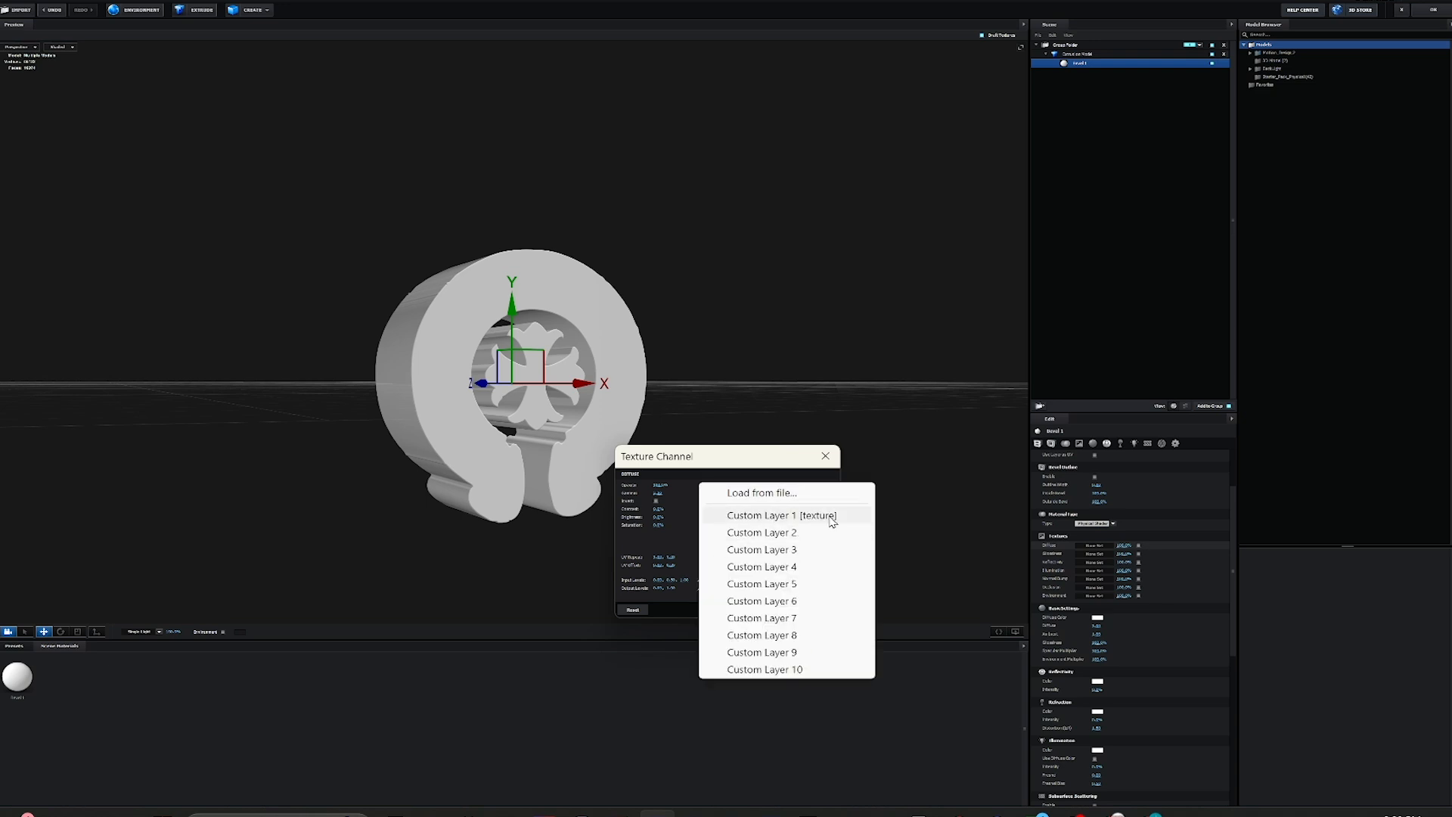
mouse_move(820, 520)
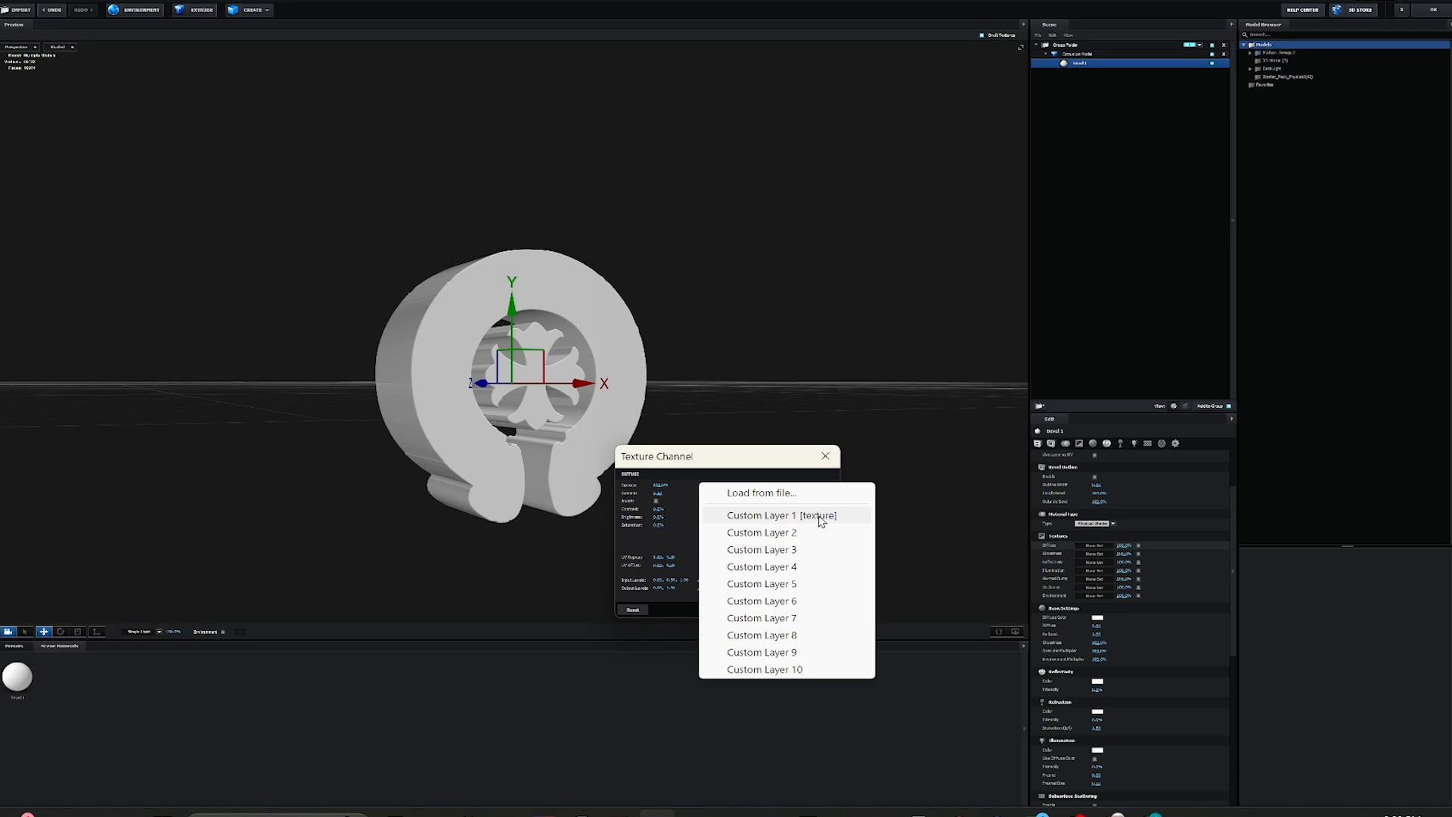
click(782, 514)
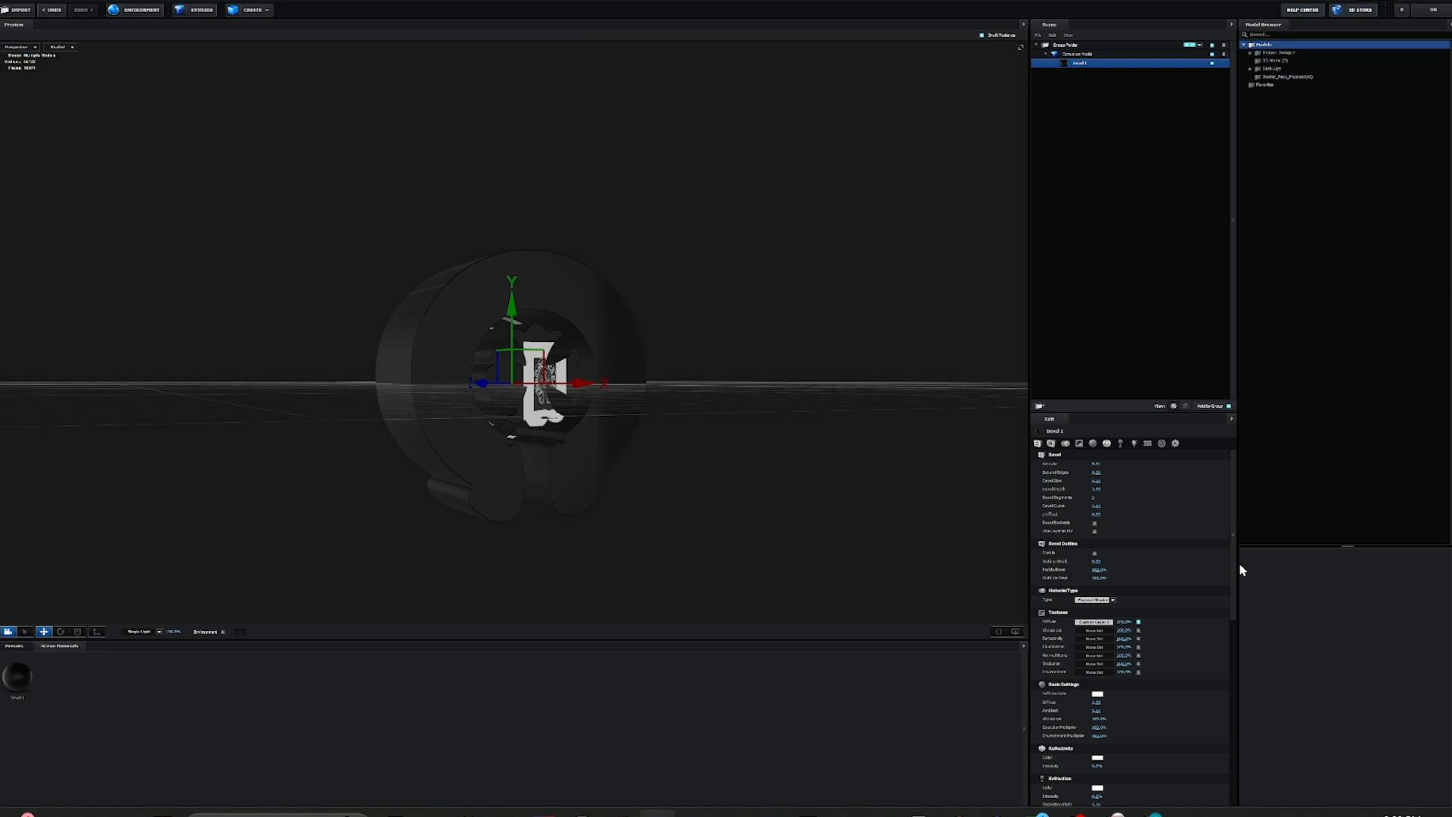
mouse_move(1137, 563)
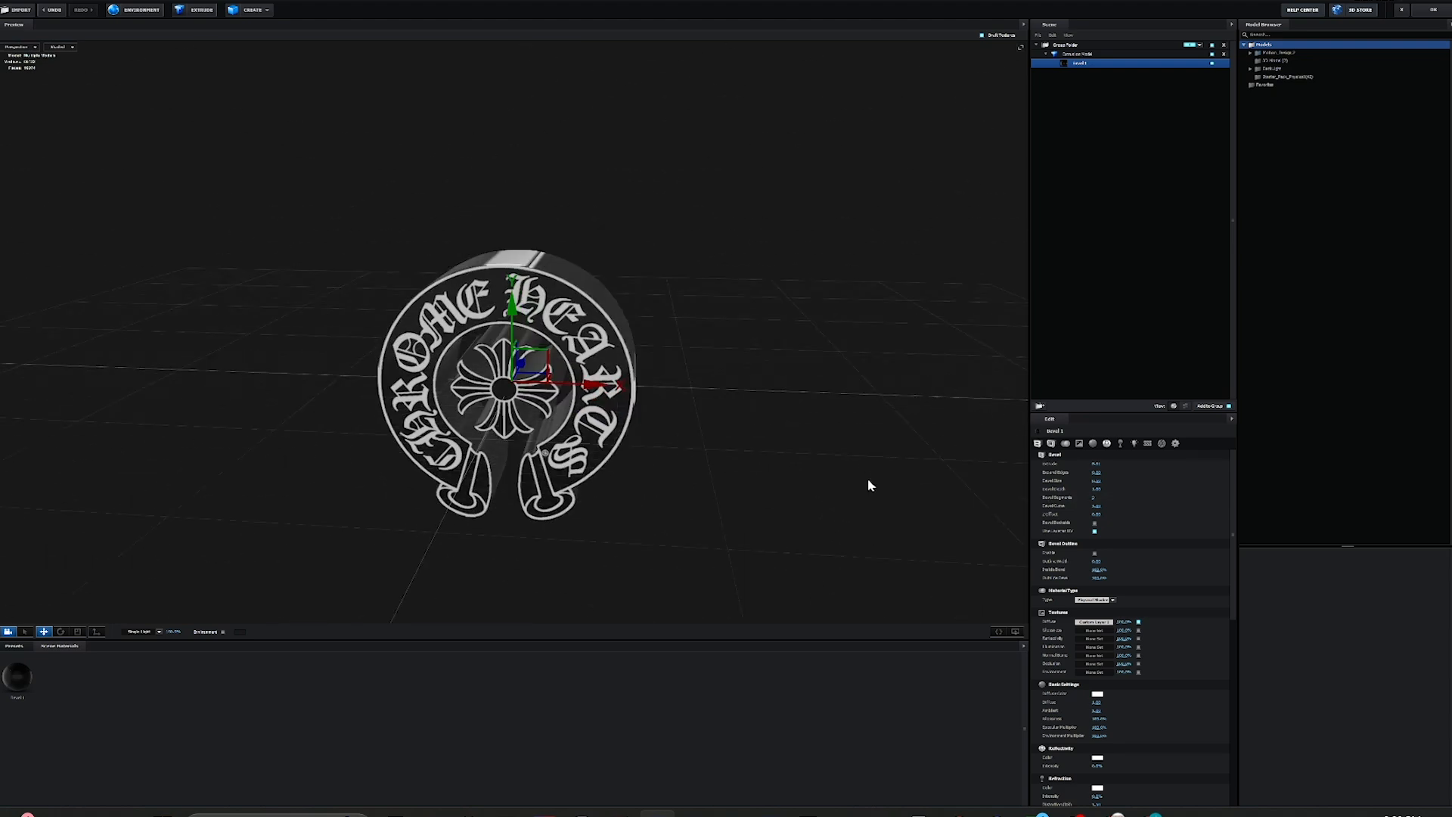
- Show the Scene Materials environment map presets beside the textured logo
drag(868, 485, 689, 553)
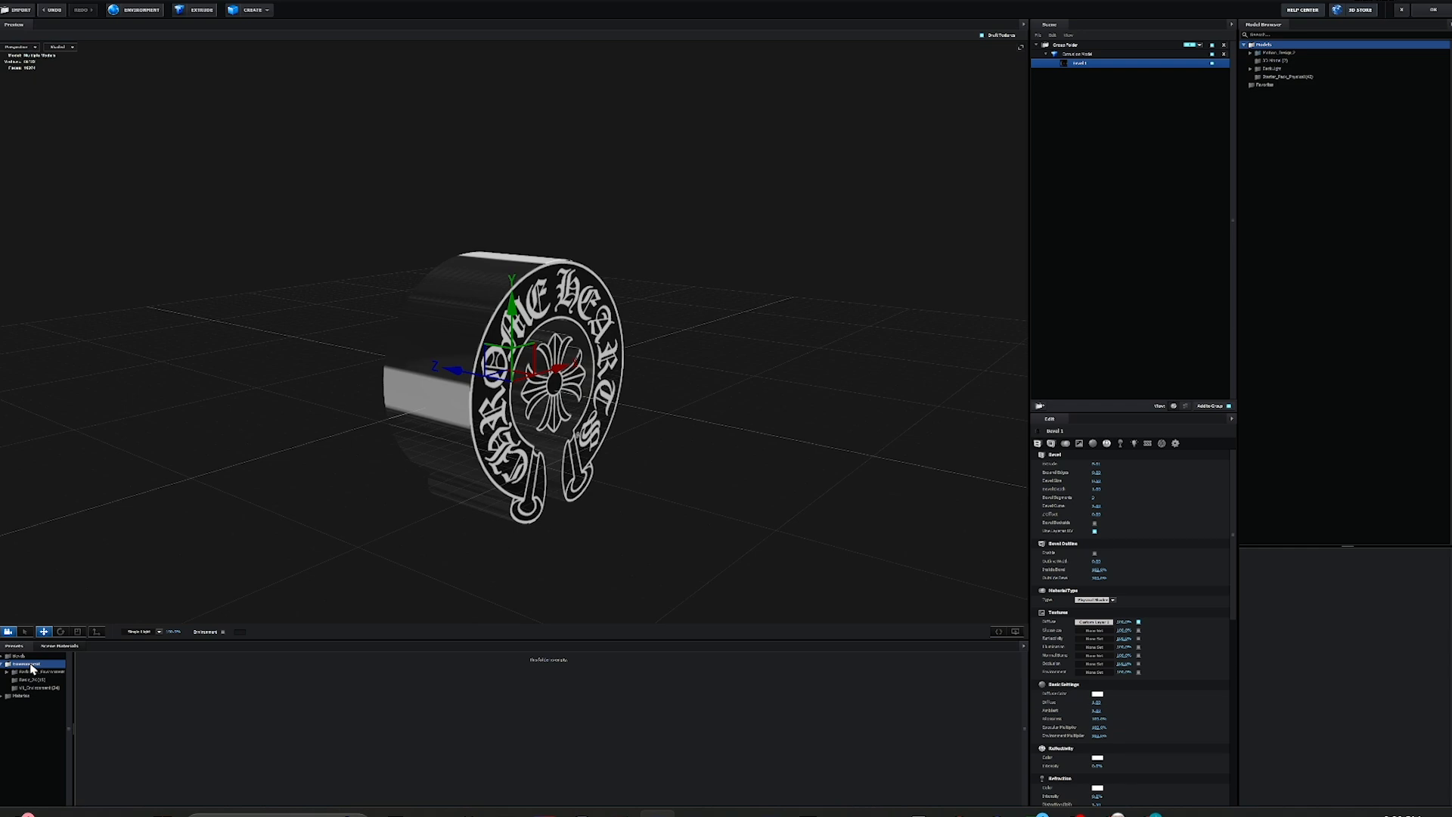
click(36, 679)
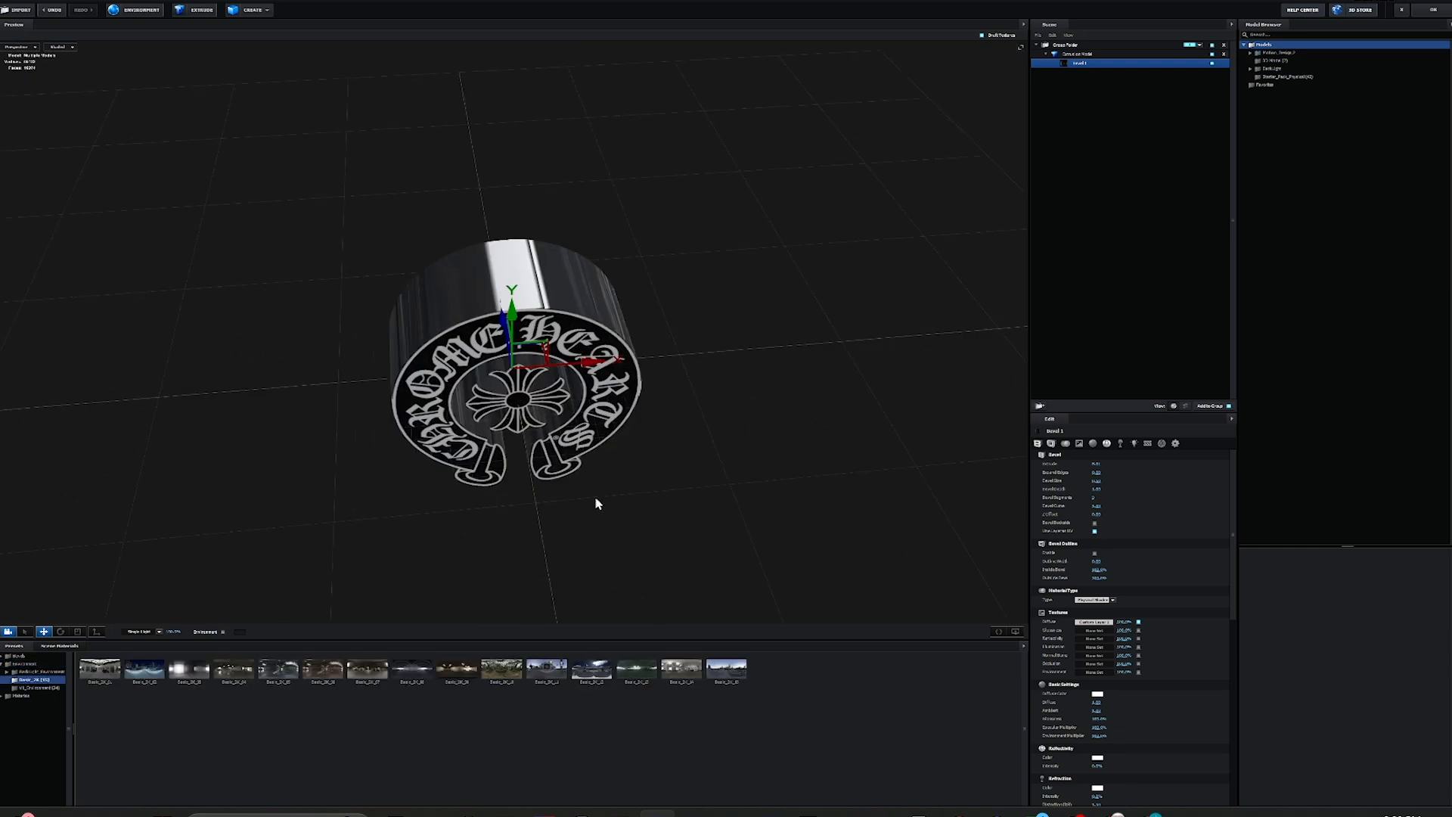
drag(596, 502, 642, 480)
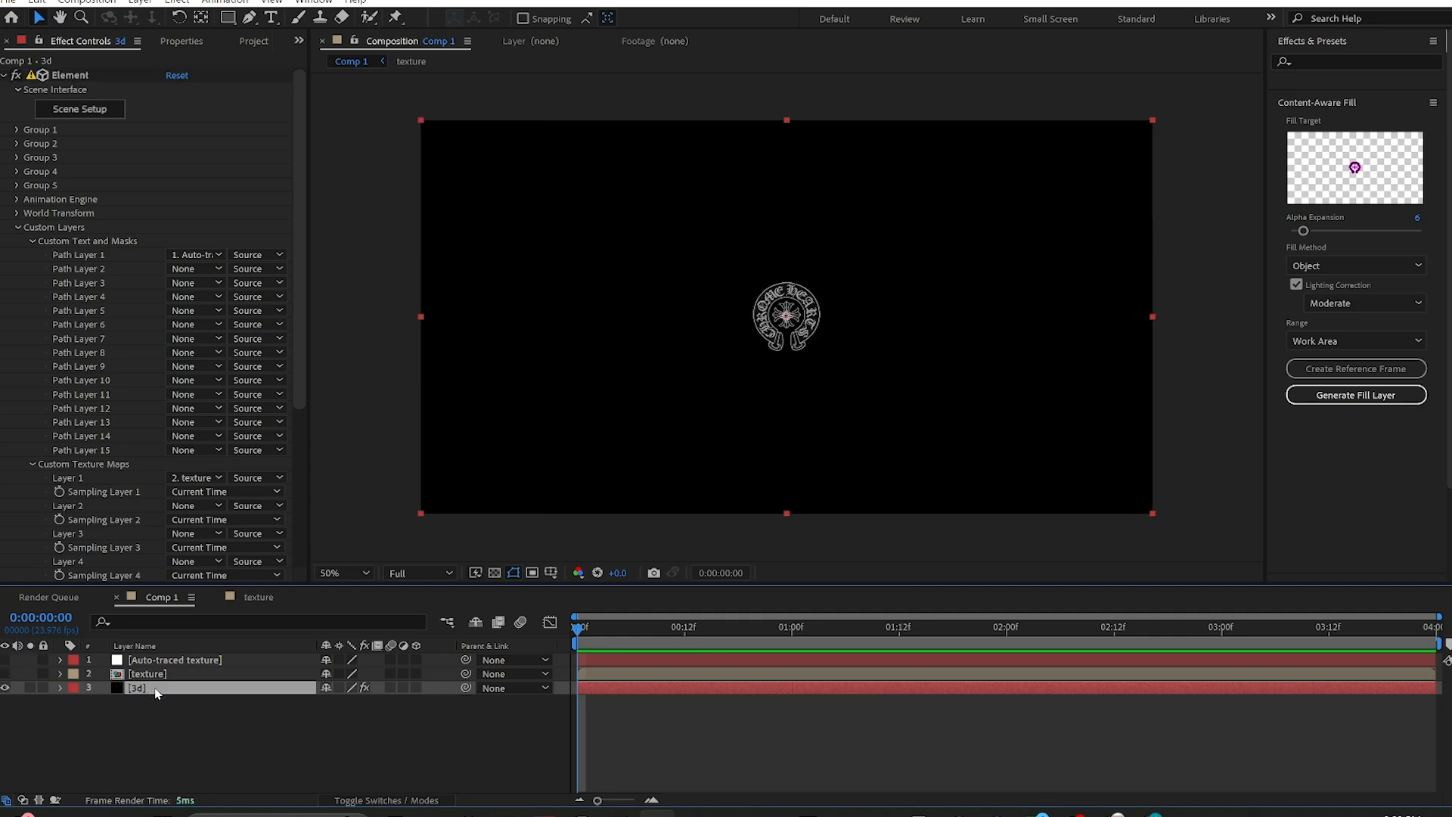
- Add a Parallel light layer to Comp 1 to light the Element 3D logo
click(341, 572)
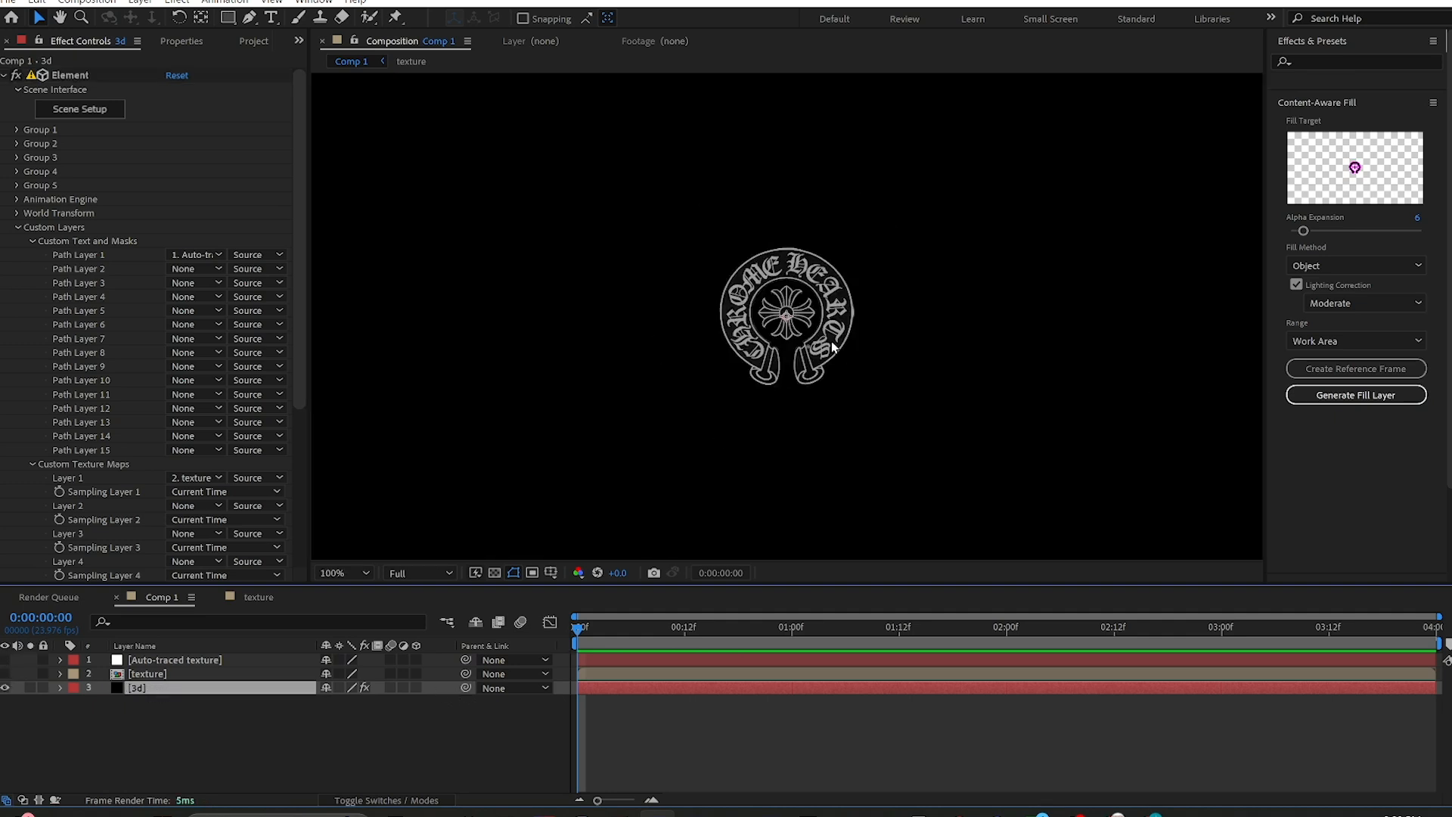
click(339, 572)
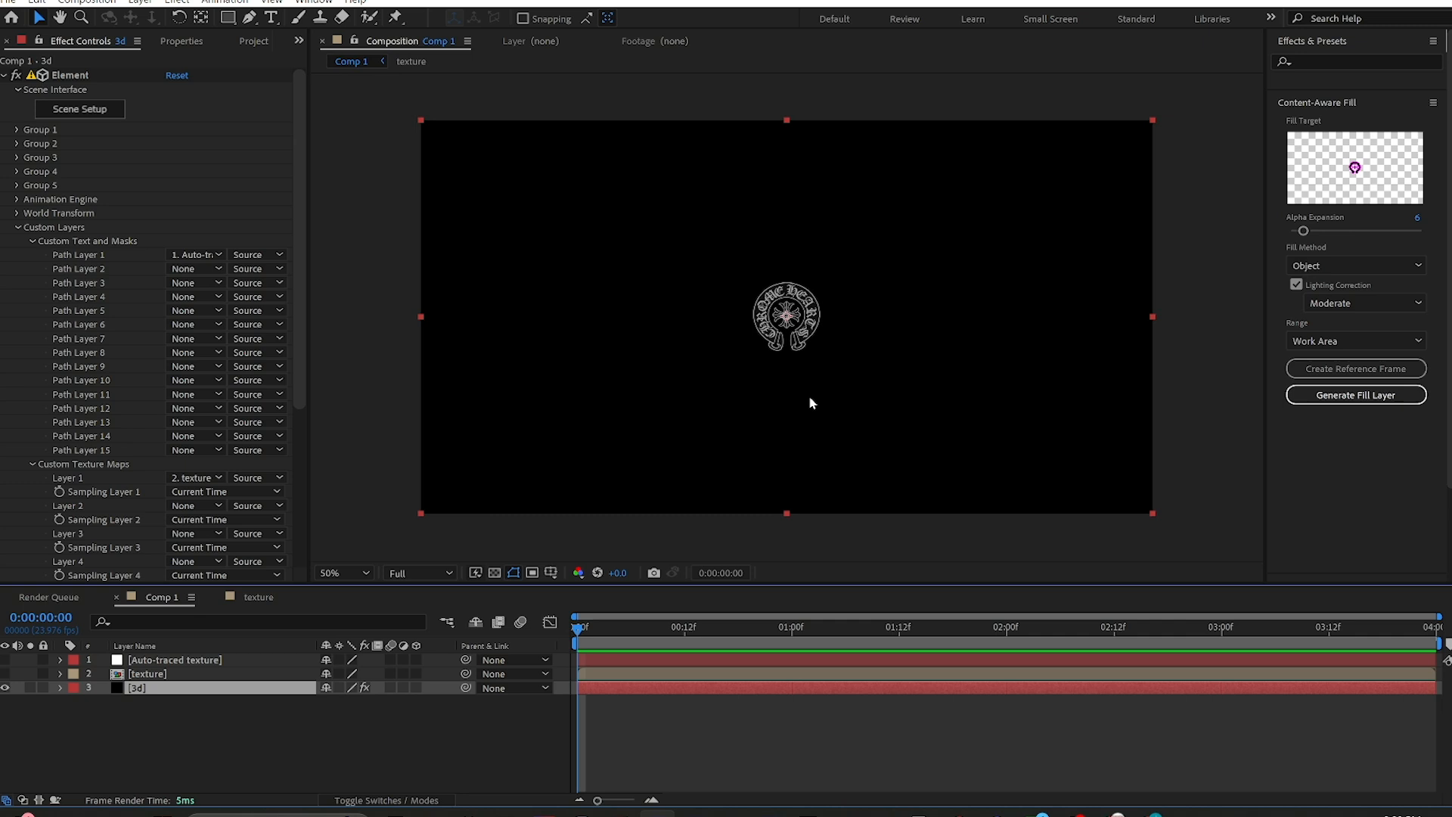
right_click(233, 688)
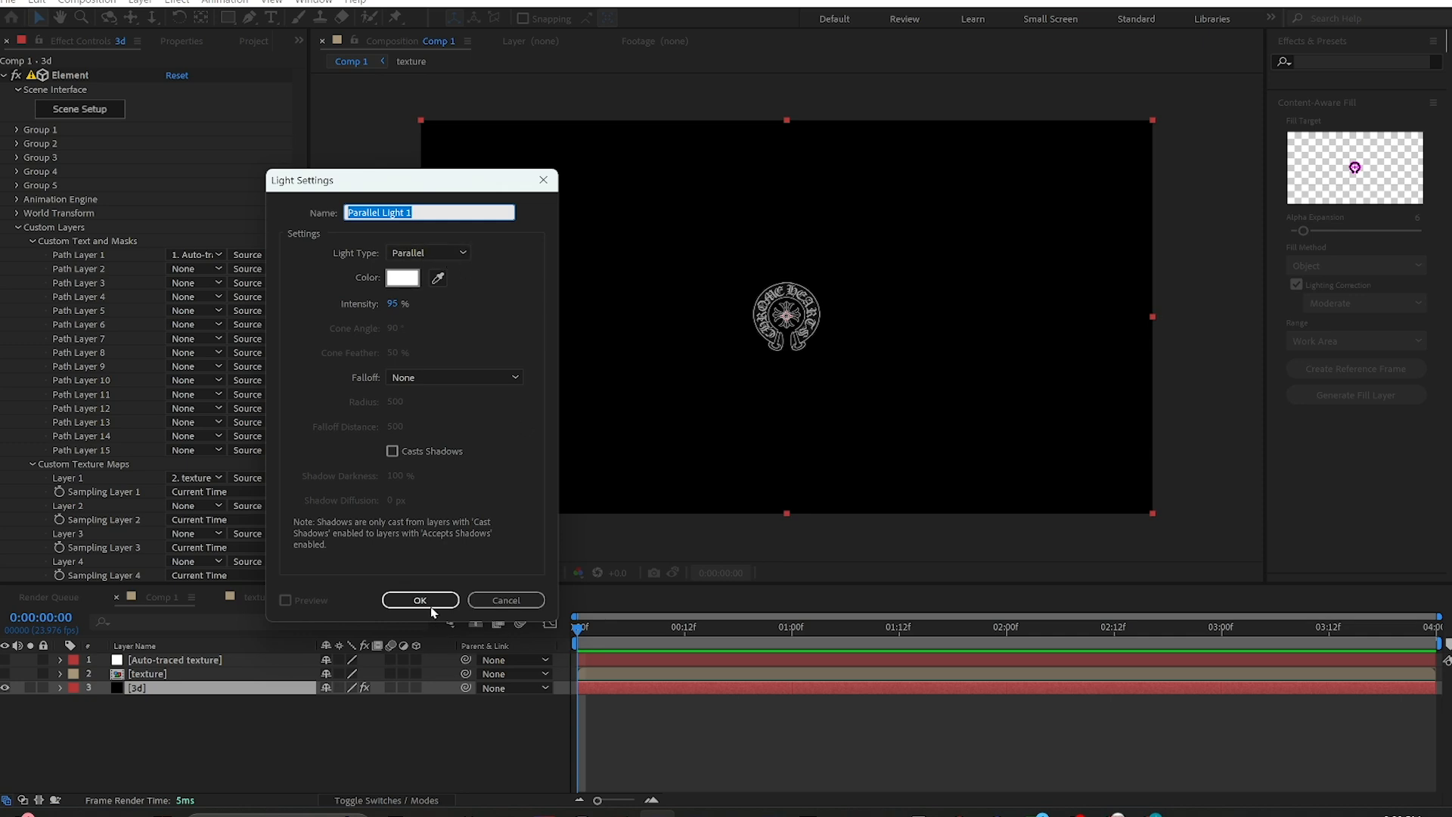
click(420, 599)
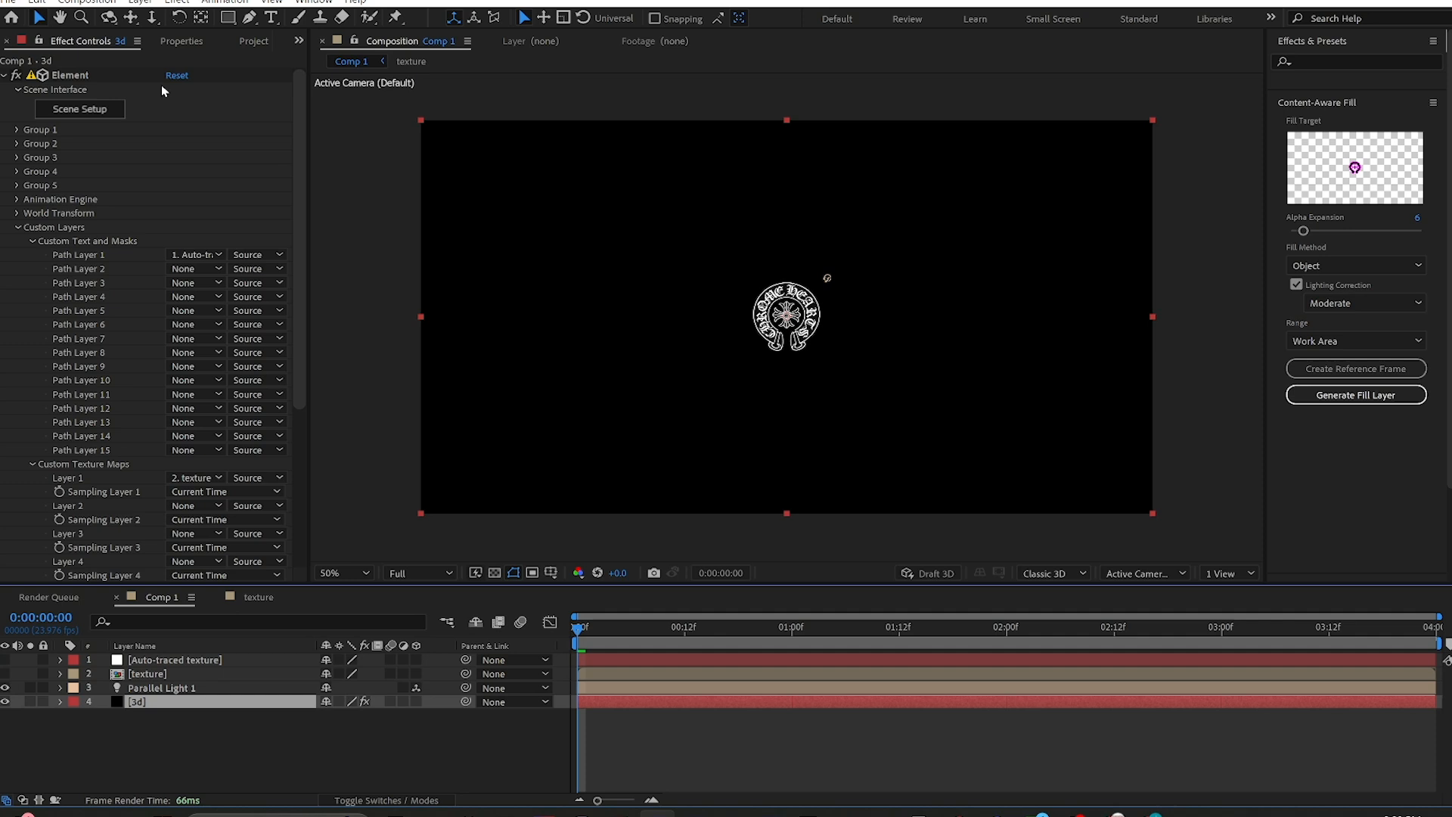
- Set Group 1 to 19 particles at size 5, oriented along surface, with X Scatter 126.3
click(9, 130)
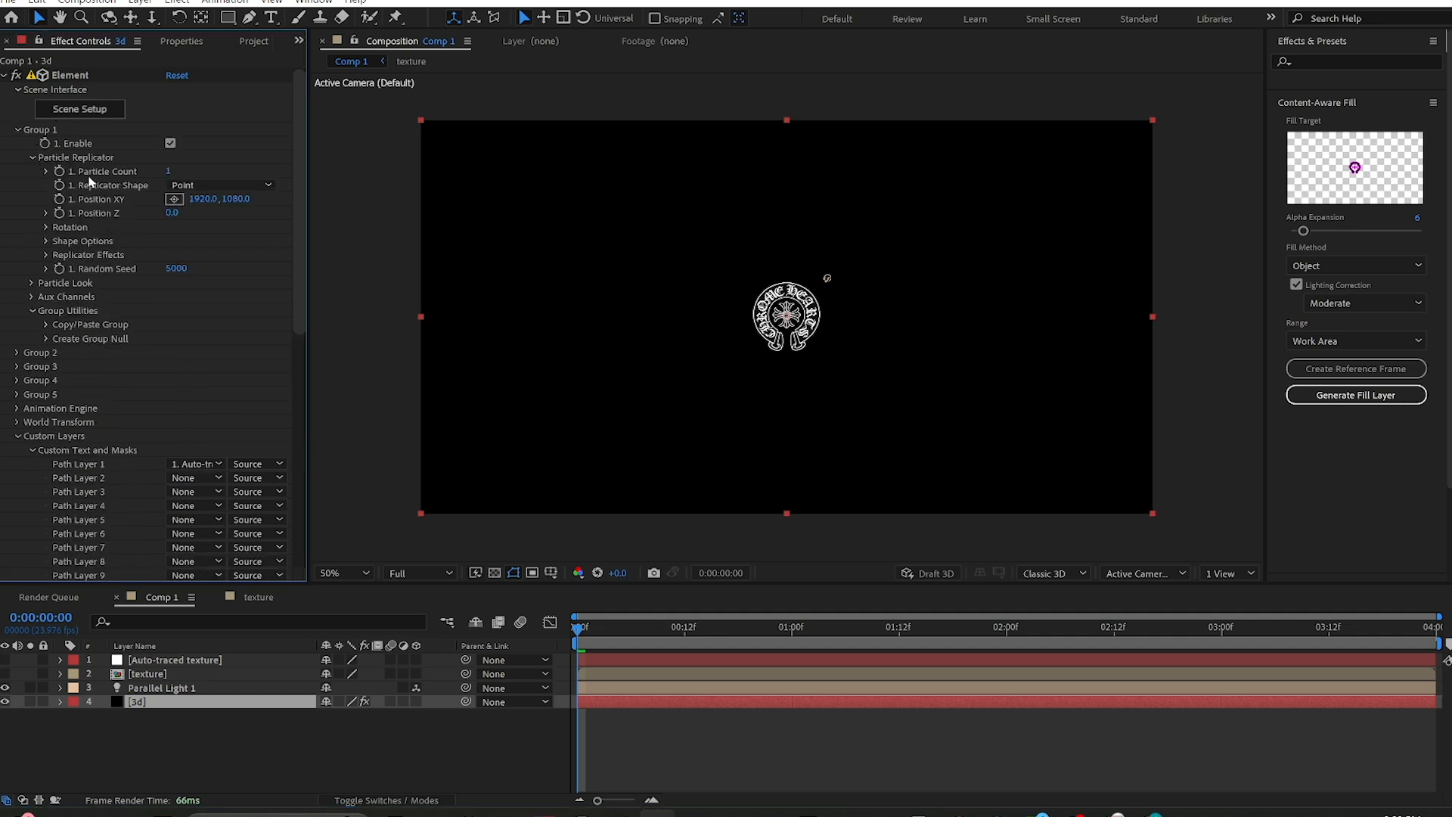
click(26, 281)
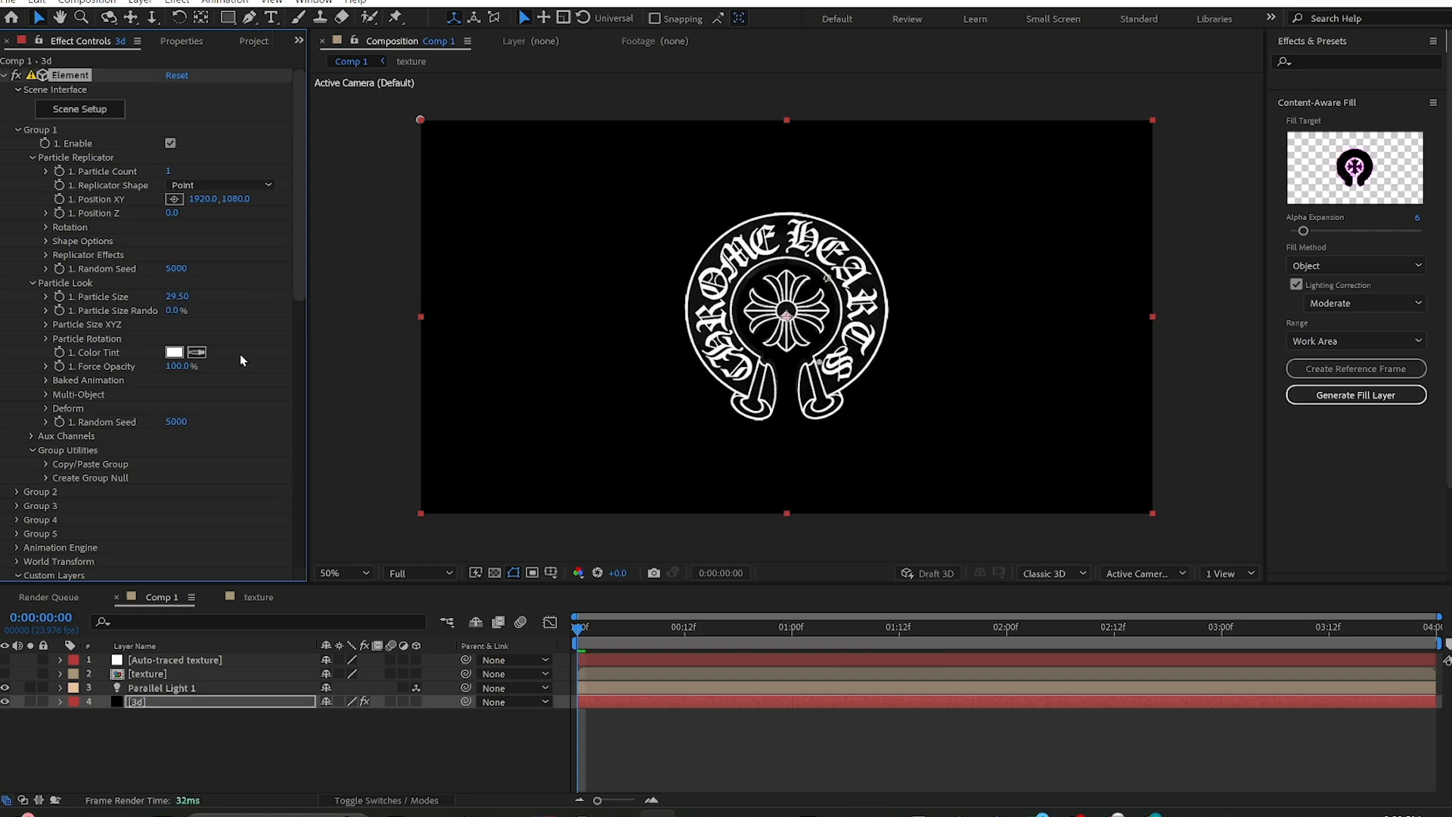
click(37, 339)
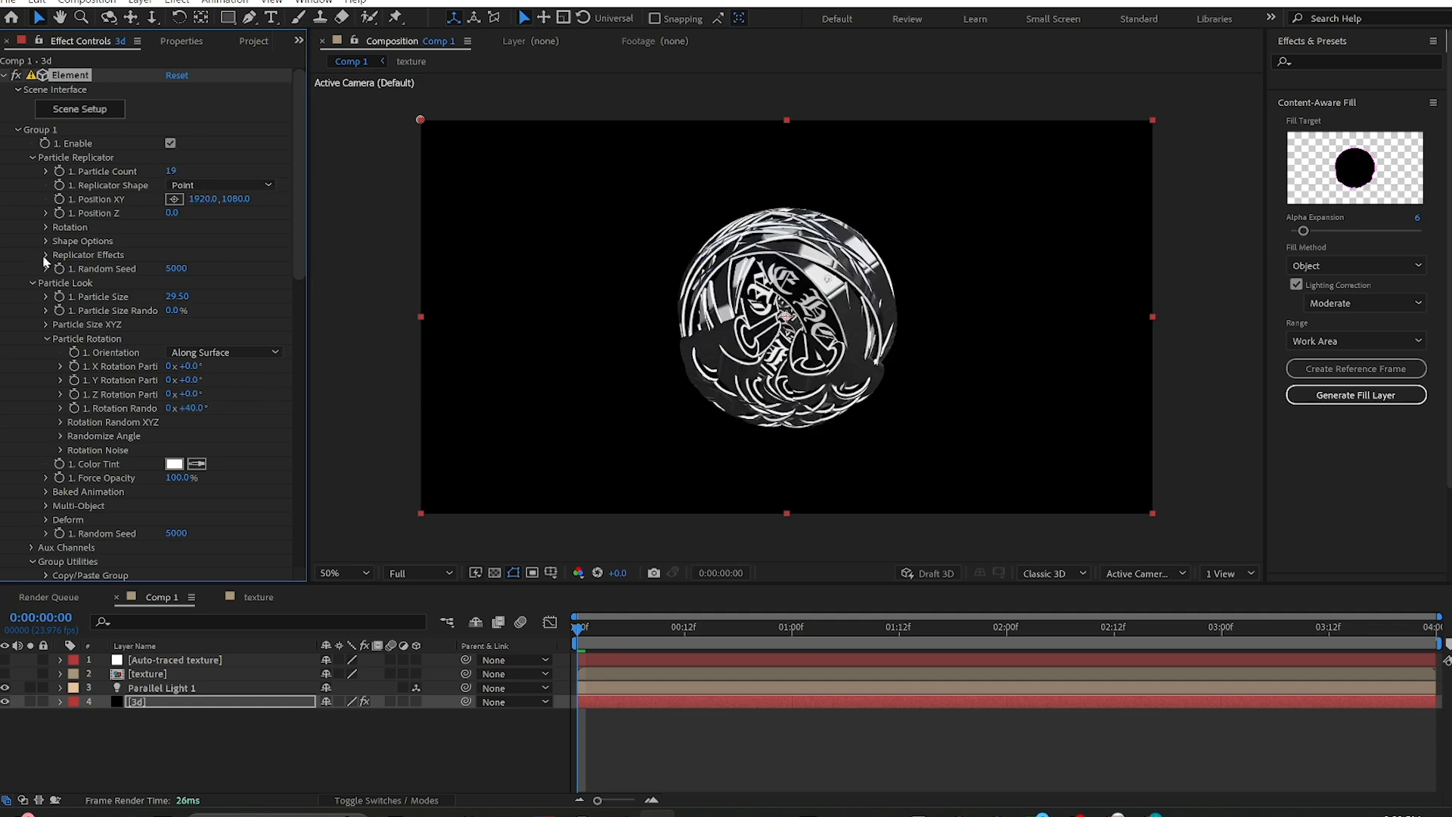
click(49, 254)
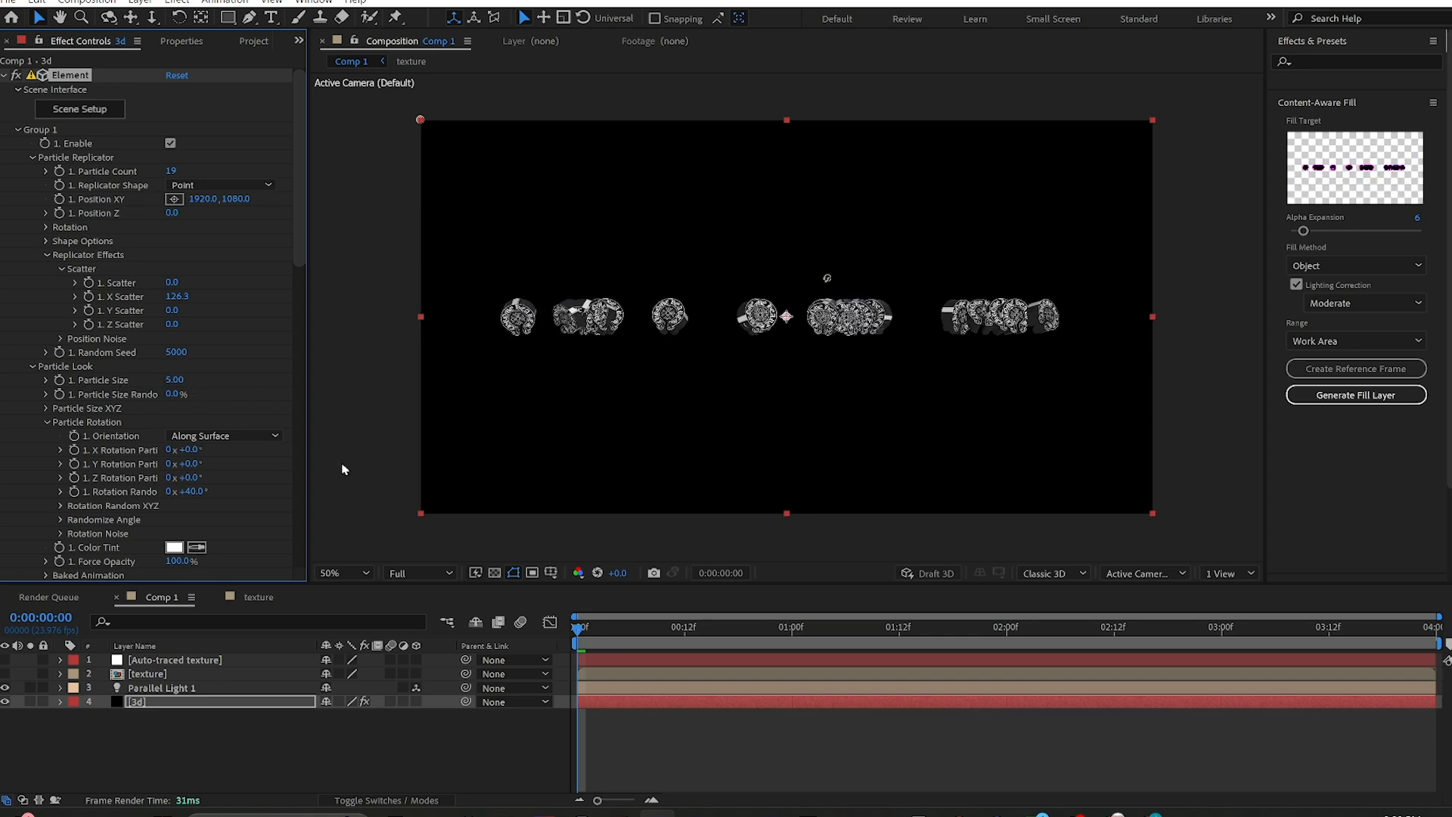
mouse_move(213, 310)
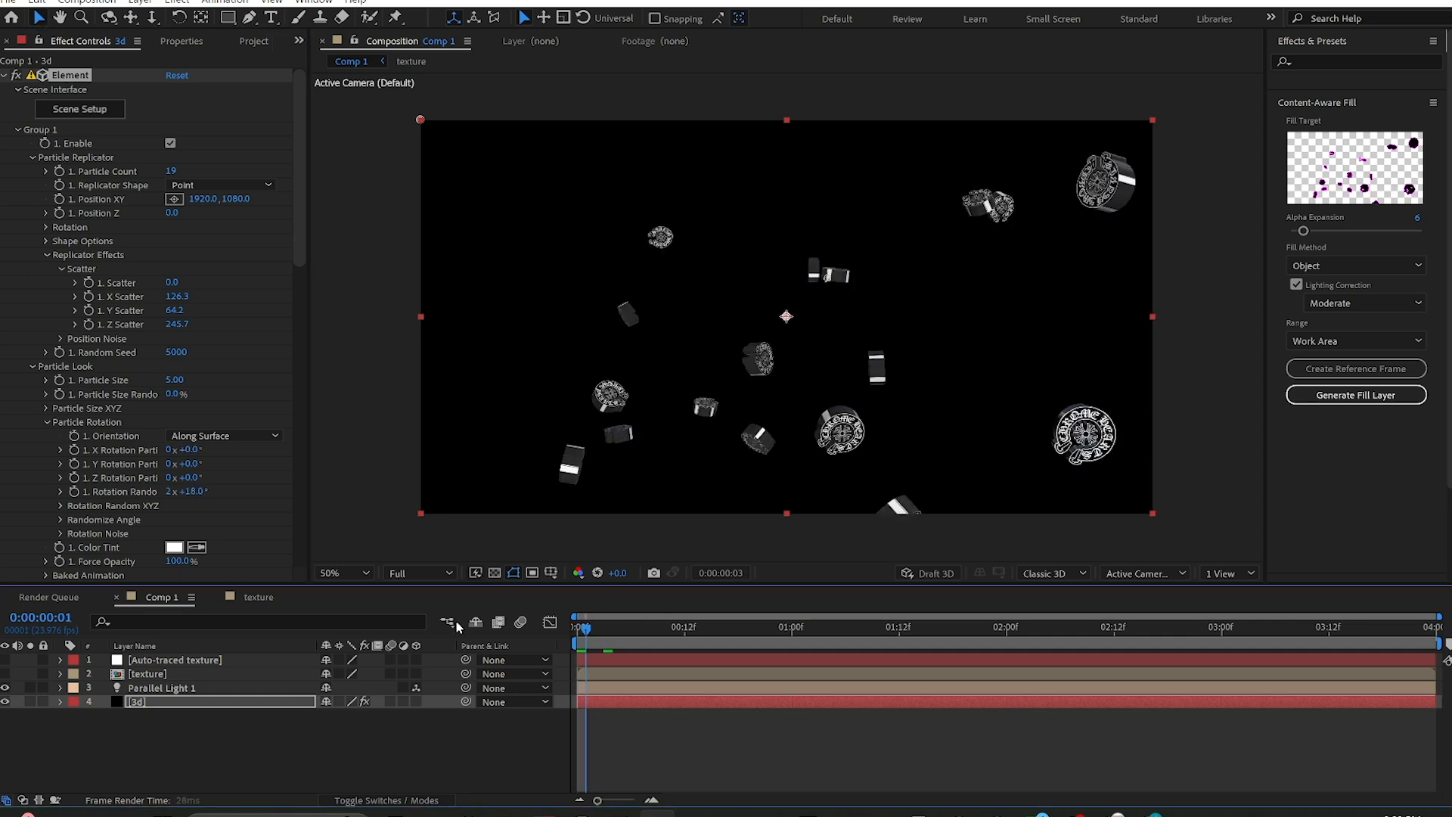
- Add Y Scatter 64.2 and Z Scatter 245.7, keyframe random rotation and XY position start to end
click(1330, 628)
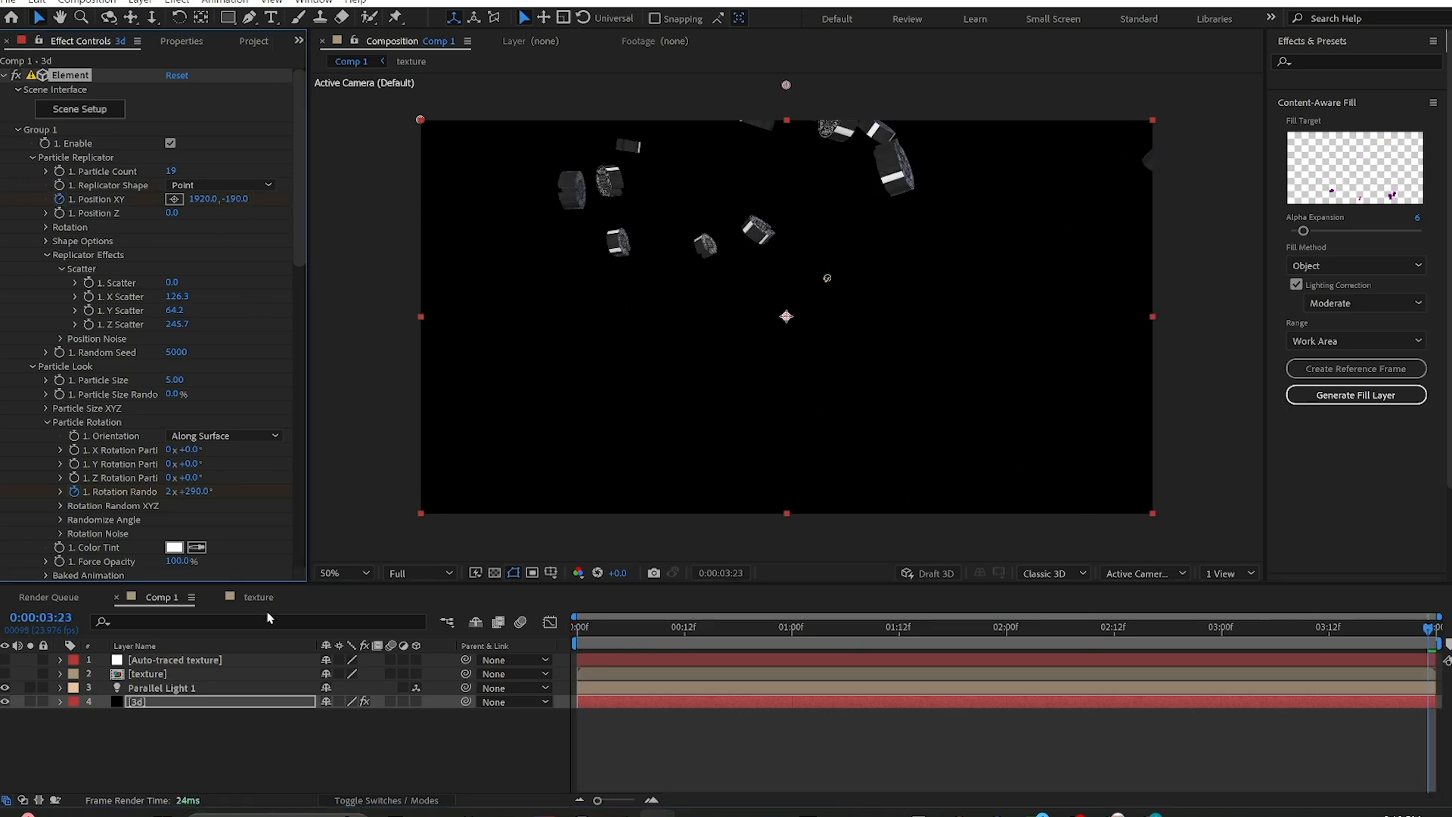
click(6, 1)
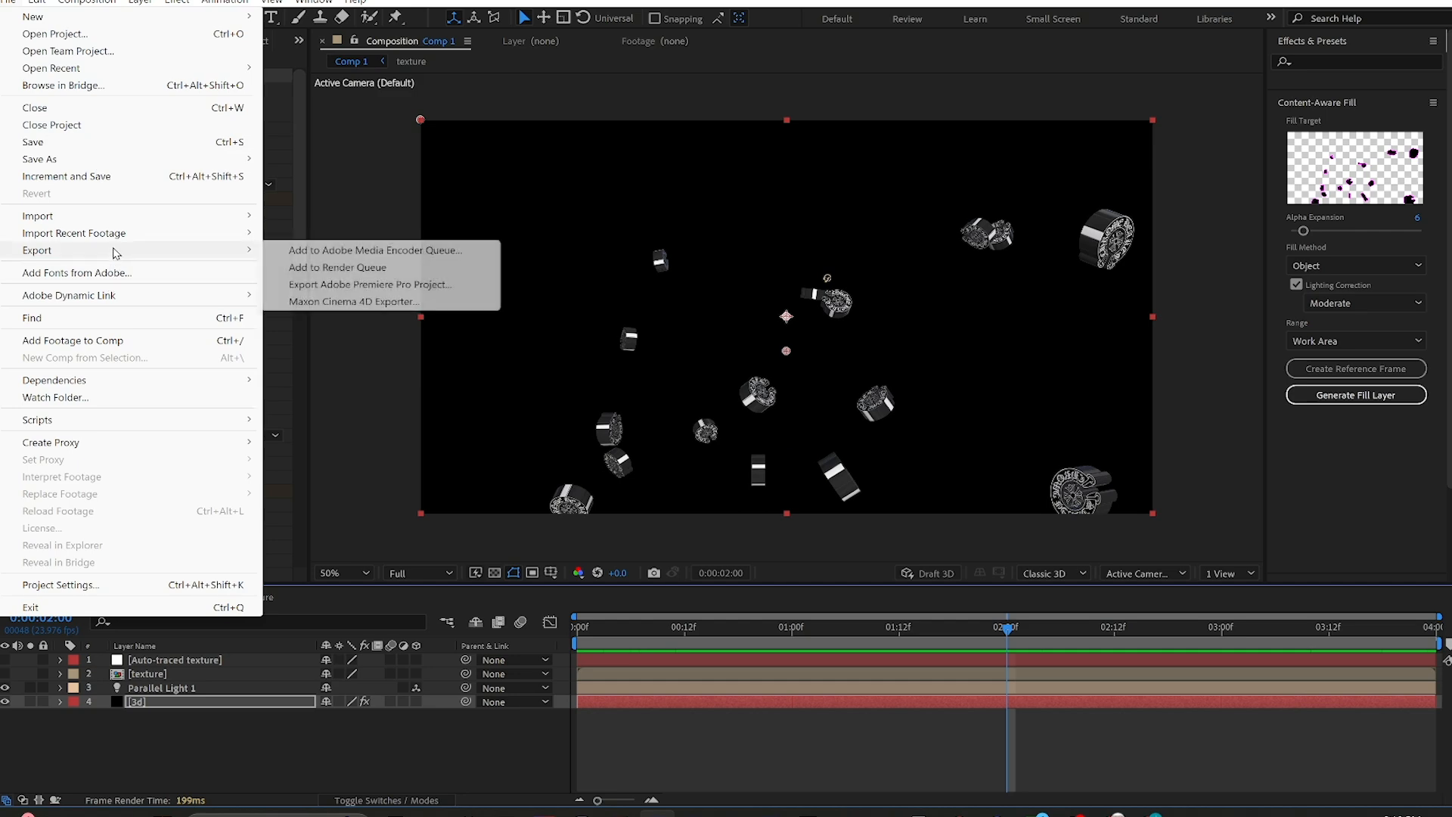
- Add Comp 1 to the Render Queue with a QuickTime output module using RGB + Alpha channels
click(337, 266)
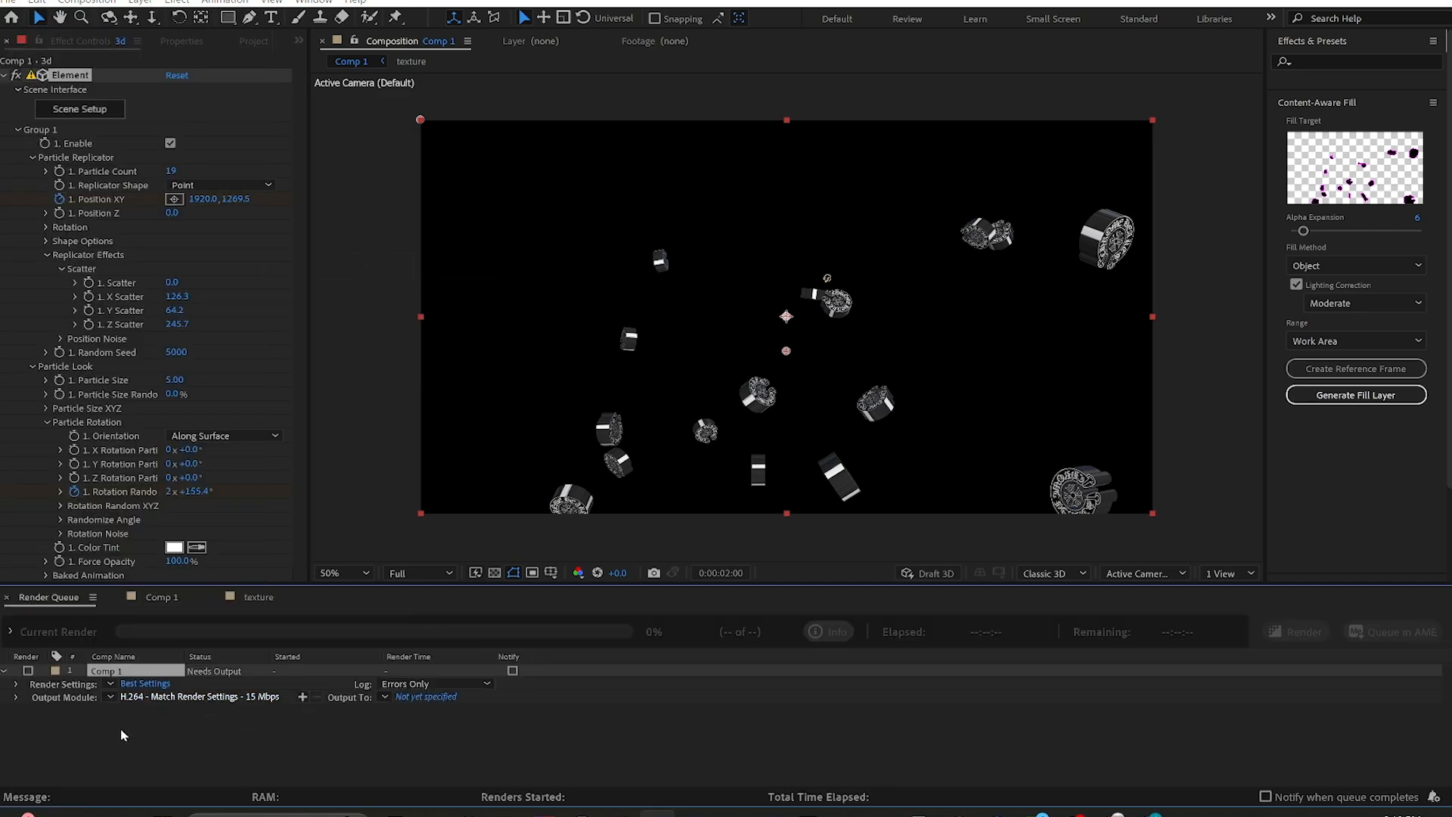
click(179, 696)
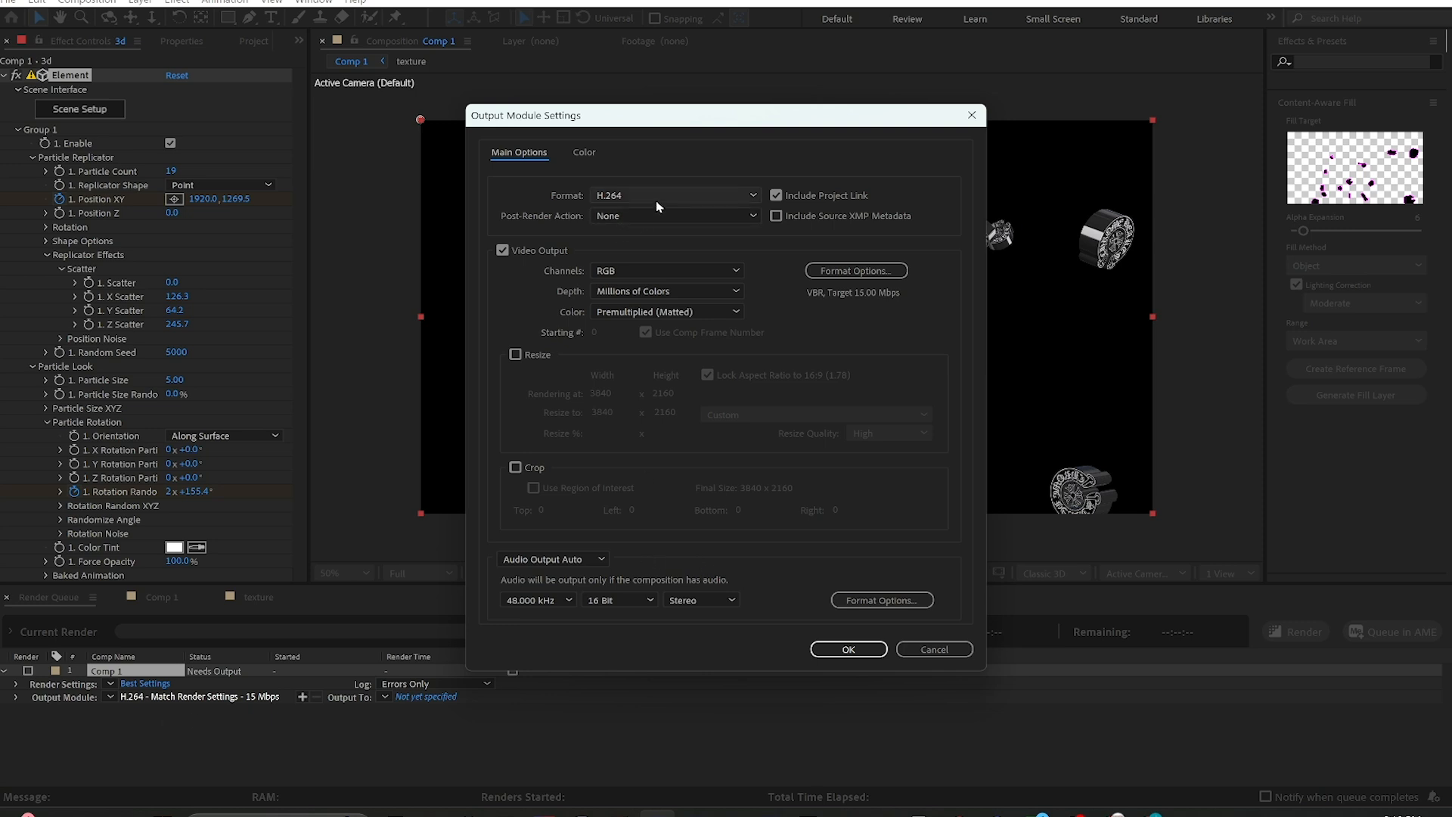
click(674, 195)
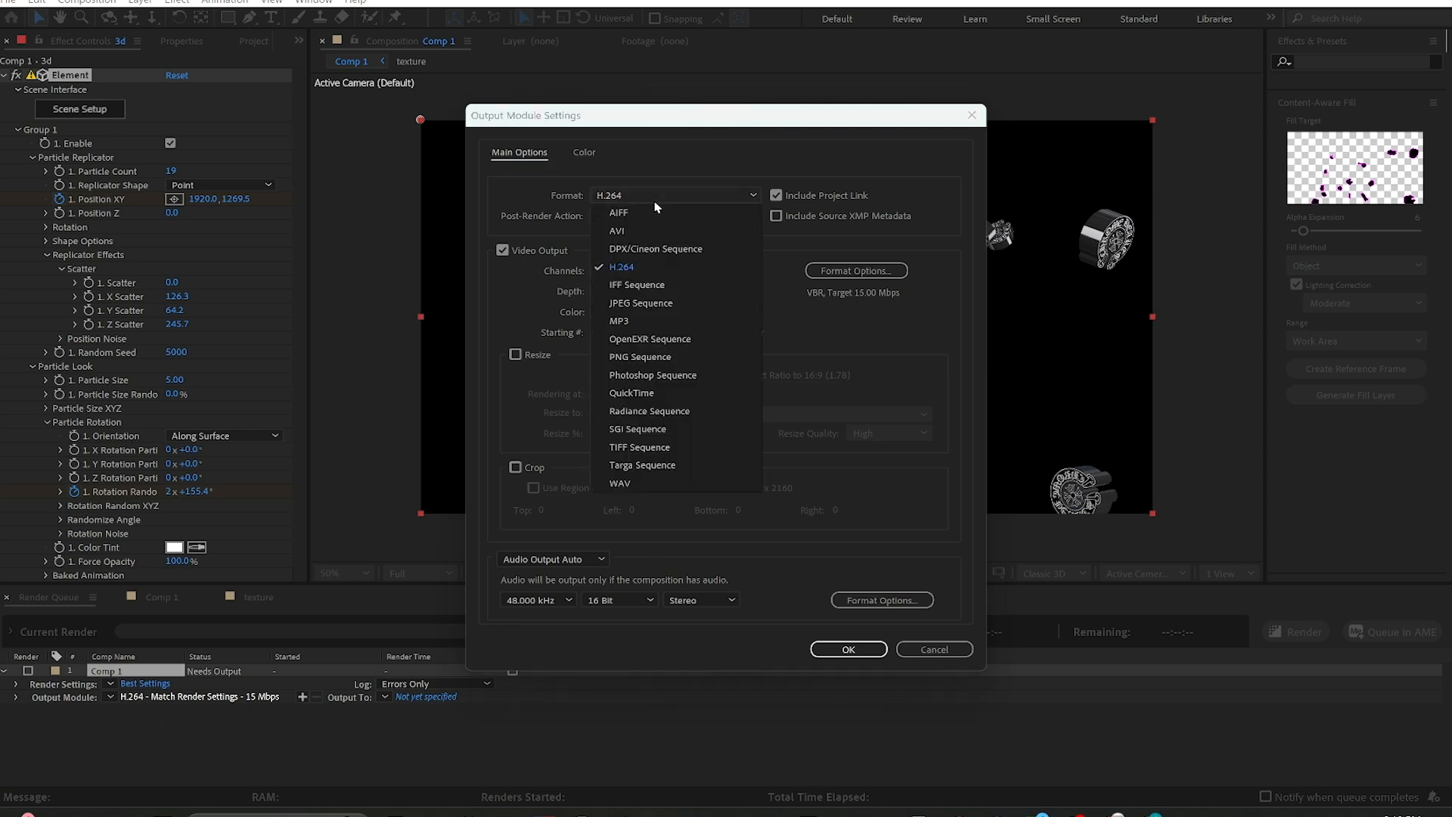
mouse_move(632, 394)
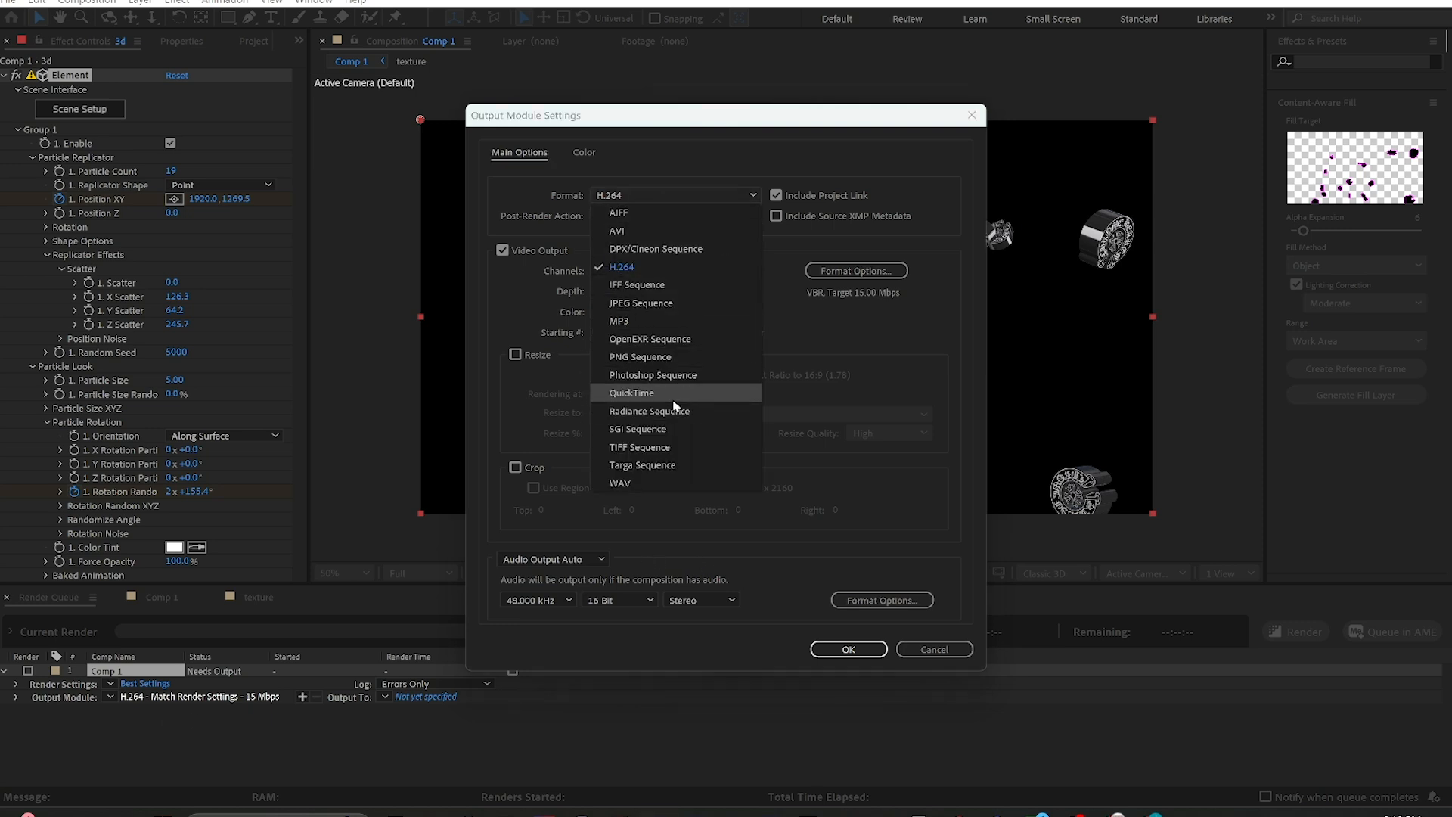
click(630, 394)
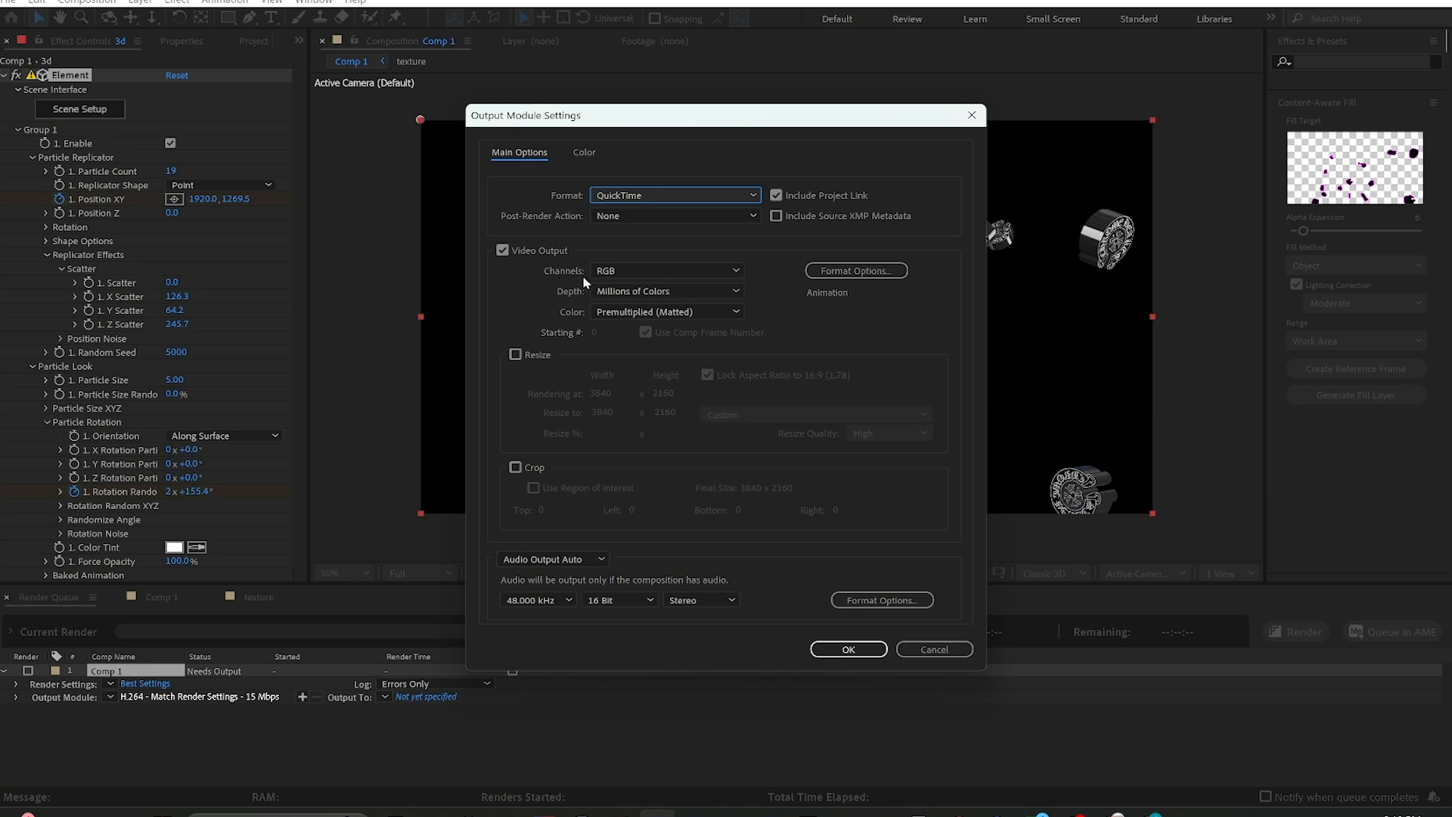
click(667, 270)
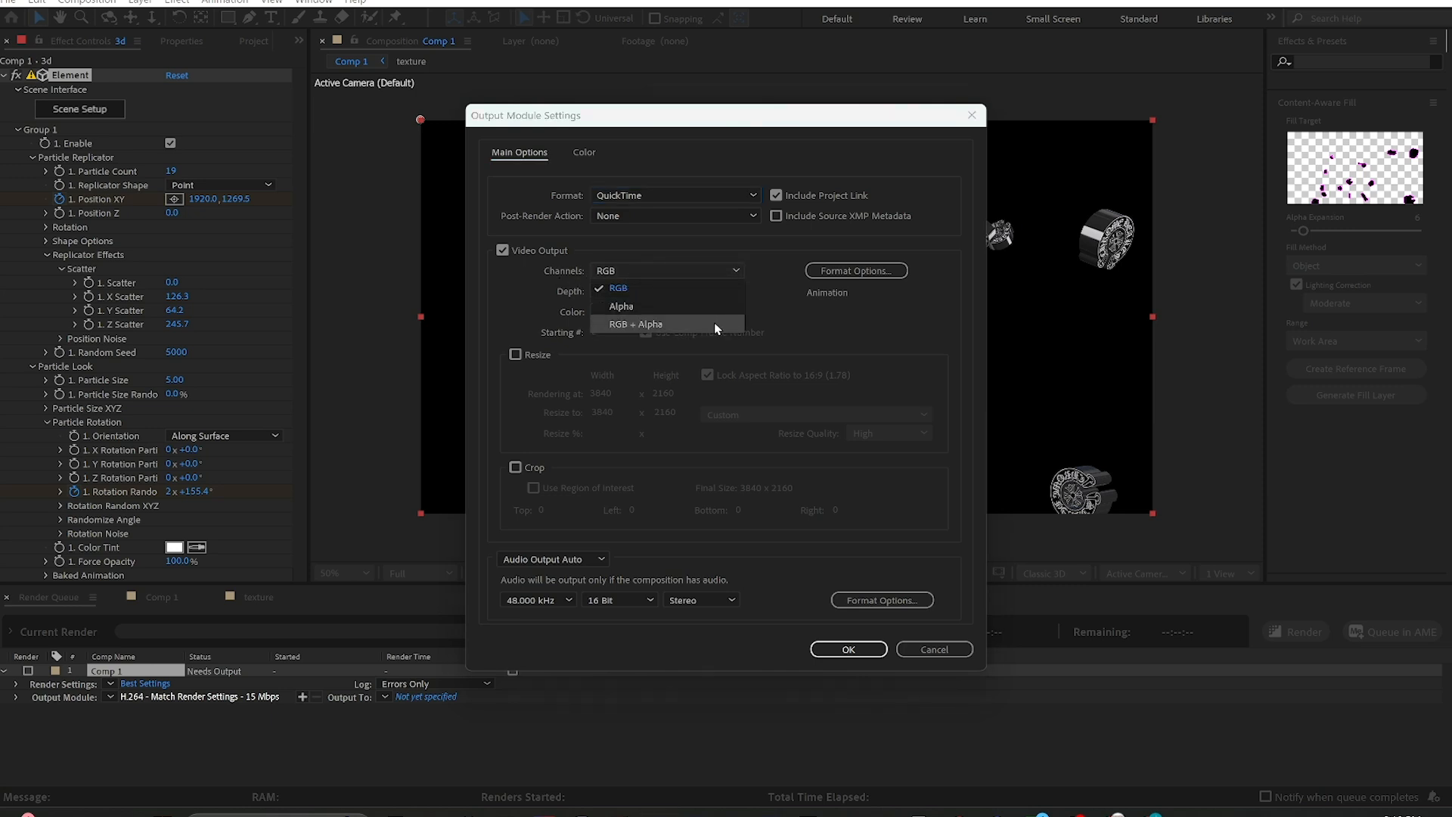
click(636, 324)
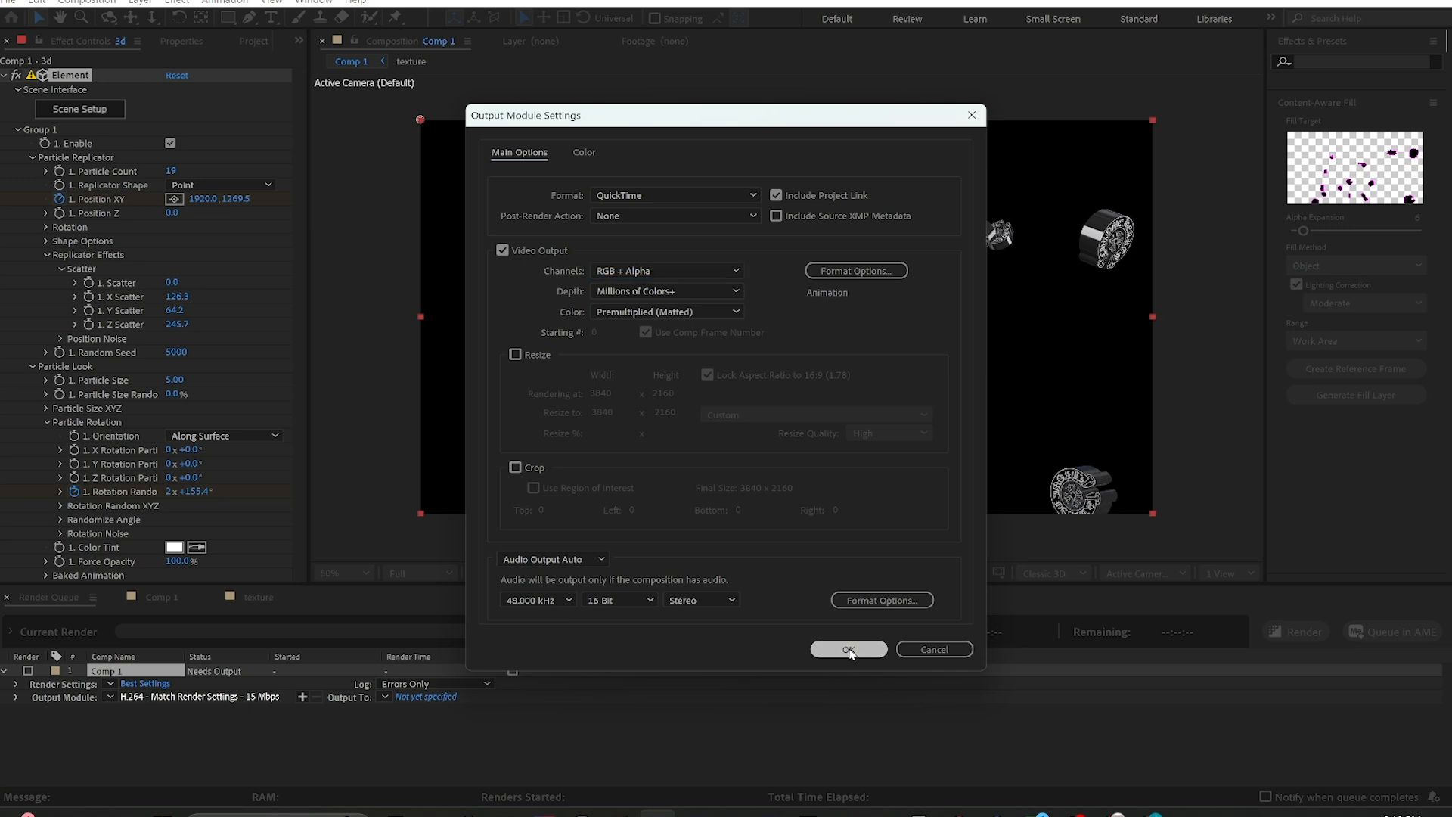
click(849, 648)
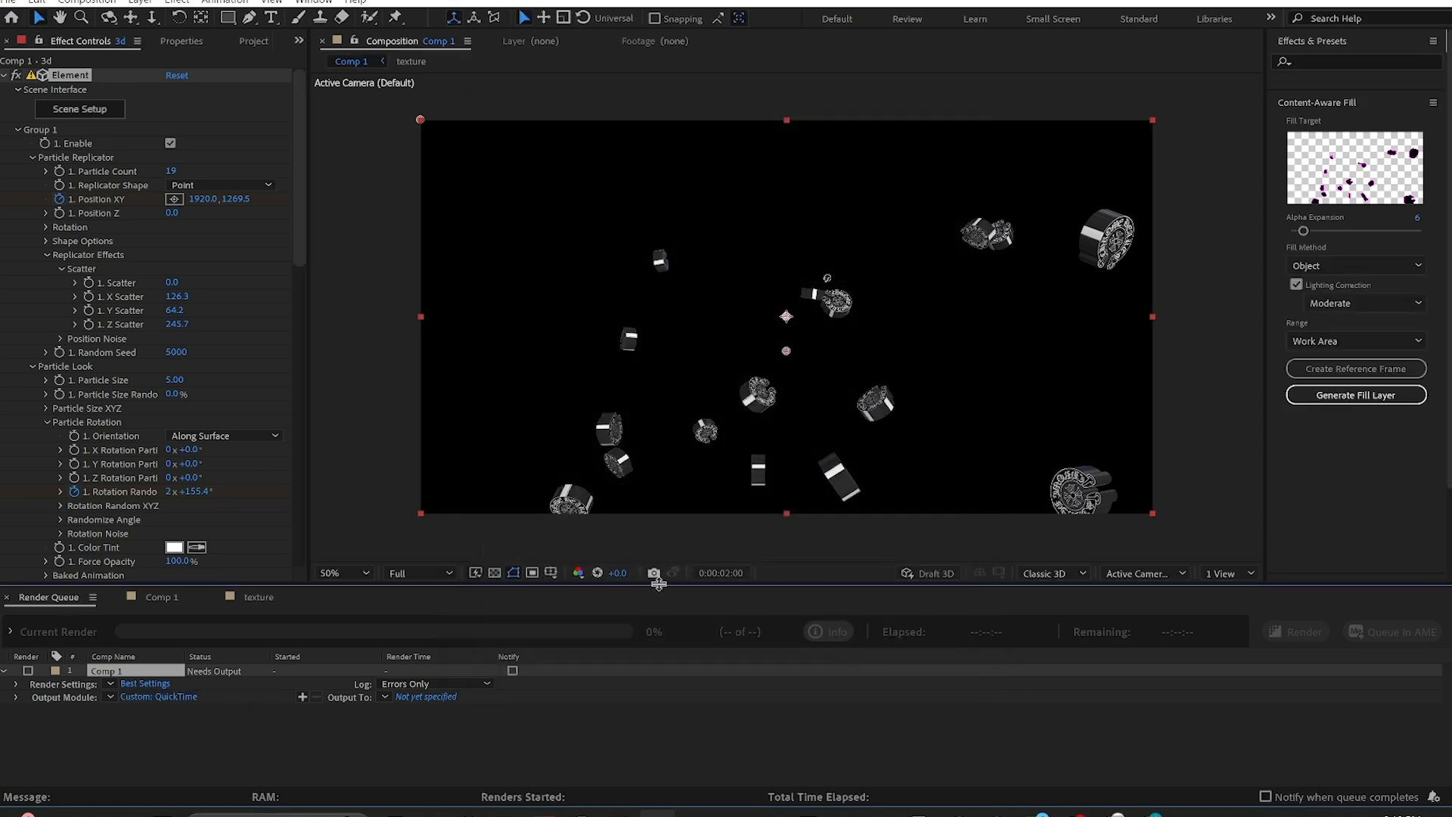
mouse_move(737, 572)
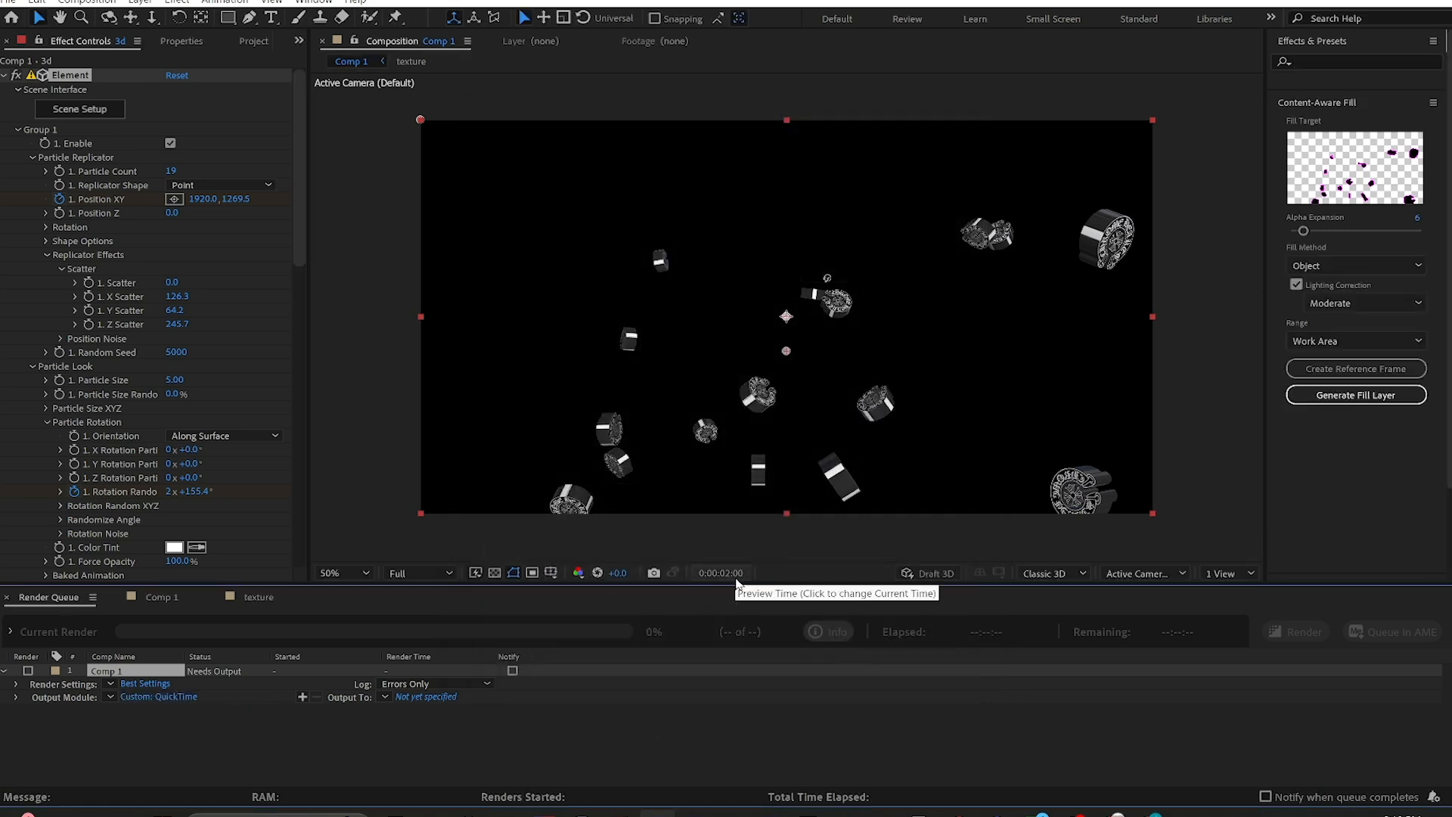